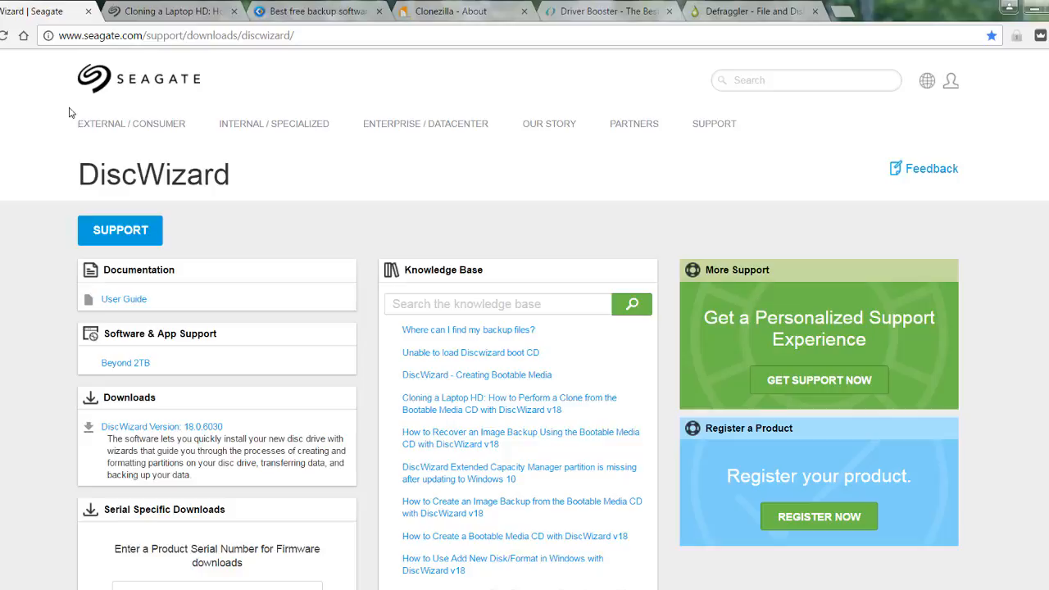
mouse_move(337, 108)
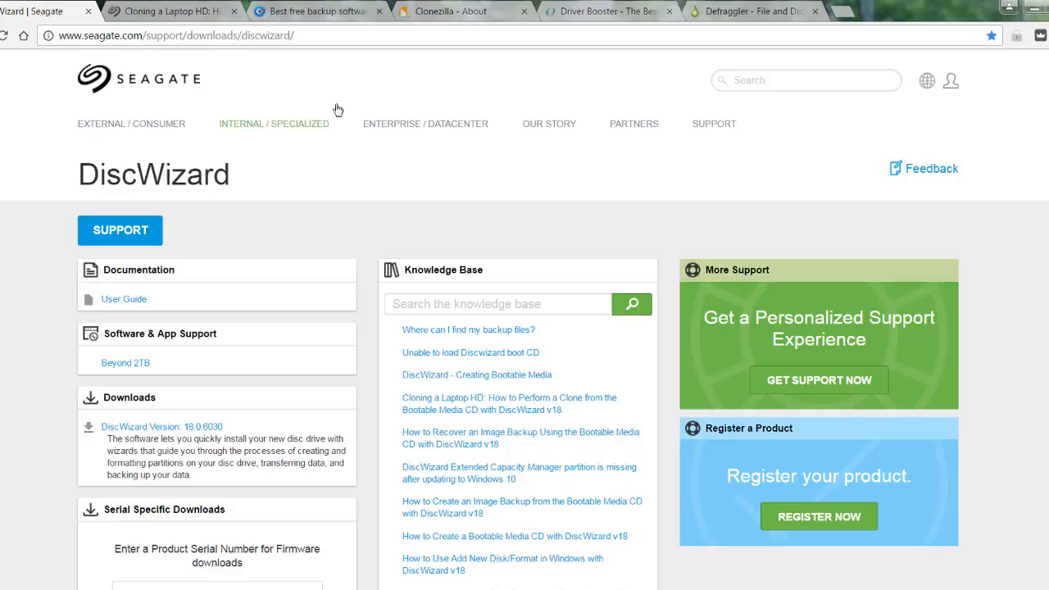
mouse_move(348, 96)
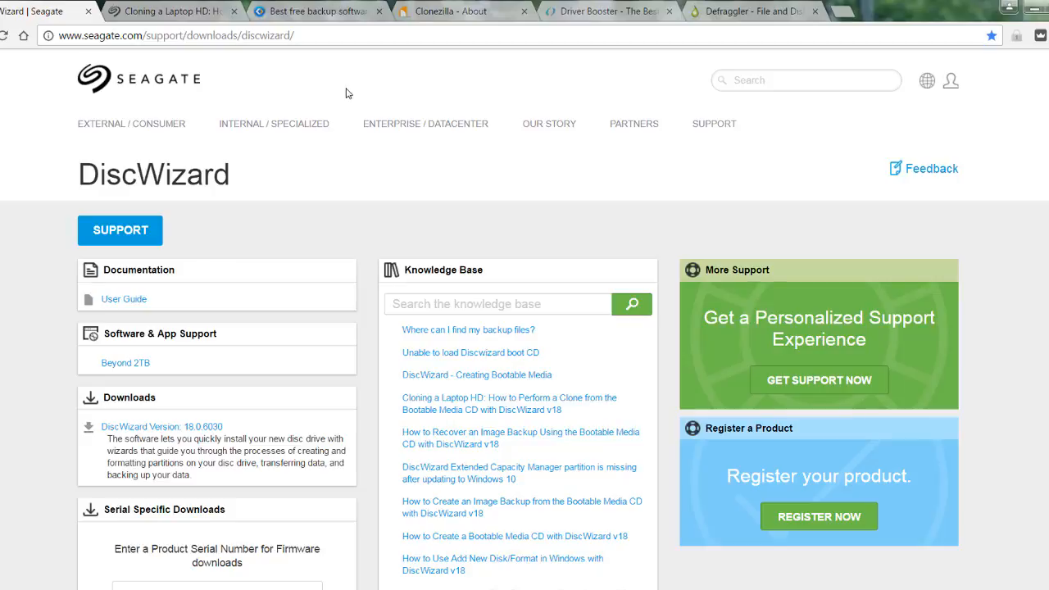
mouse_move(156, 37)
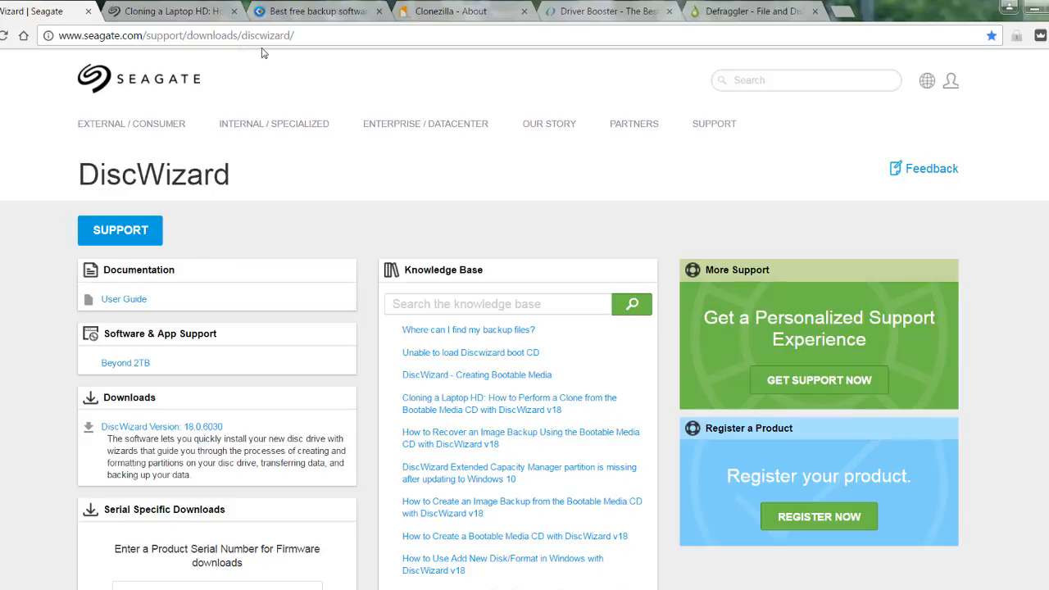
mouse_move(217, 365)
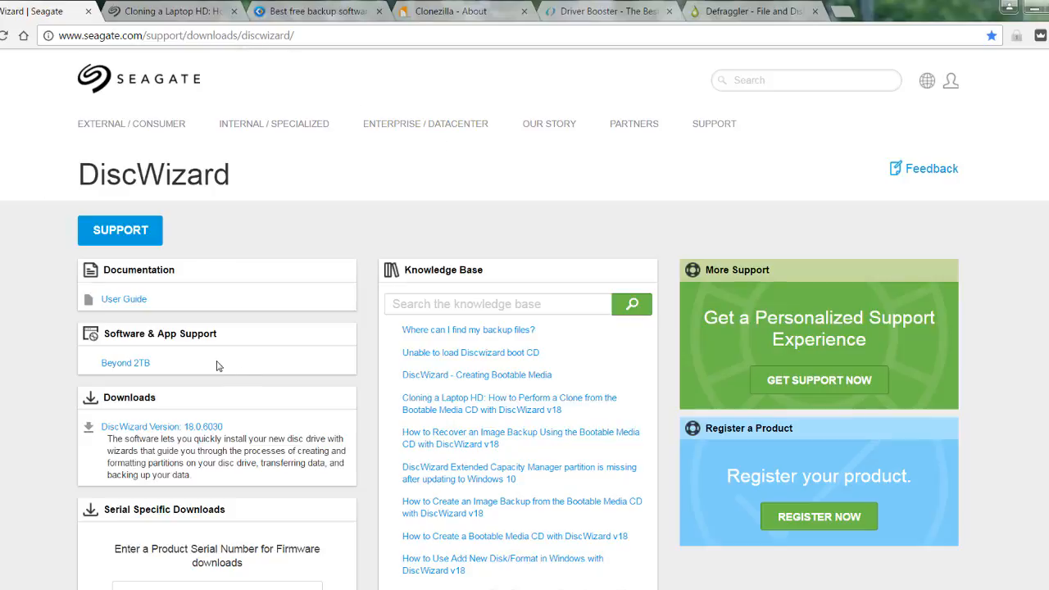
Highlight and then deselect the DiscWizard software description text.
scroll("down", 3)
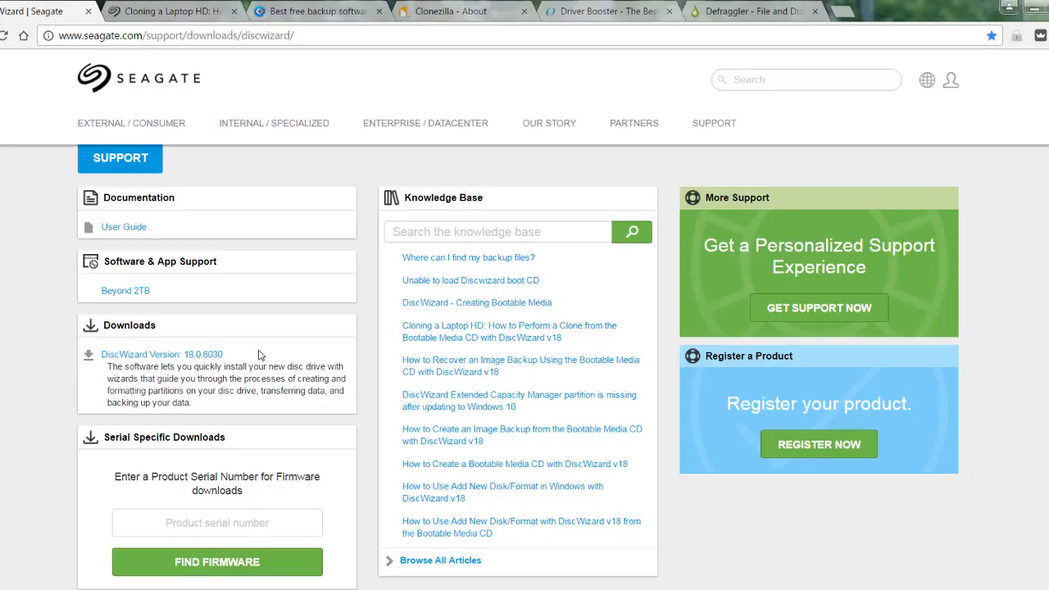
mouse_move(90, 381)
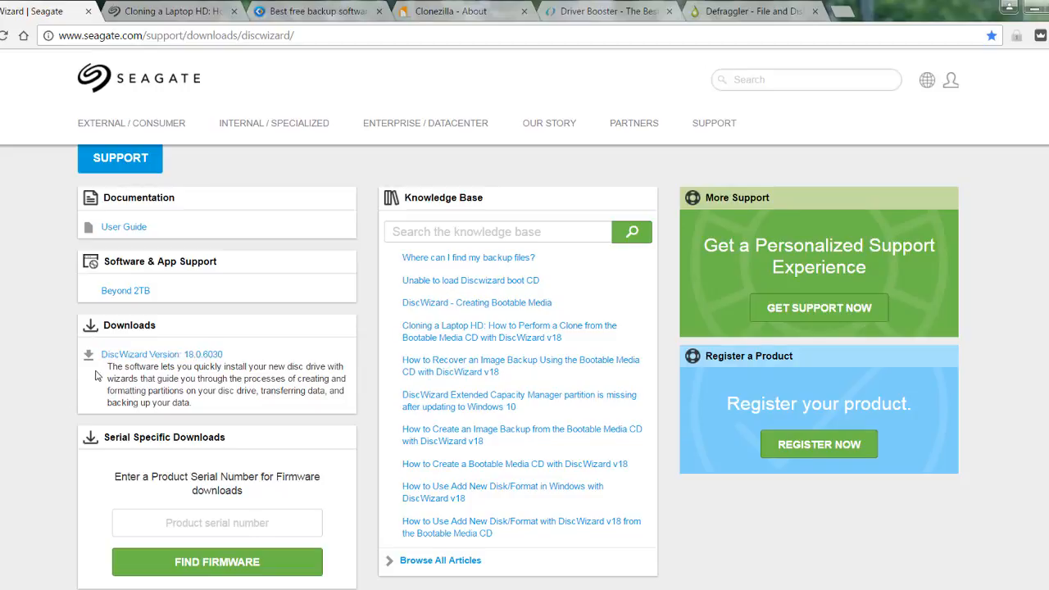
left_click_drag(108, 366, 192, 402)
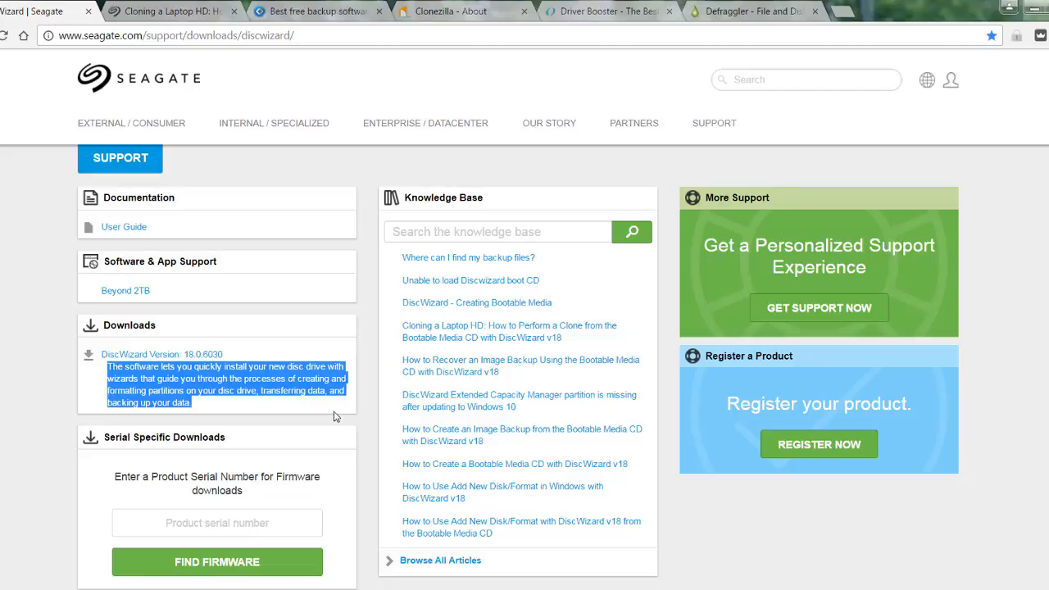
left_click(44, 408)
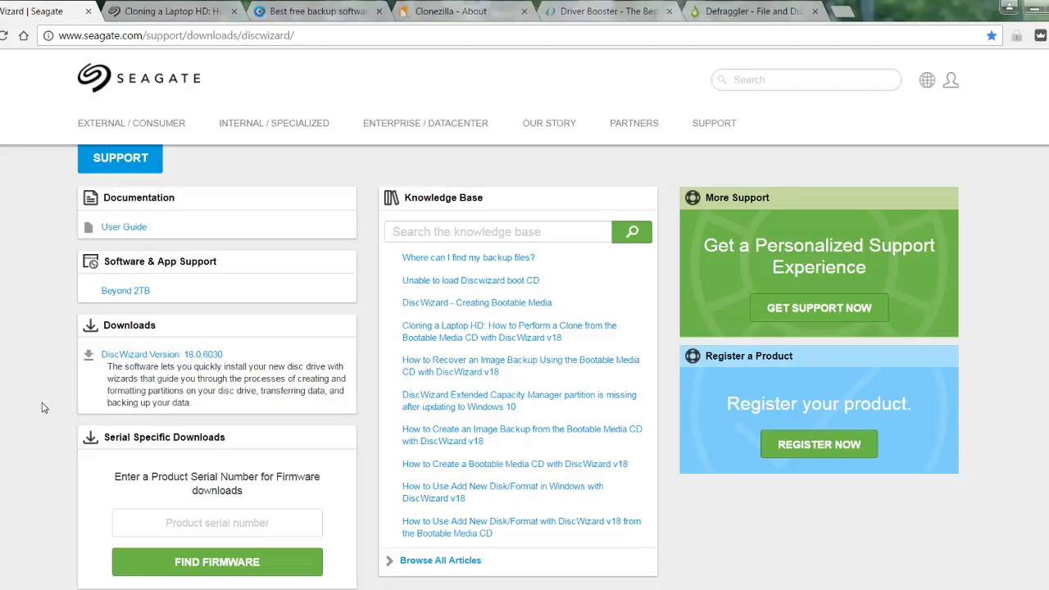
mouse_move(38, 419)
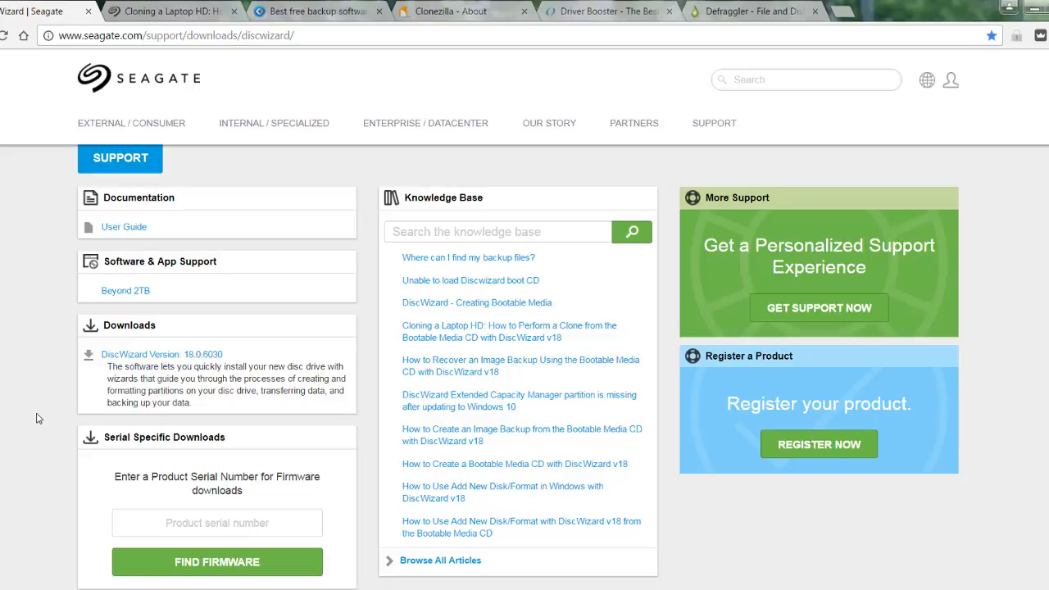
mouse_move(137, 388)
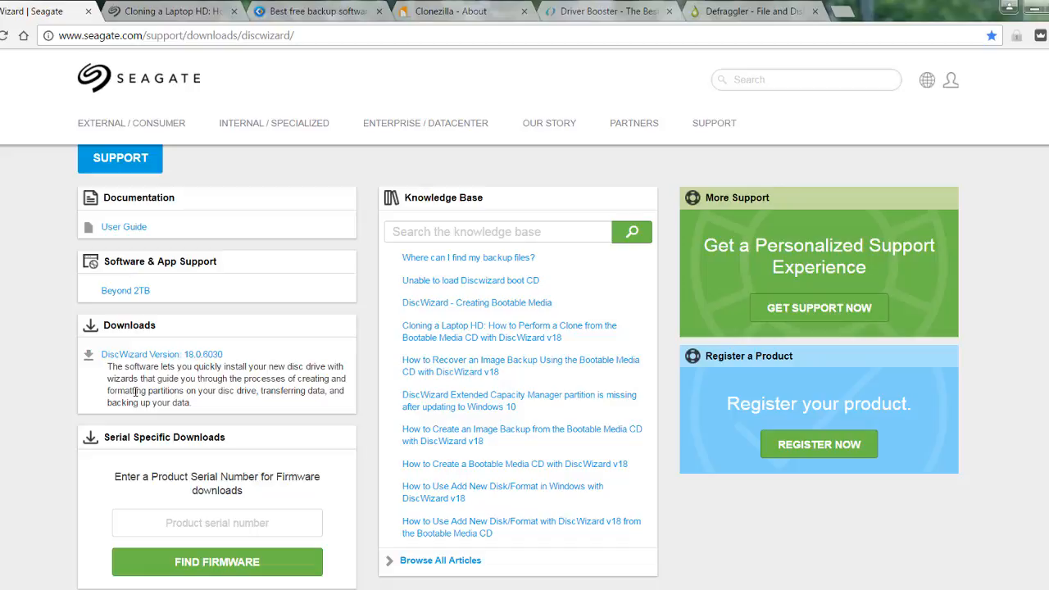
mouse_move(4, 215)
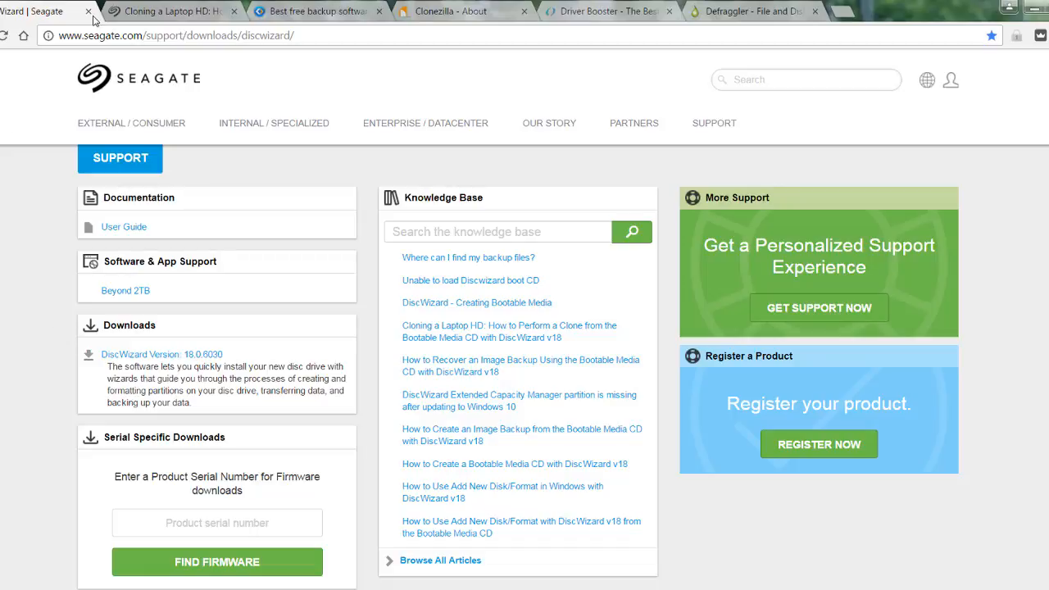
Switch to the laptop cloning article, highlight its cloning notes, and scroll to step 3.
left_click(490, 325)
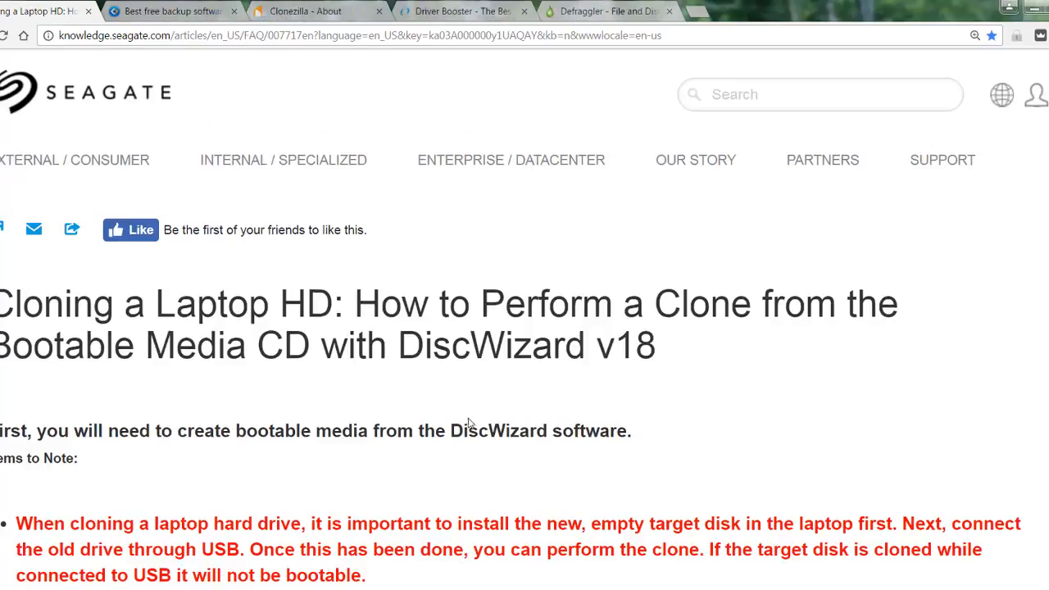
scroll("down", 3)
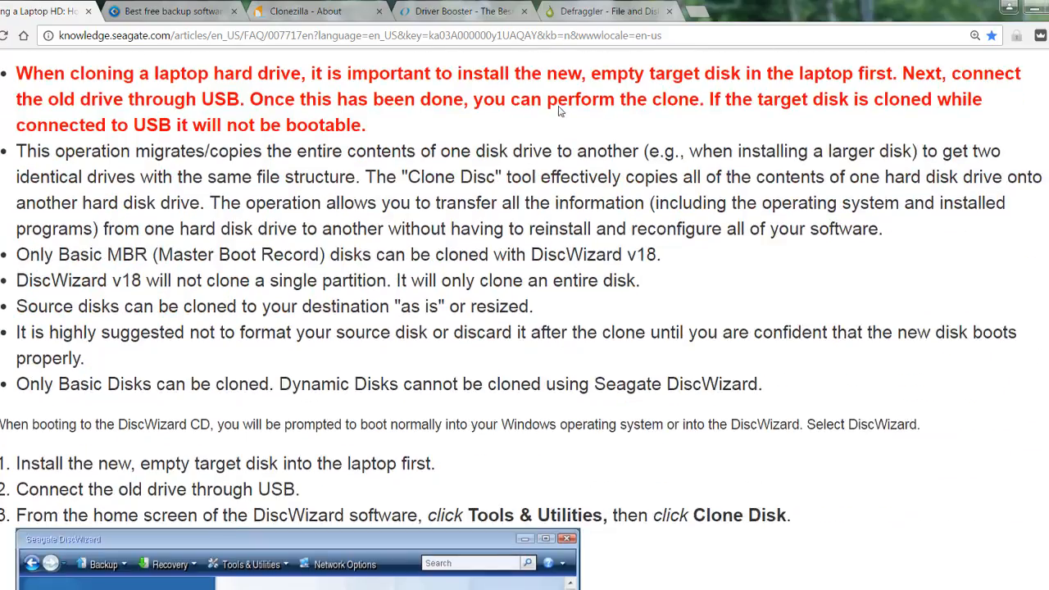
left_click_drag(18, 150, 396, 306)
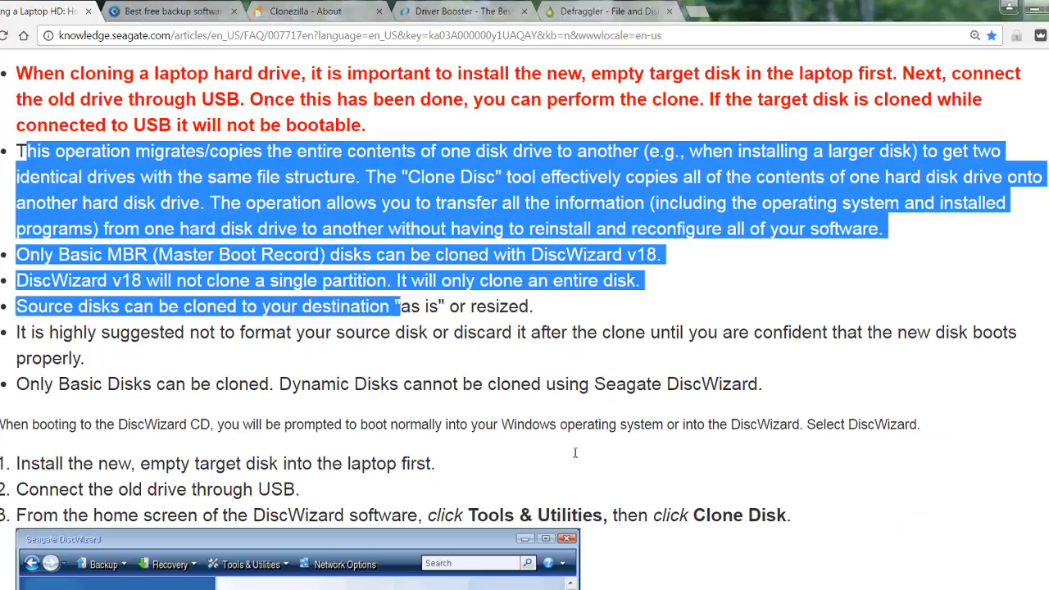
scroll("down", 3)
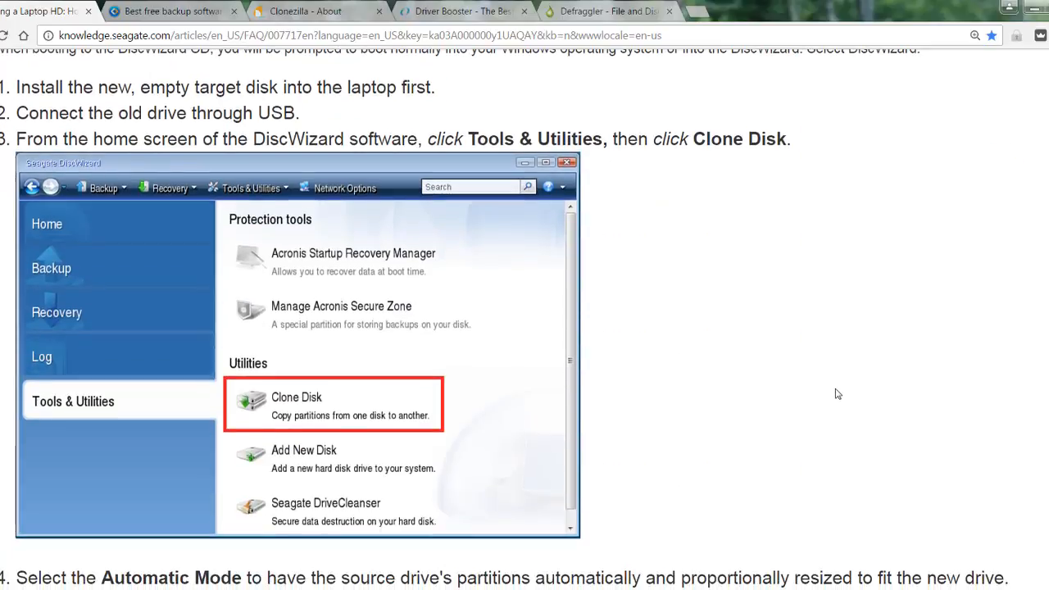
scroll("down", 3)
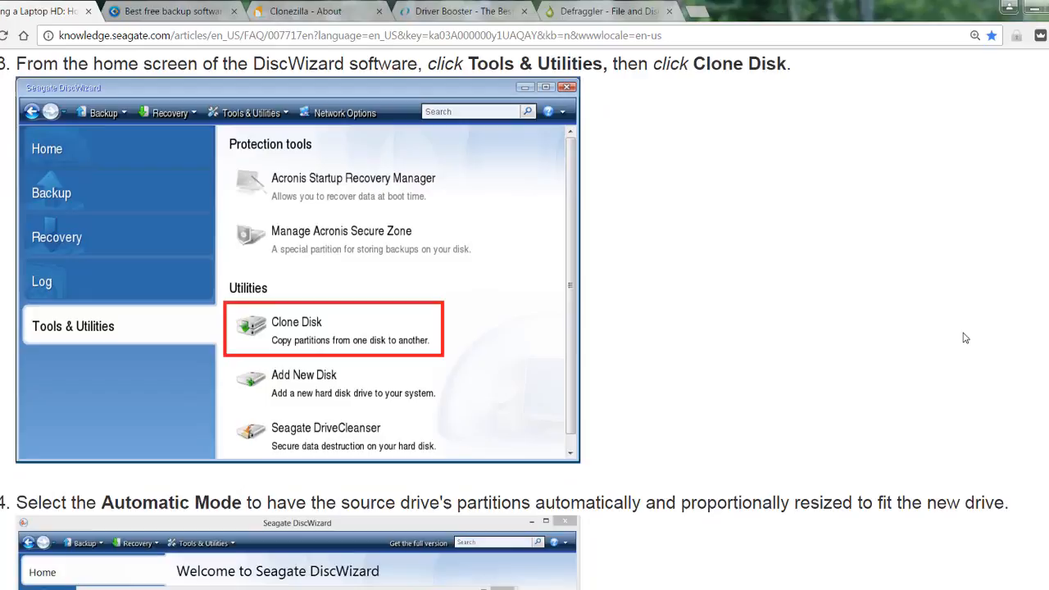
mouse_move(919, 326)
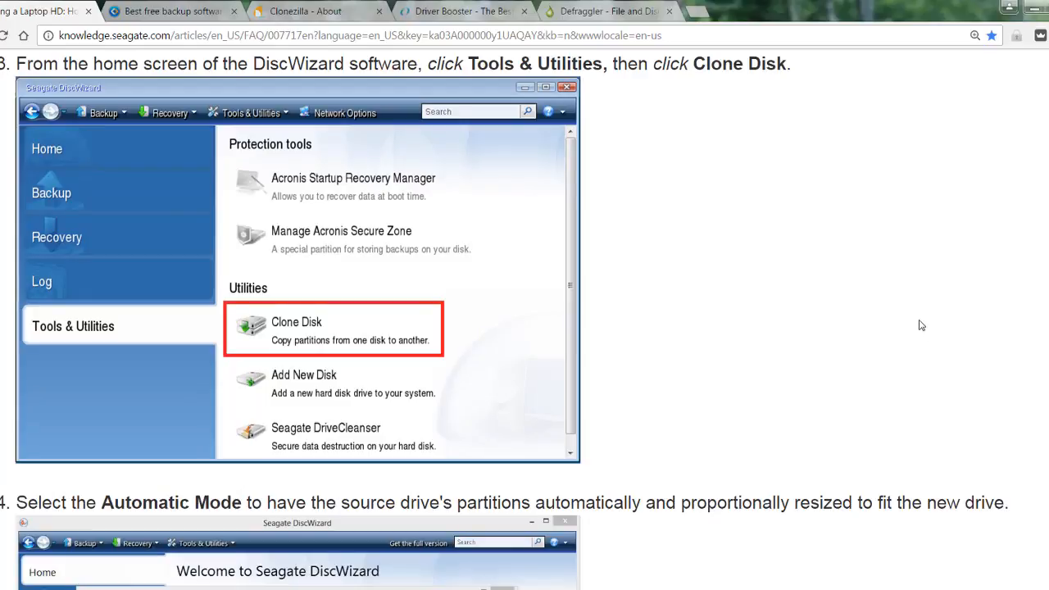
mouse_move(866, 302)
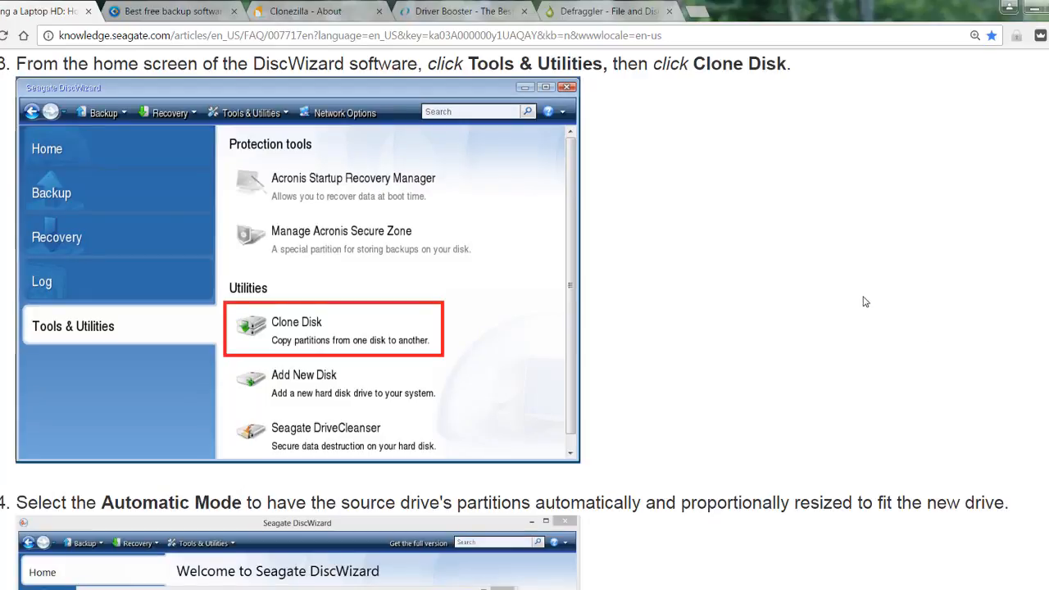
mouse_move(834, 344)
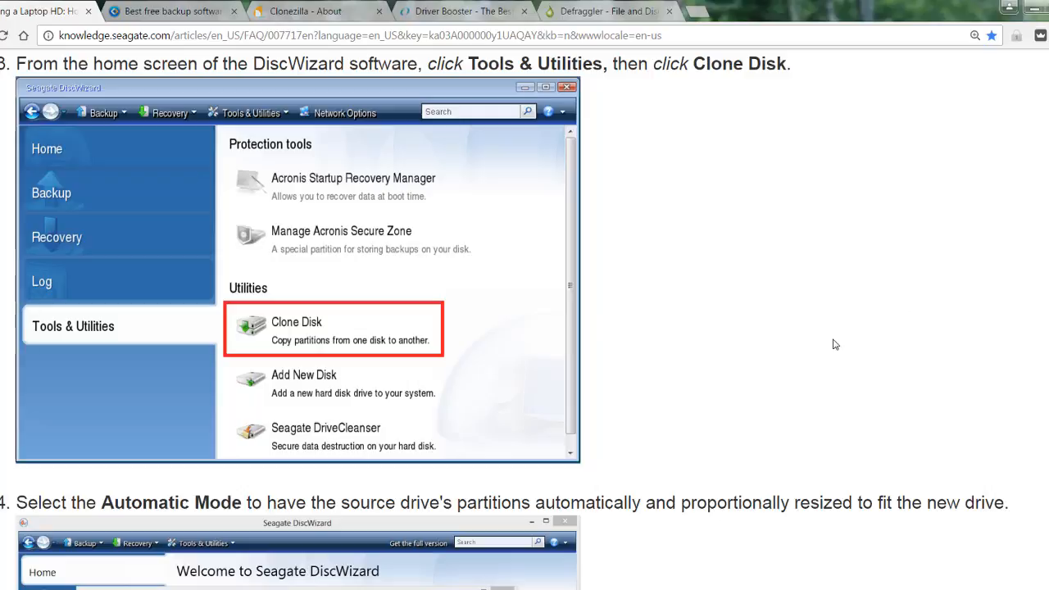
mouse_move(361, 130)
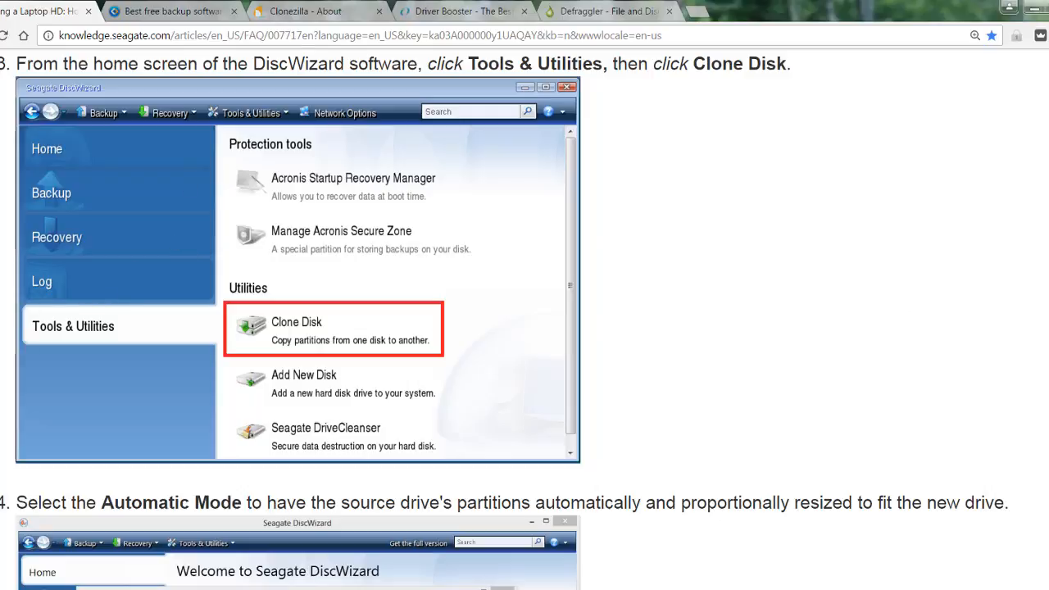
mouse_move(418, 362)
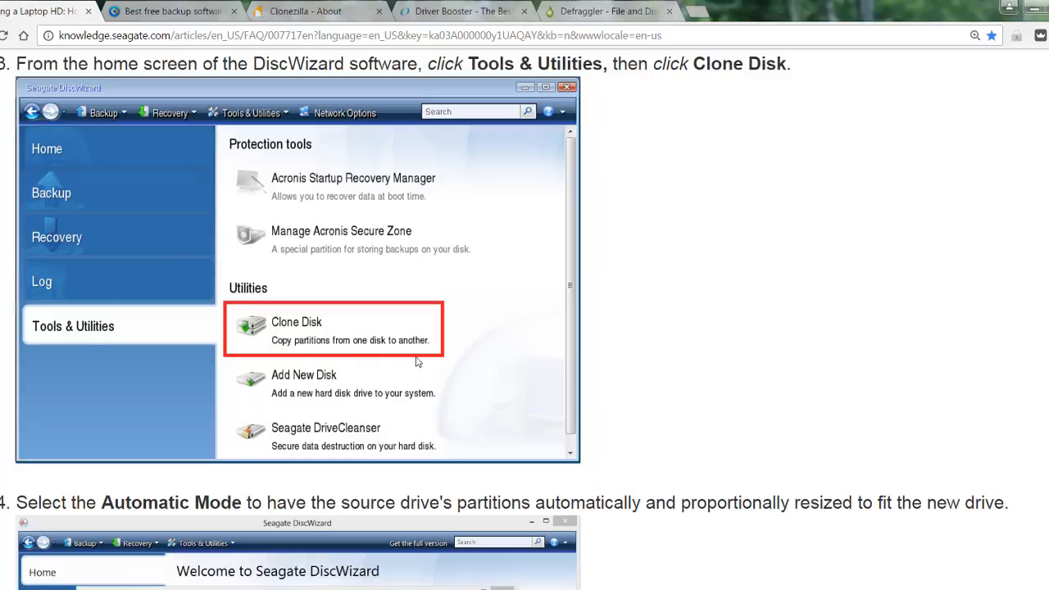
mouse_move(274, 325)
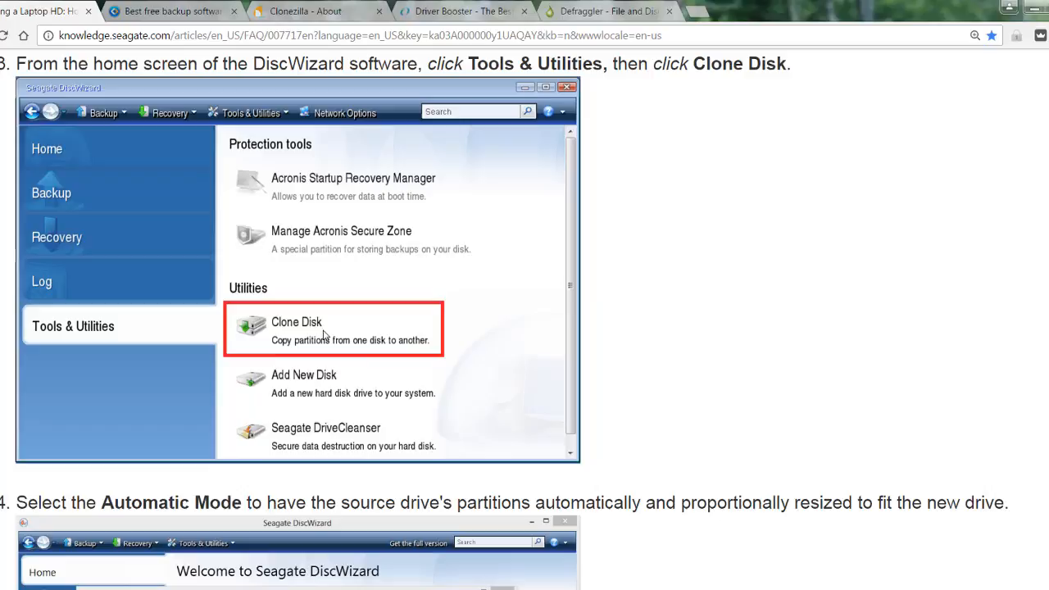
scroll("down", 3)
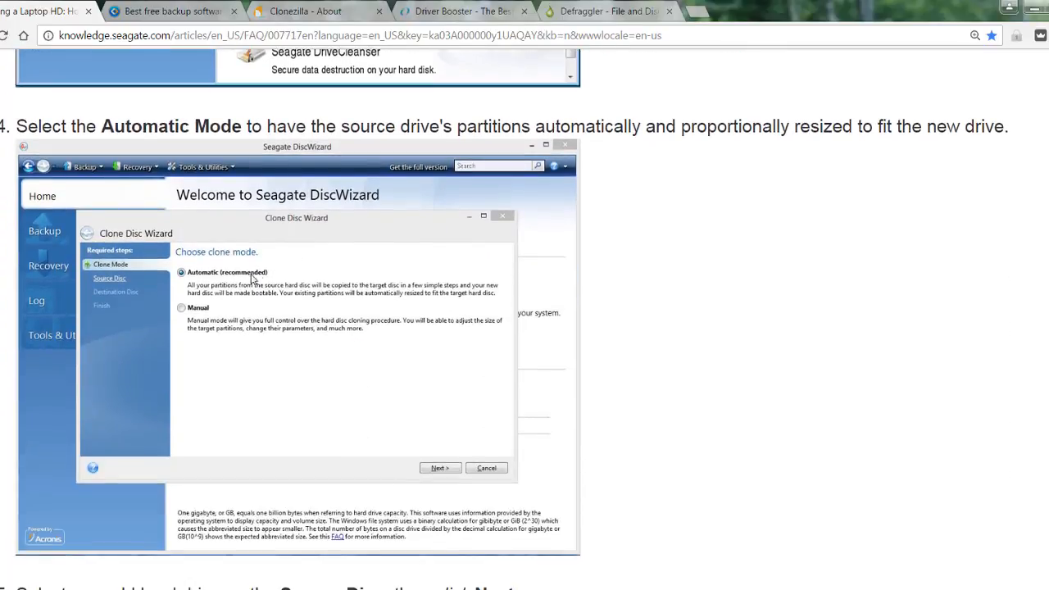
mouse_move(201, 284)
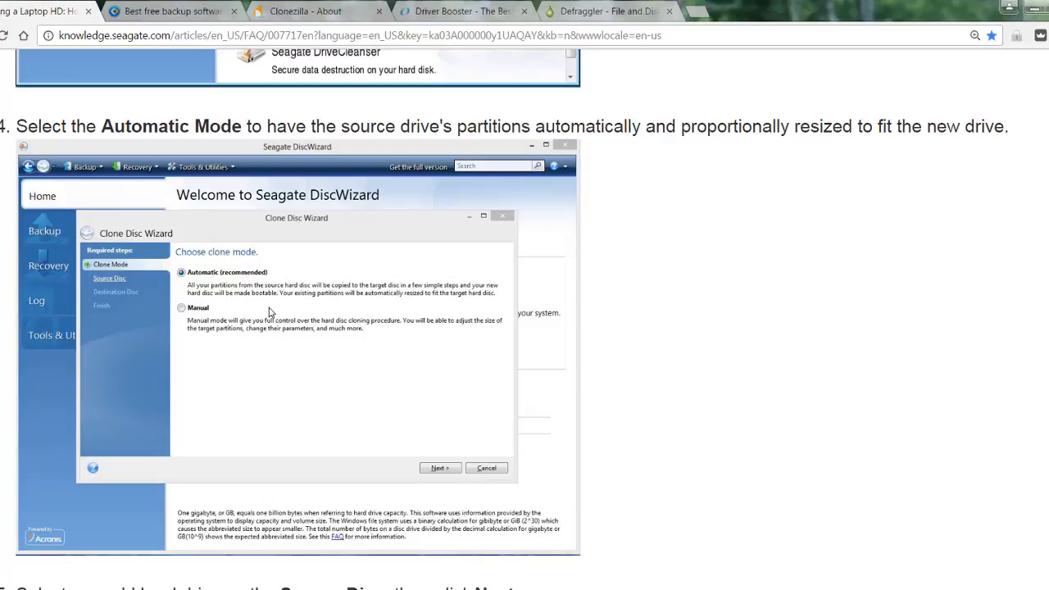
mouse_move(327, 299)
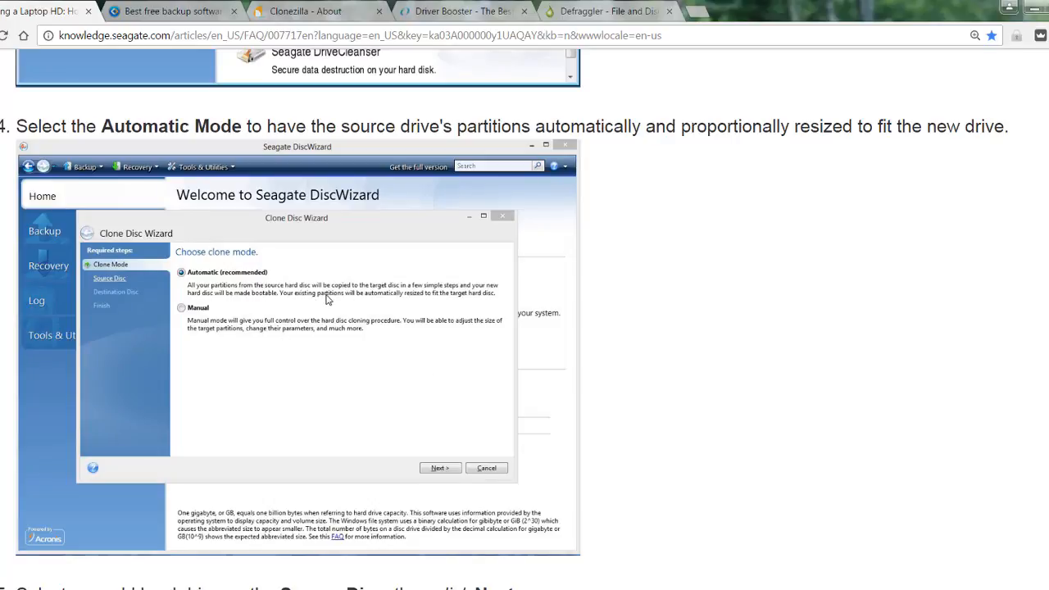
mouse_move(433, 294)
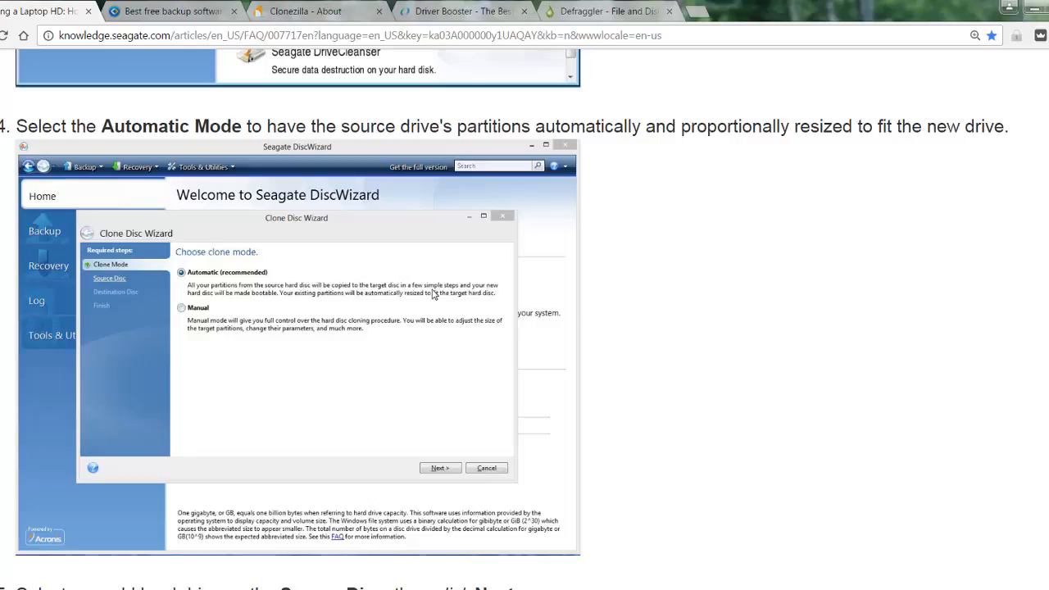
mouse_move(478, 300)
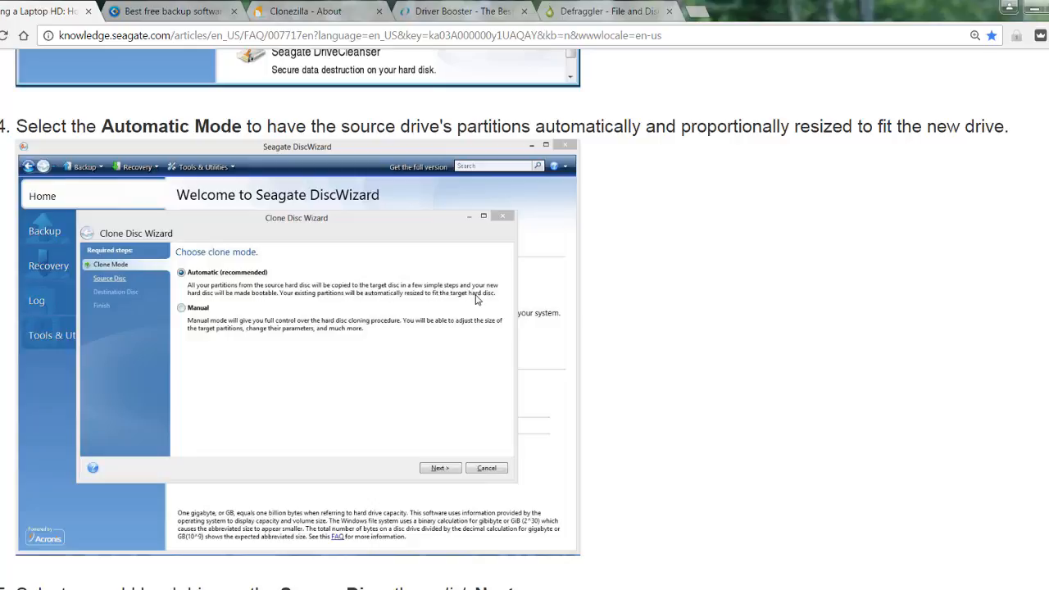
mouse_move(368, 303)
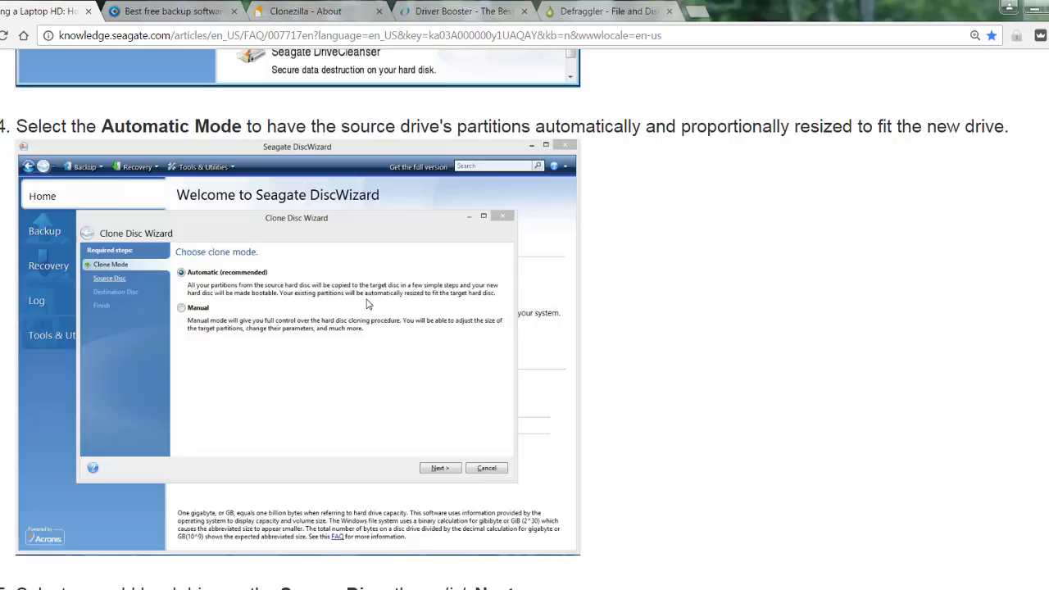
mouse_move(243, 305)
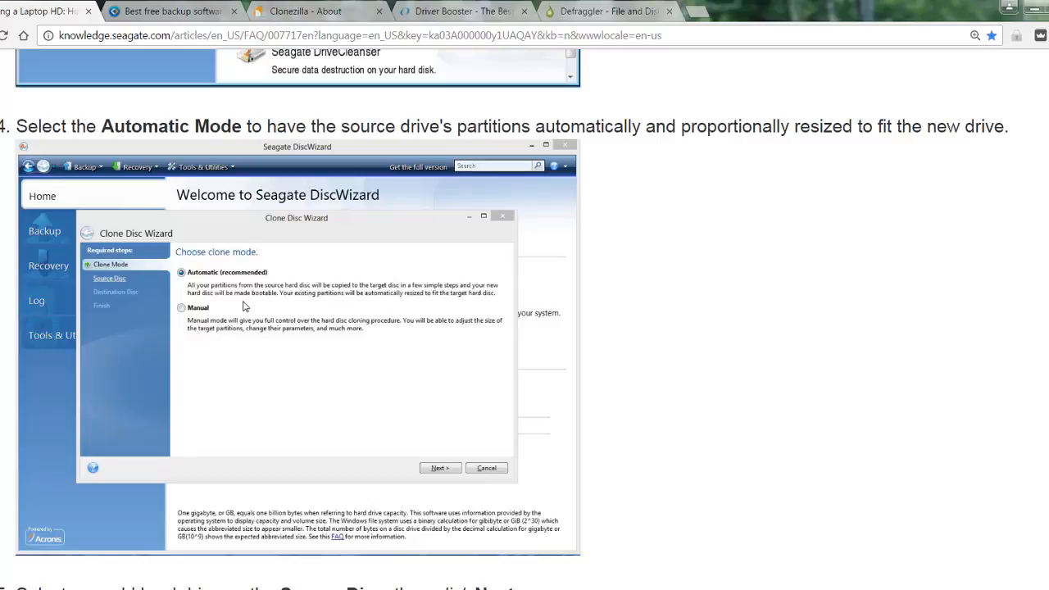
mouse_move(290, 309)
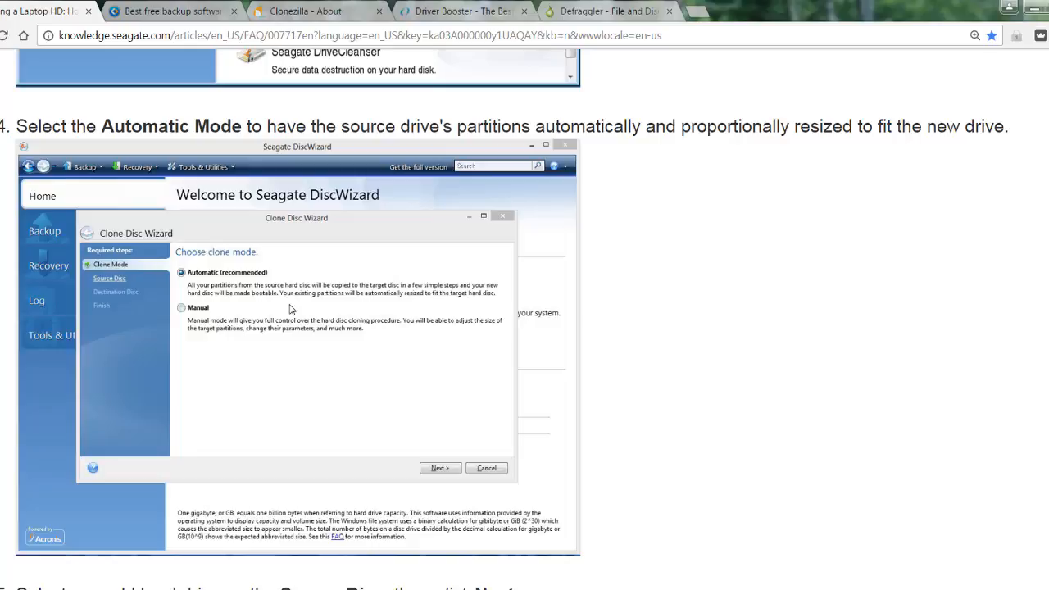
mouse_move(323, 307)
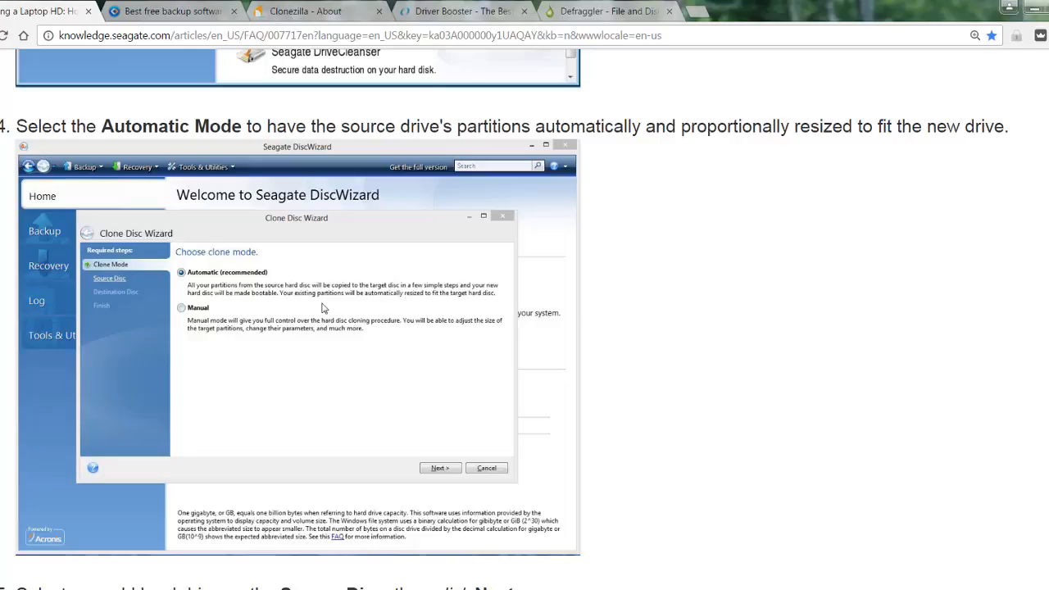
mouse_move(443, 308)
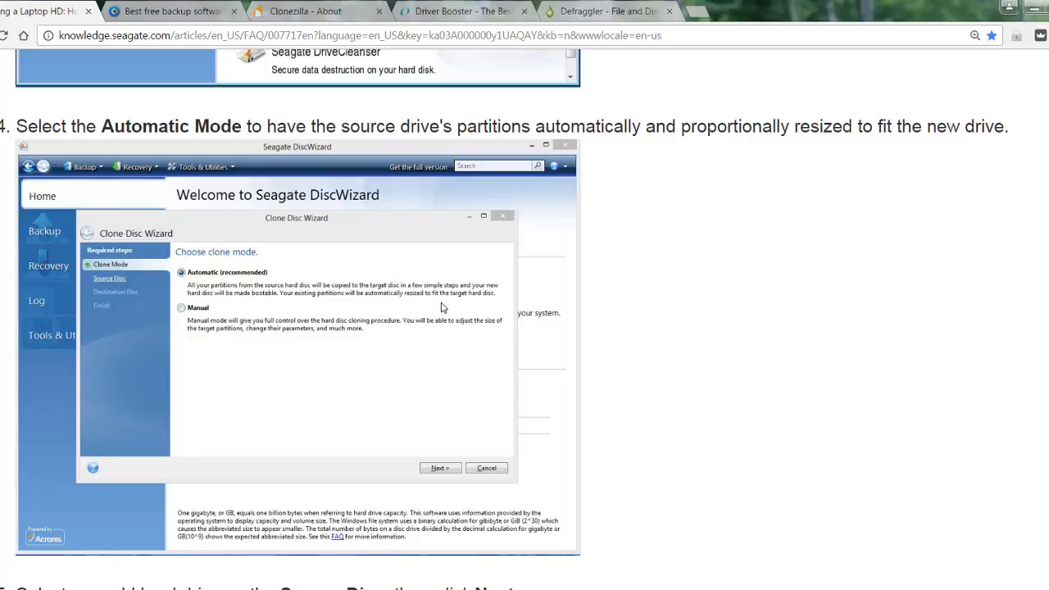
mouse_move(731, 325)
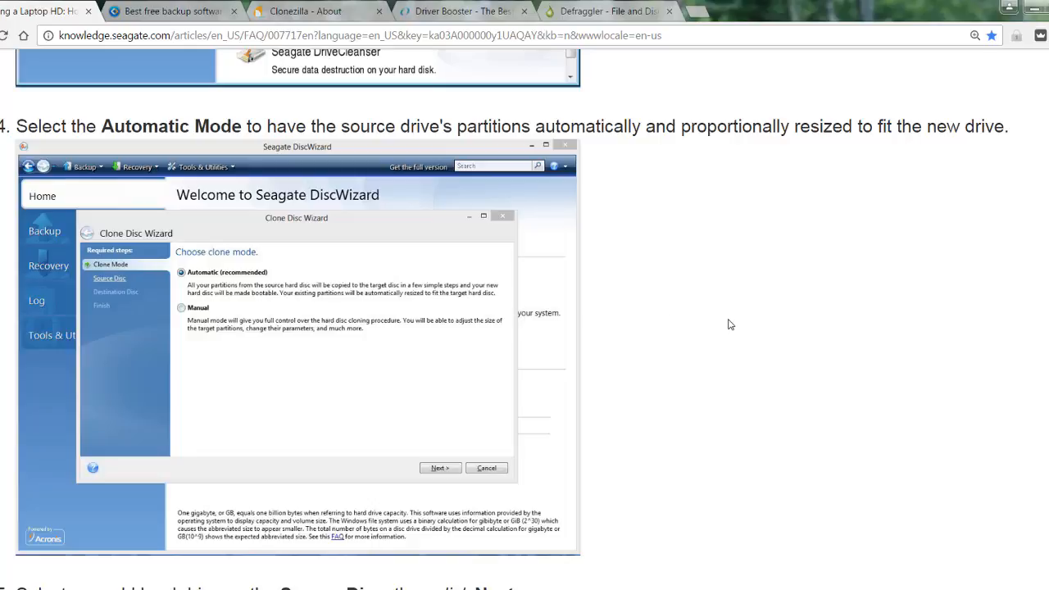
mouse_move(762, 349)
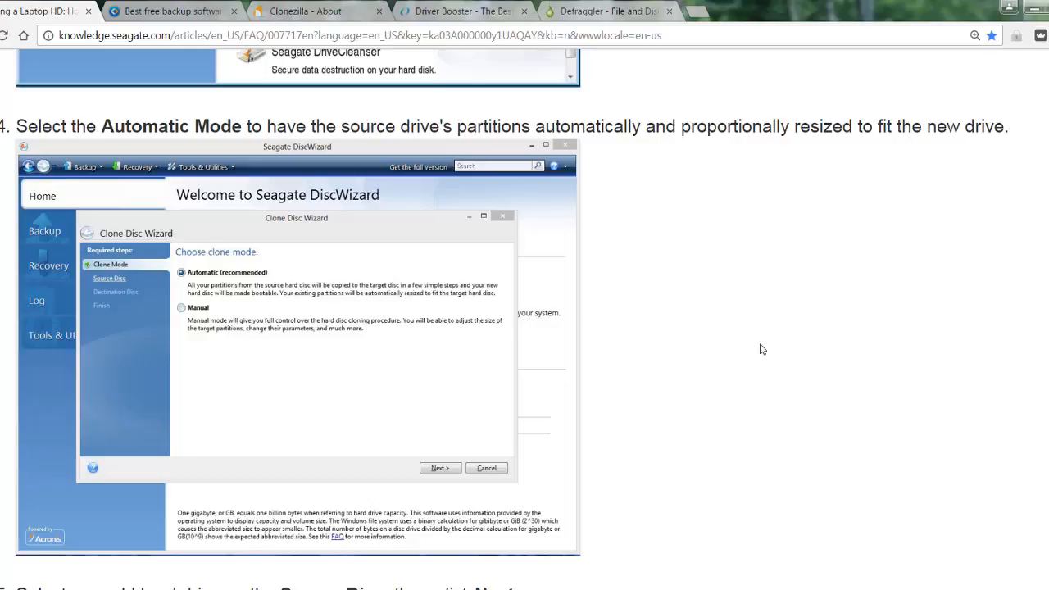
mouse_move(722, 493)
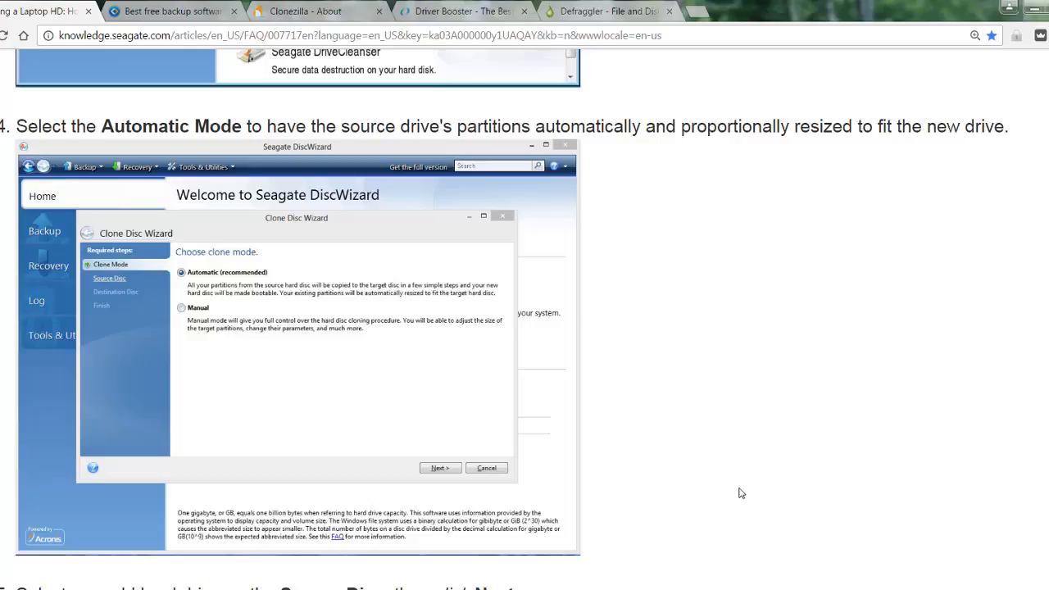
mouse_move(730, 522)
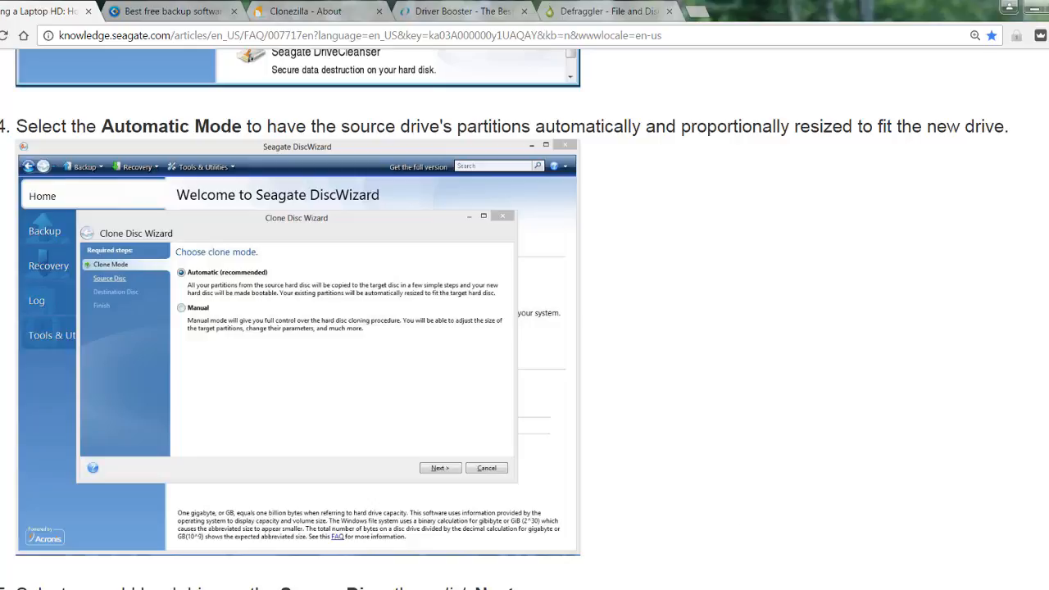
Scroll the article down to step 5, choosing the old hard drive as Source Disc.
scroll("down", 3)
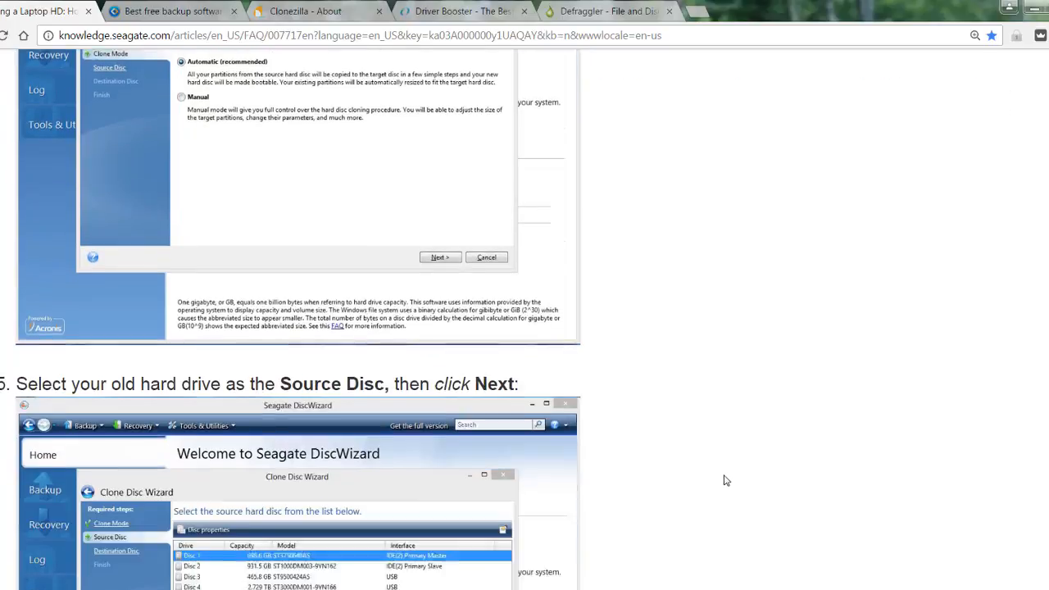
scroll("down", 3)
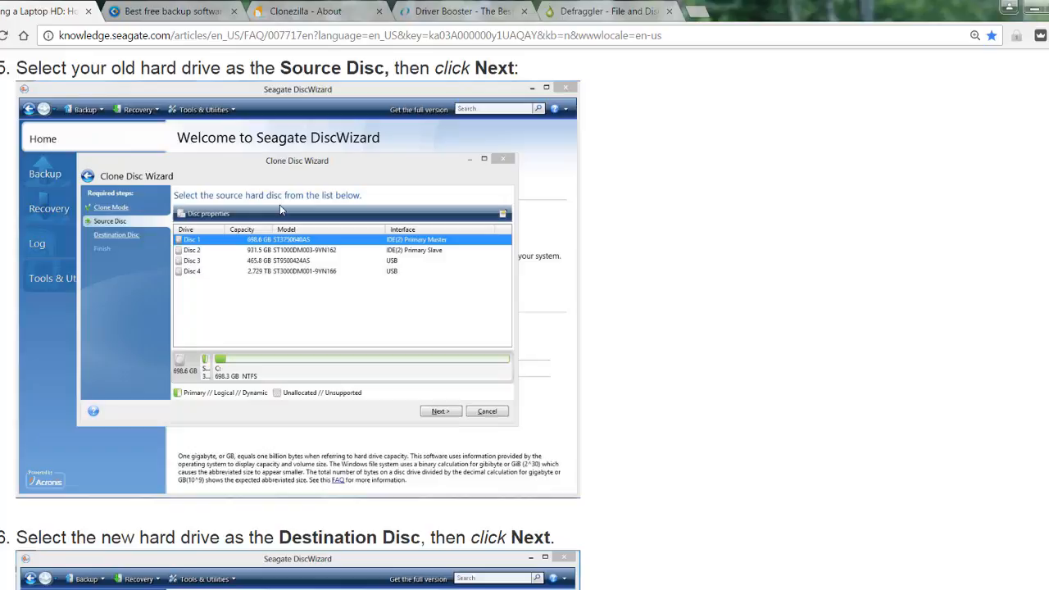
mouse_move(414, 240)
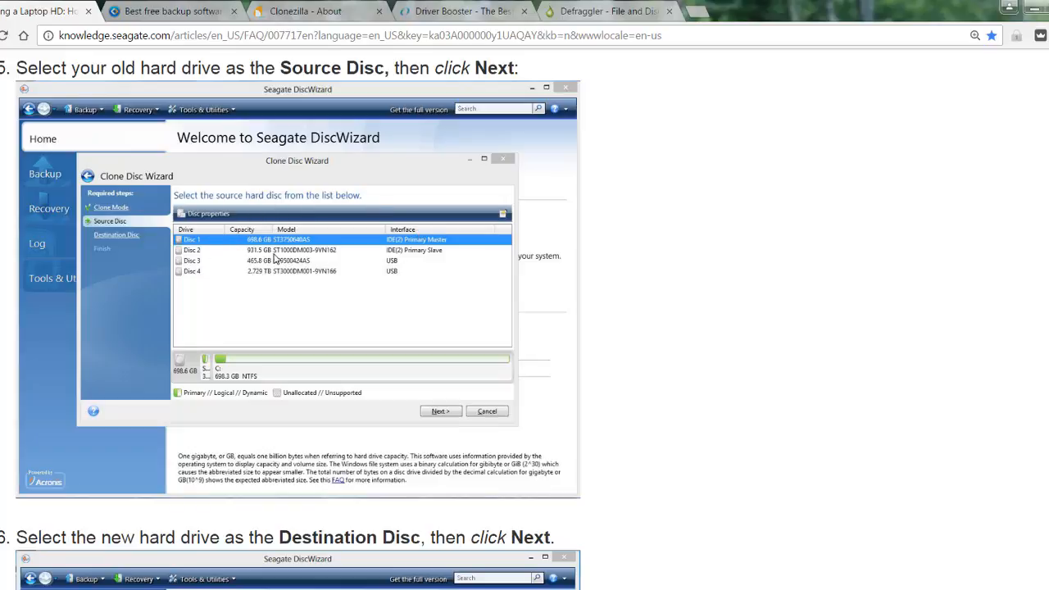
mouse_move(406, 277)
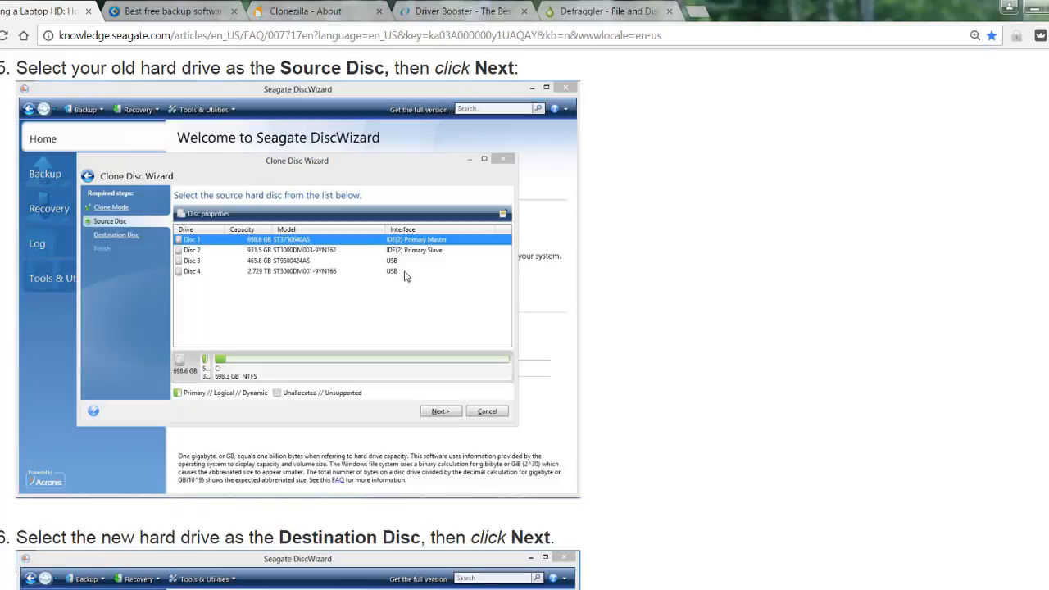
mouse_move(474, 331)
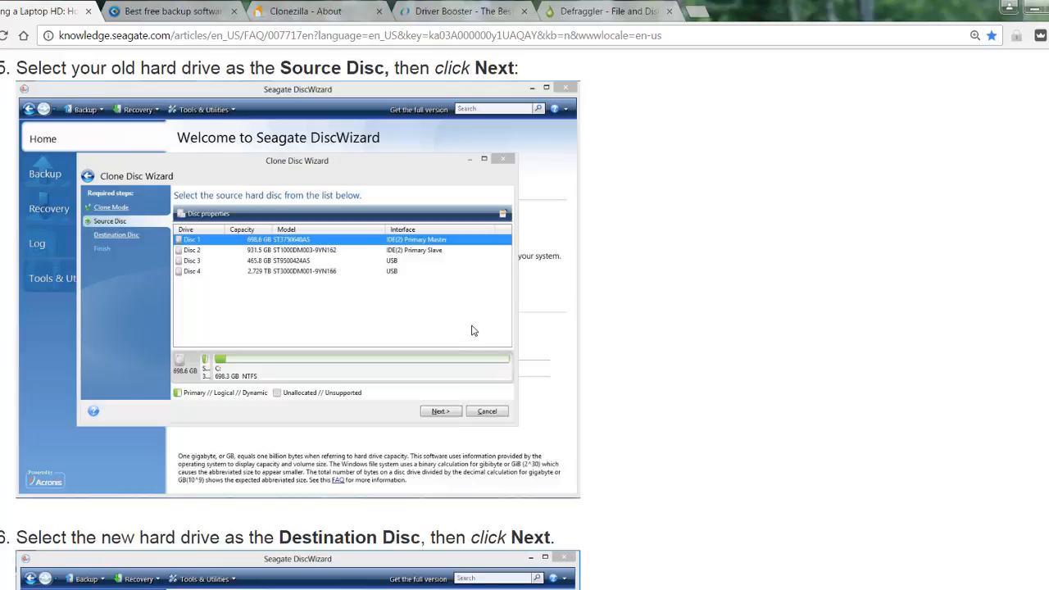
mouse_move(410, 318)
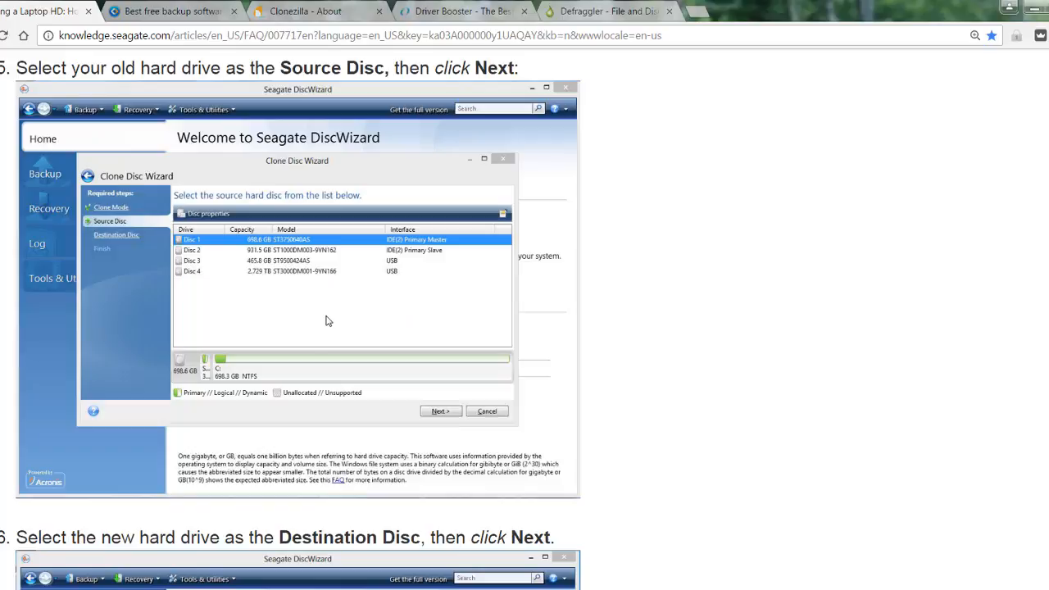
mouse_move(419, 406)
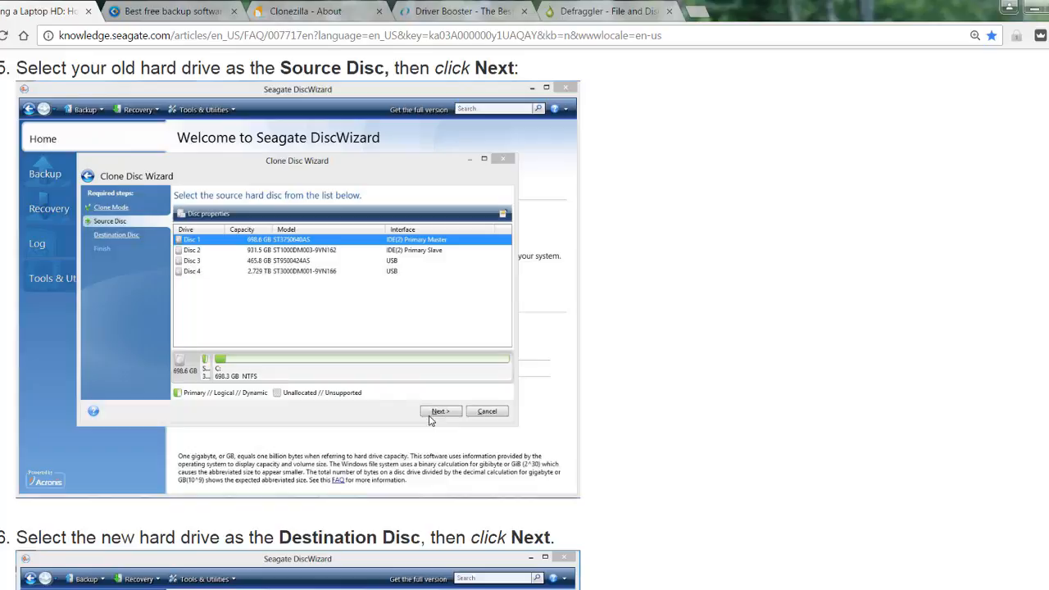
mouse_move(765, 326)
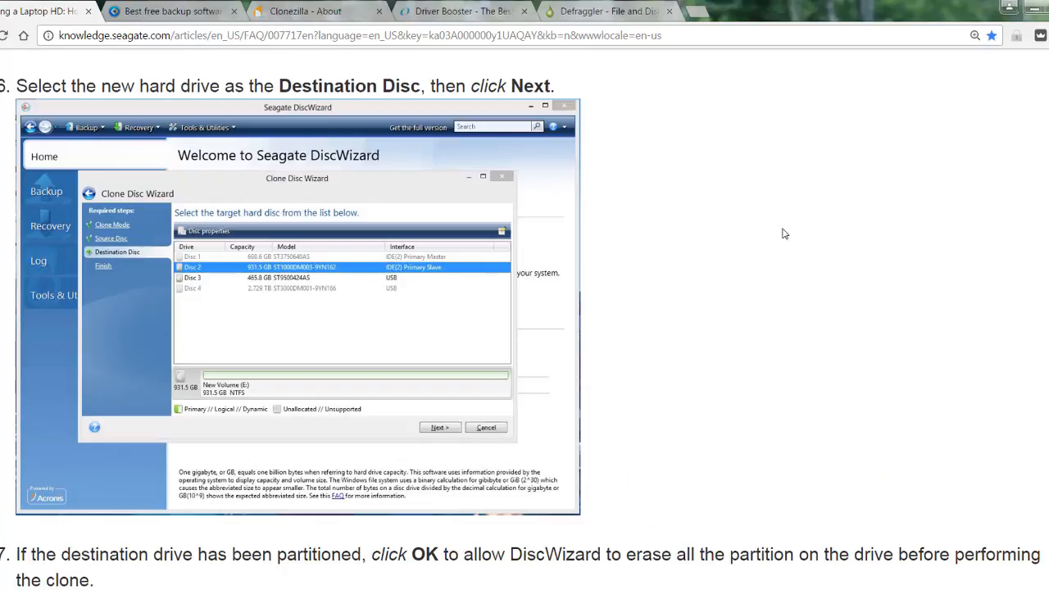
mouse_move(726, 142)
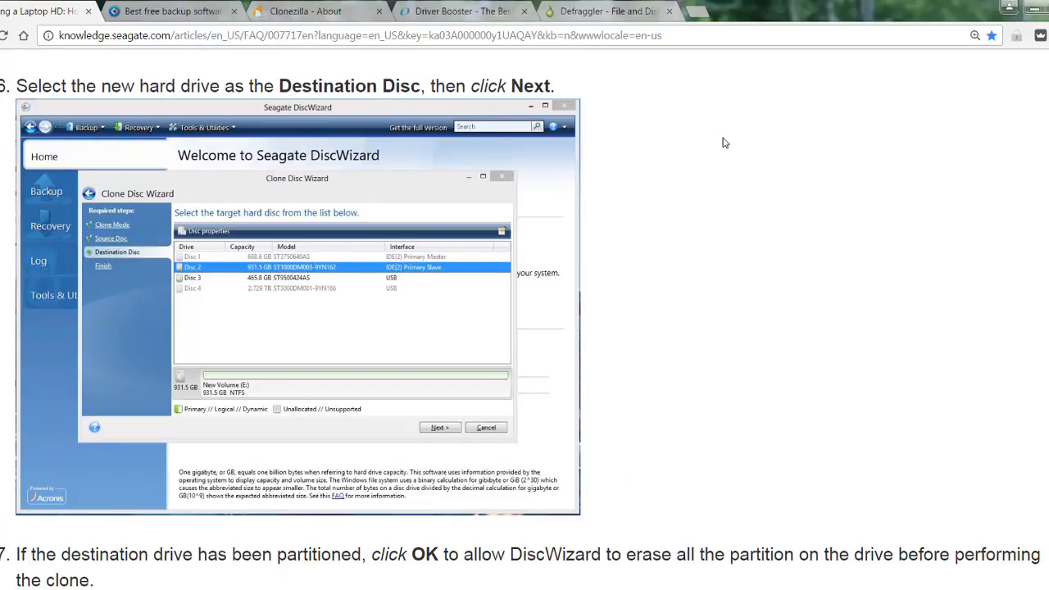
mouse_move(701, 208)
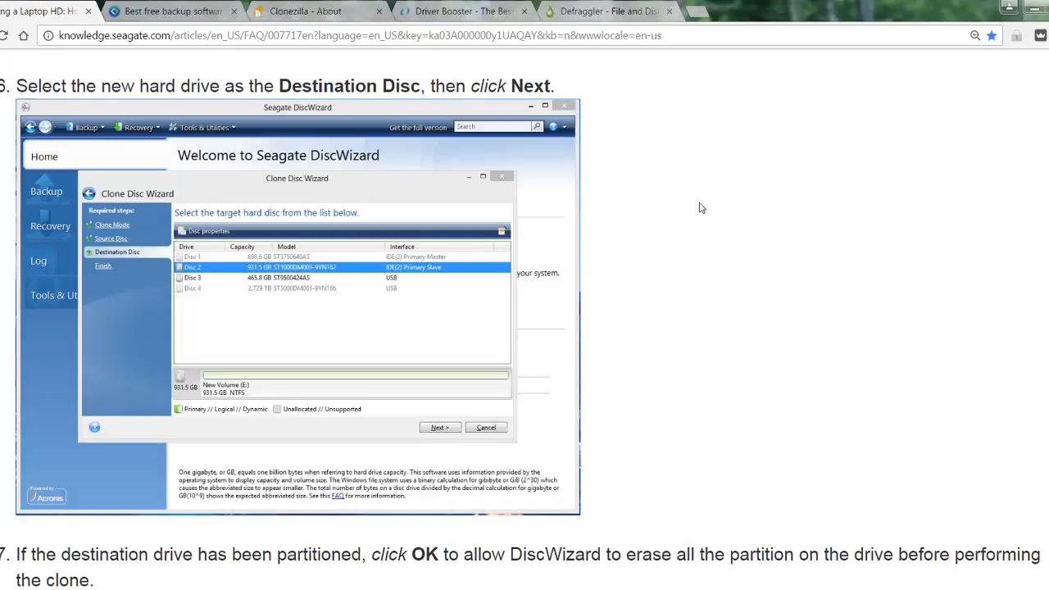
mouse_move(806, 244)
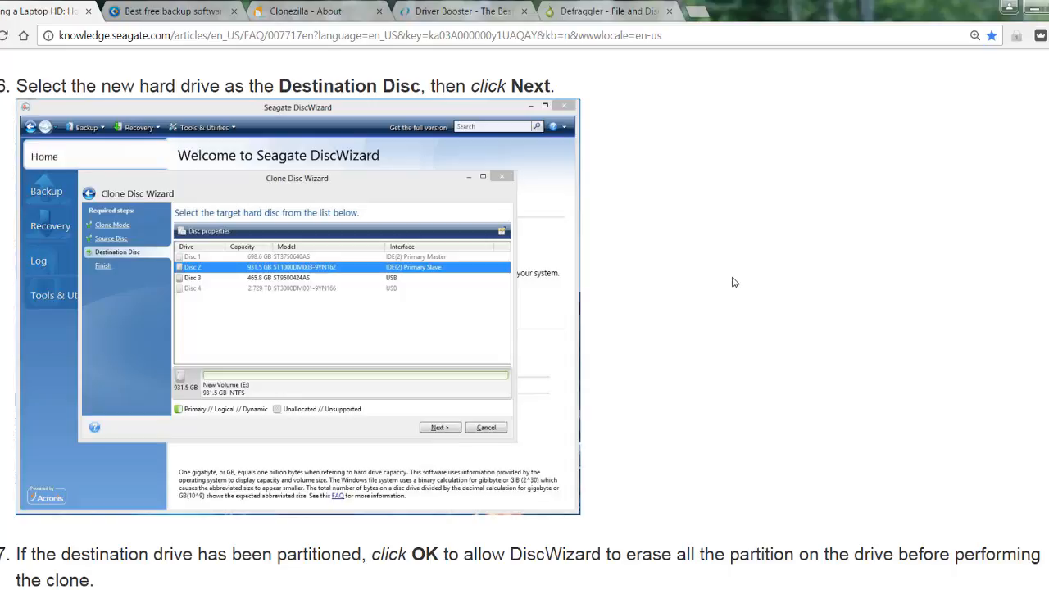
mouse_move(740, 304)
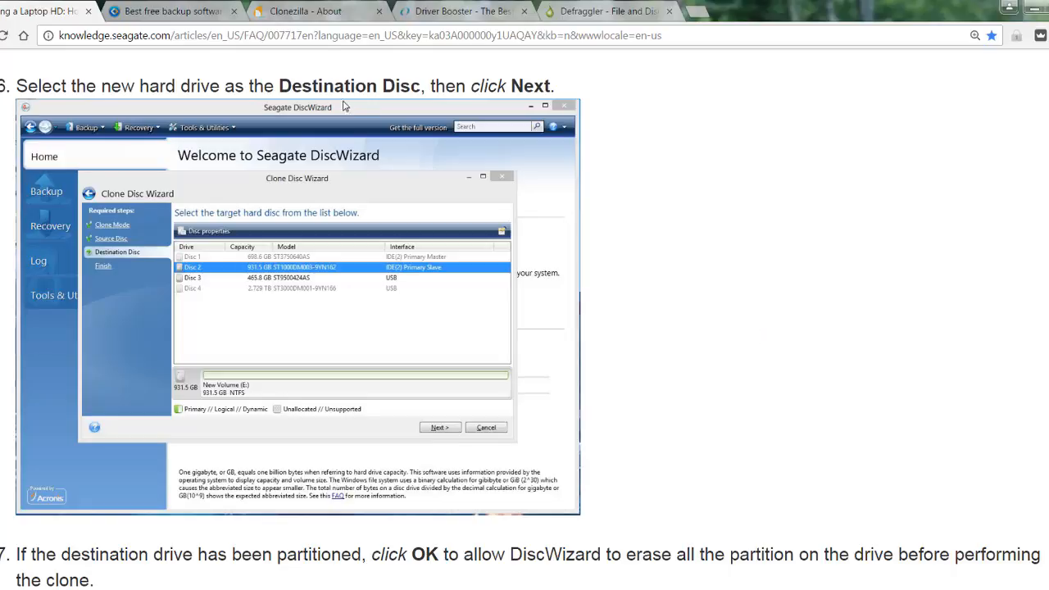
mouse_move(803, 287)
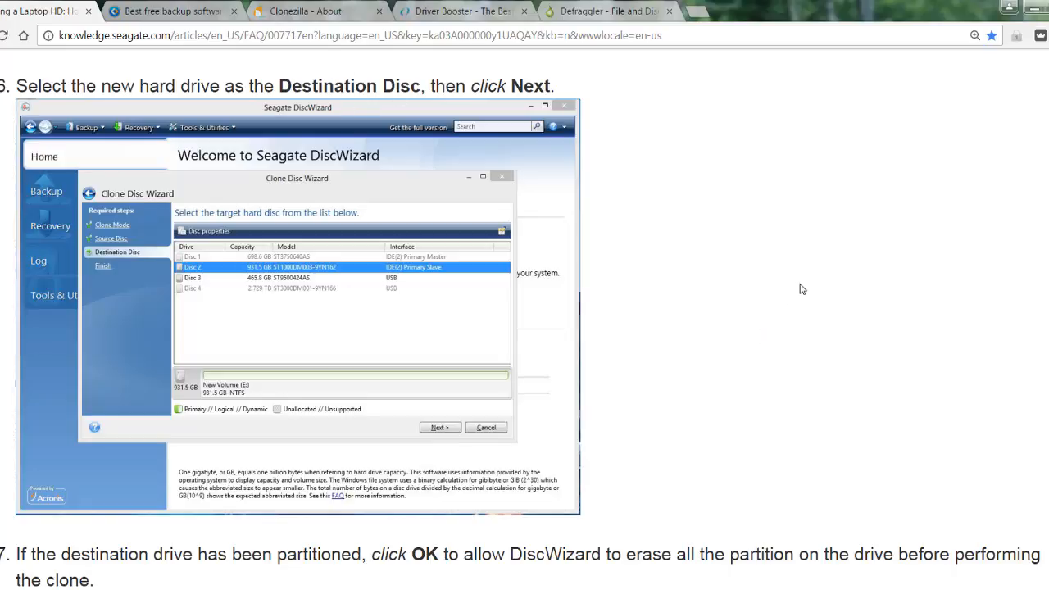
mouse_move(810, 299)
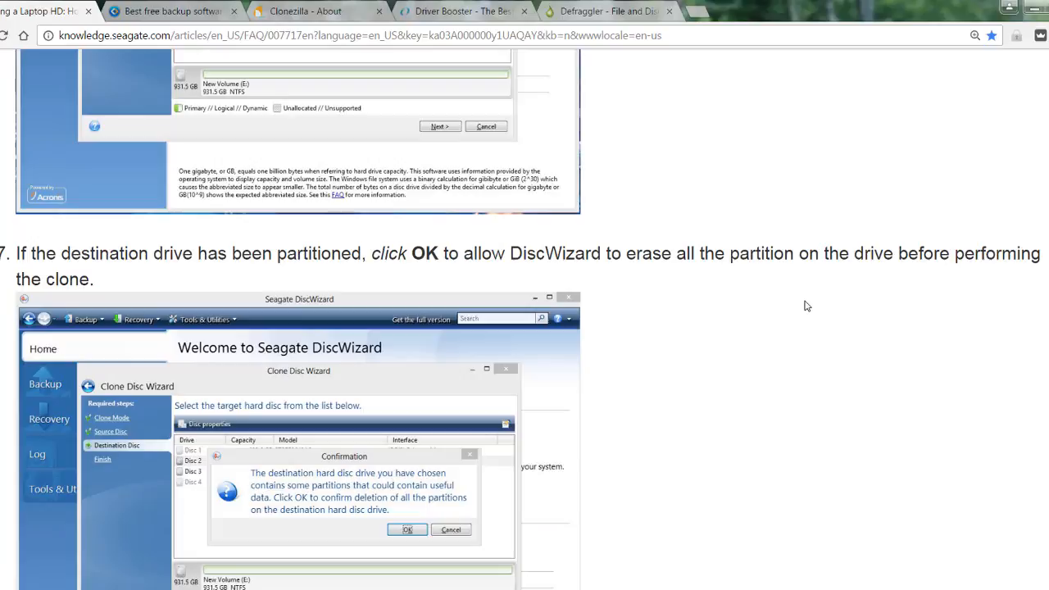
Scroll past step 7's Confirmation screenshot to step 8 on reviewing the summary screen.
scroll("down", 3)
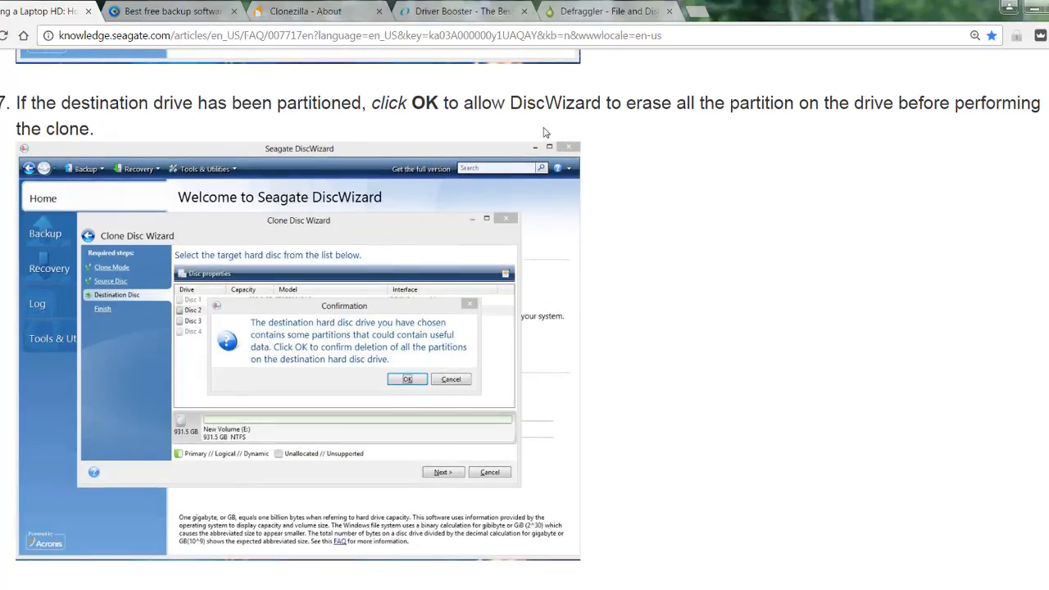
mouse_move(508, 350)
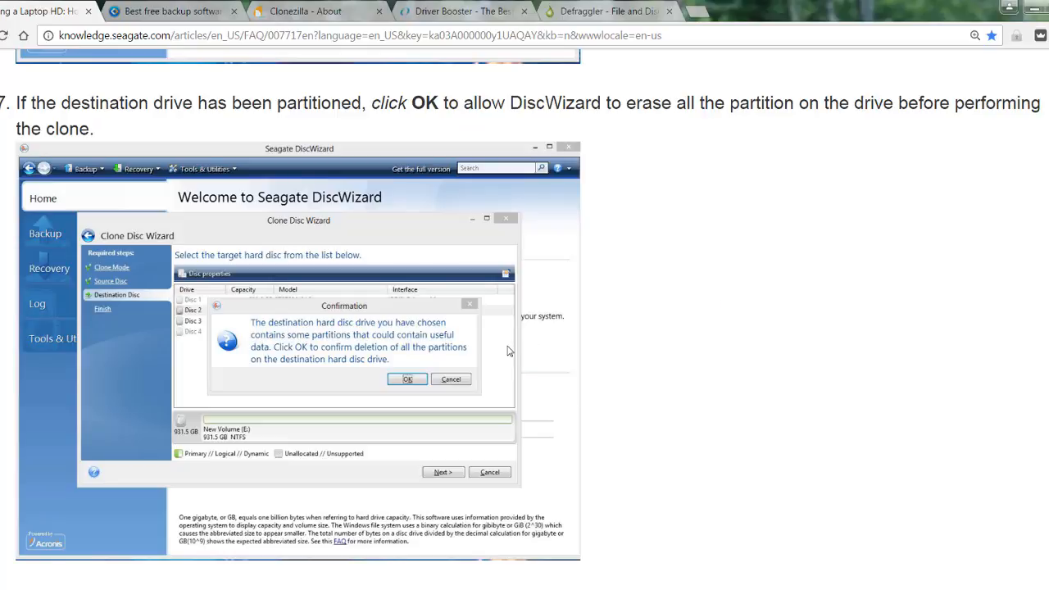
mouse_move(286, 382)
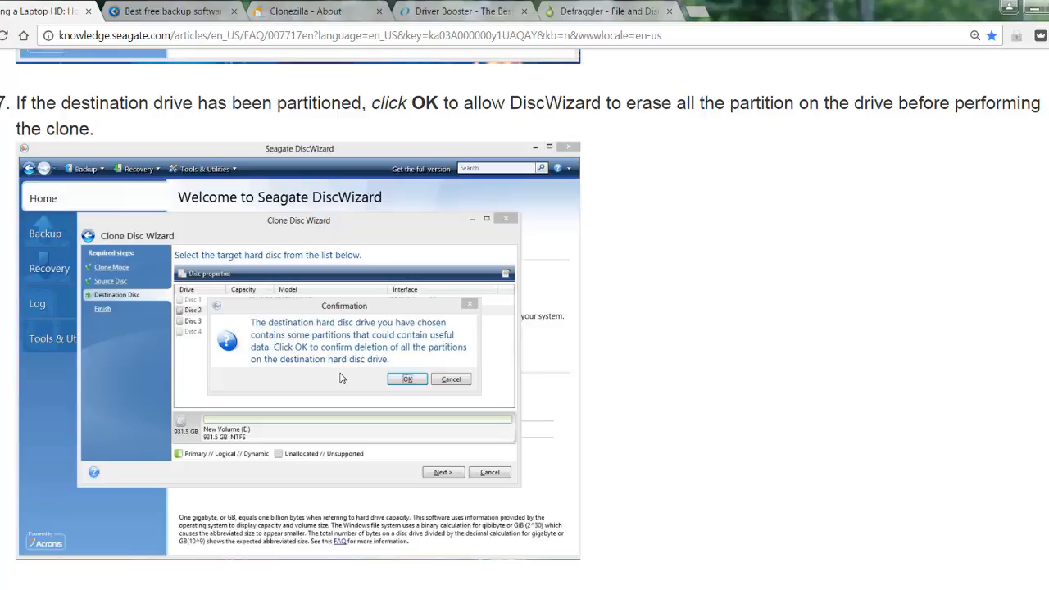
mouse_move(340, 391)
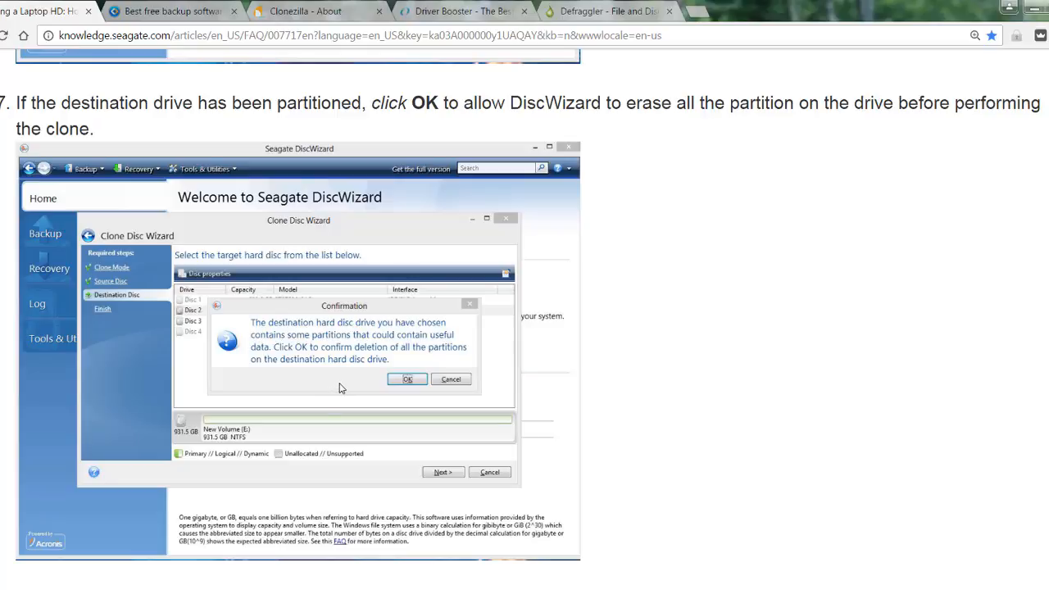
scroll("down", 3)
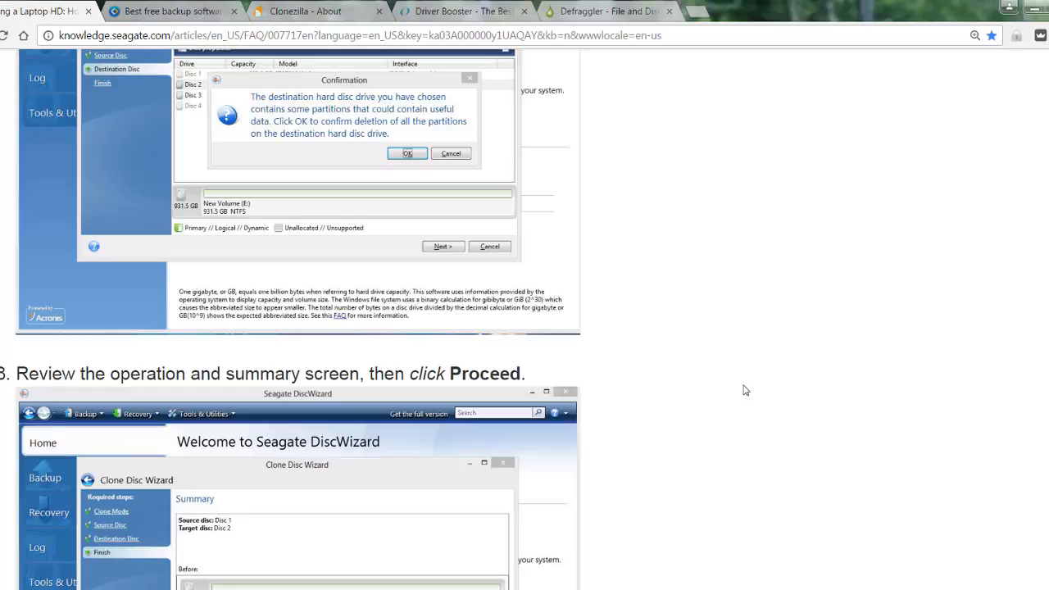
mouse_move(825, 310)
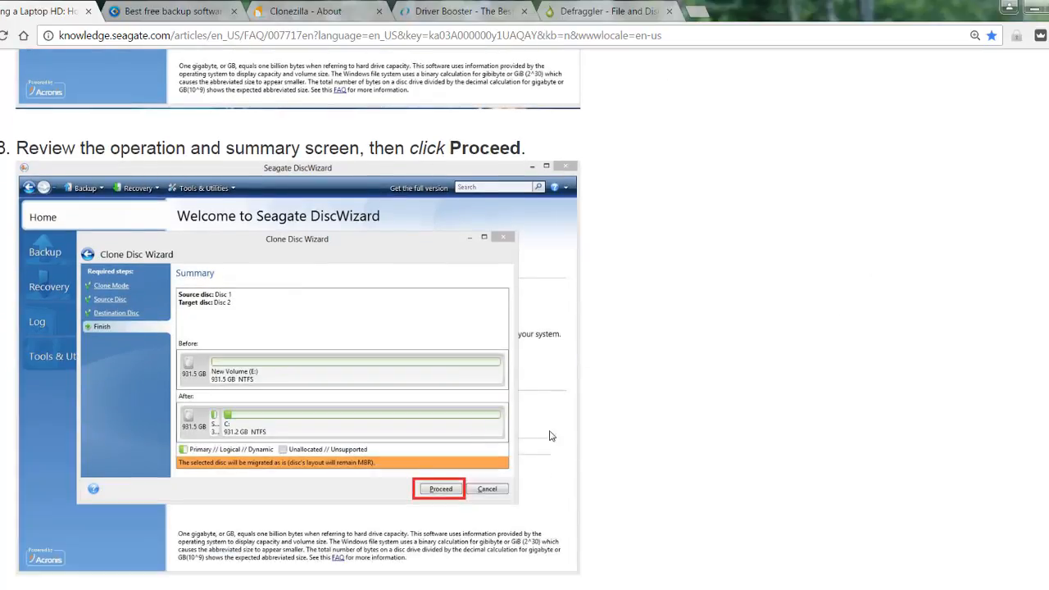
mouse_move(891, 474)
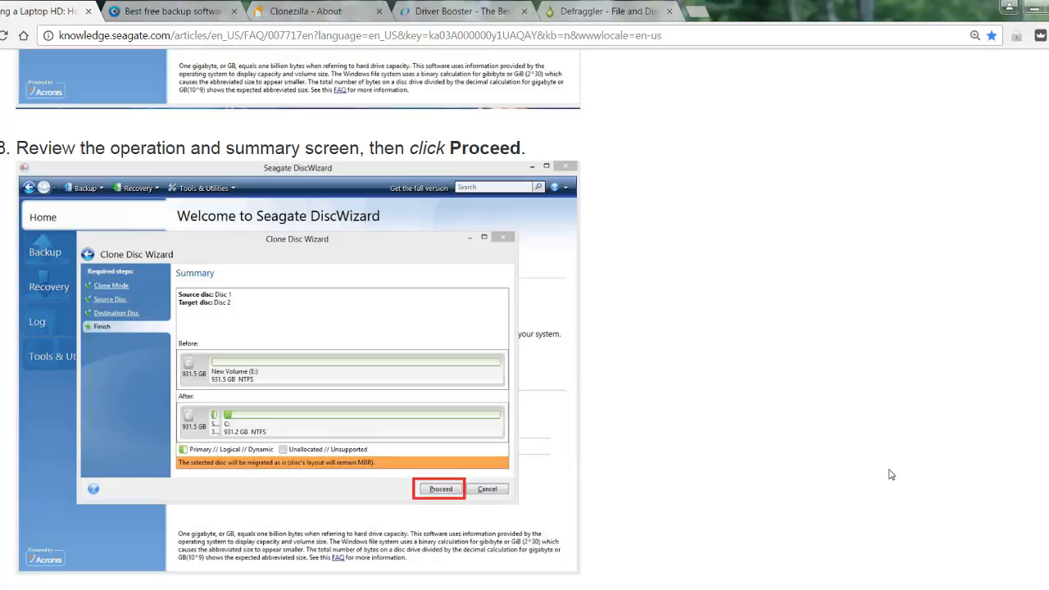
mouse_move(869, 439)
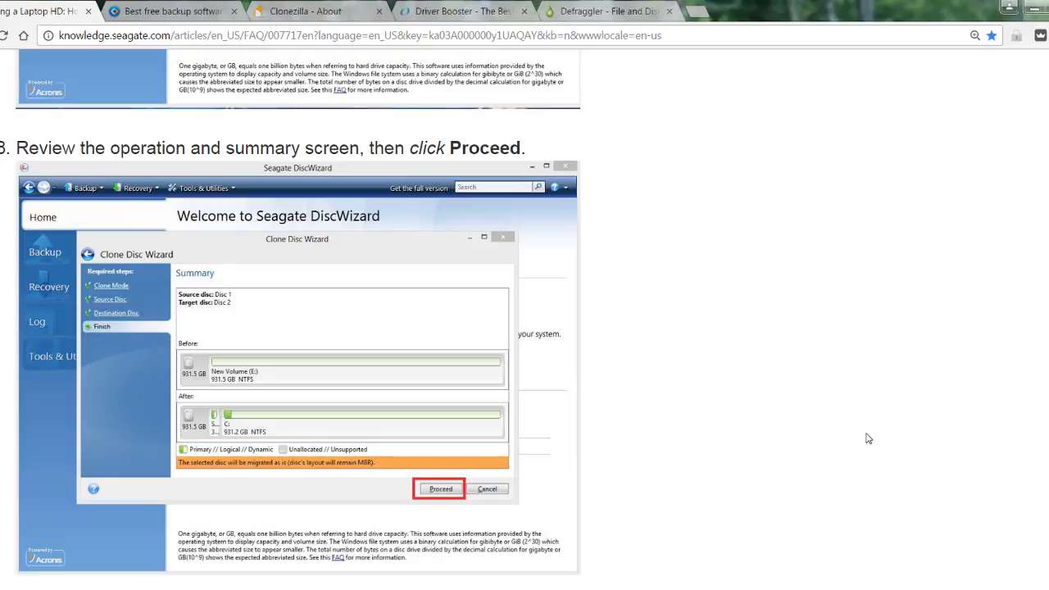
mouse_move(216, 315)
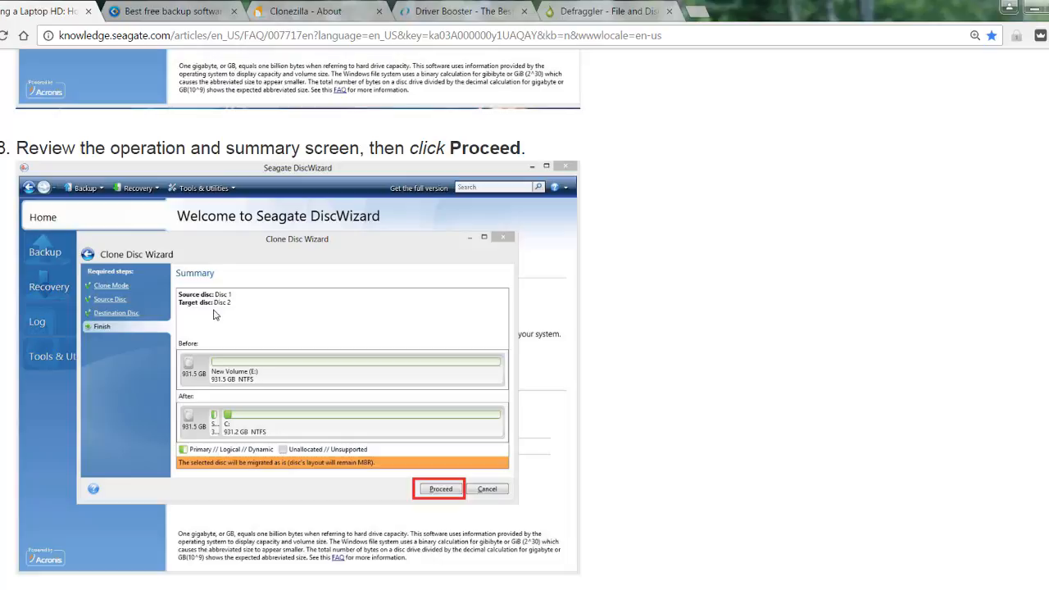
mouse_move(257, 417)
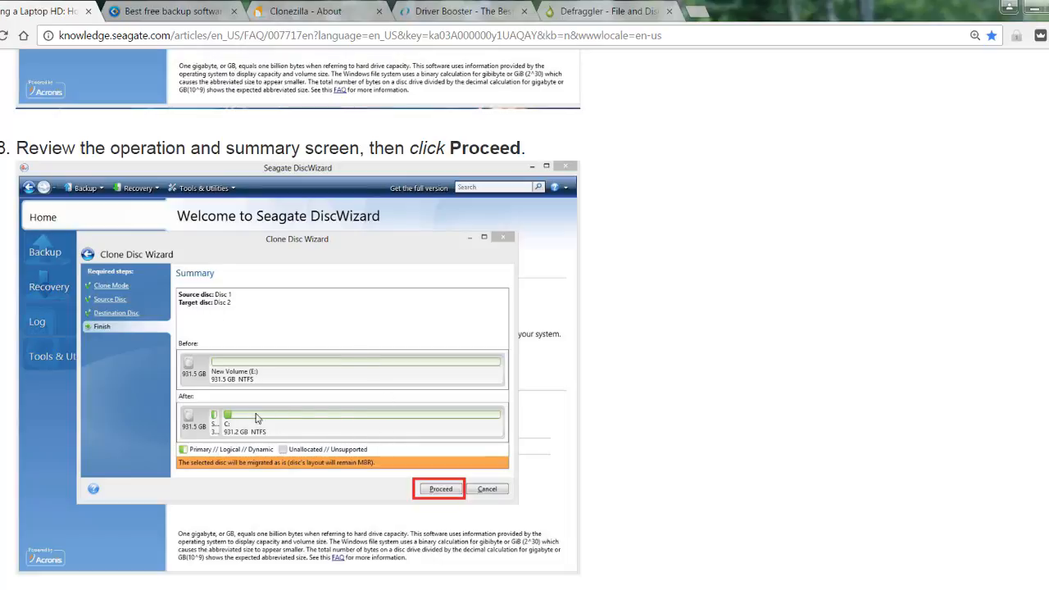
mouse_move(775, 408)
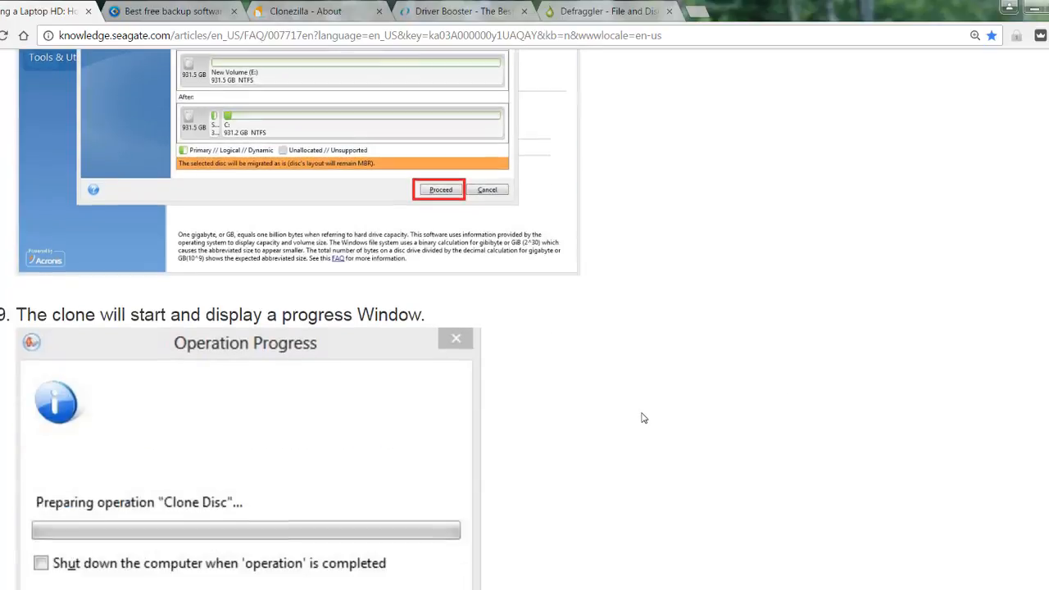
Scroll down to step 10 on removing the boot CD, and the article rating section.
scroll("down", 3)
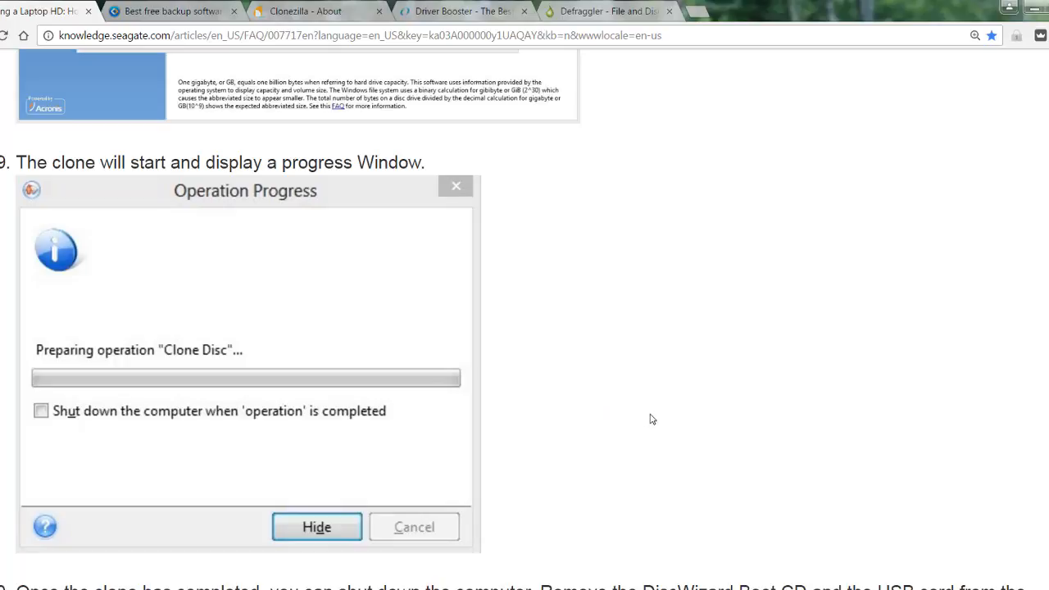
scroll("down", 3)
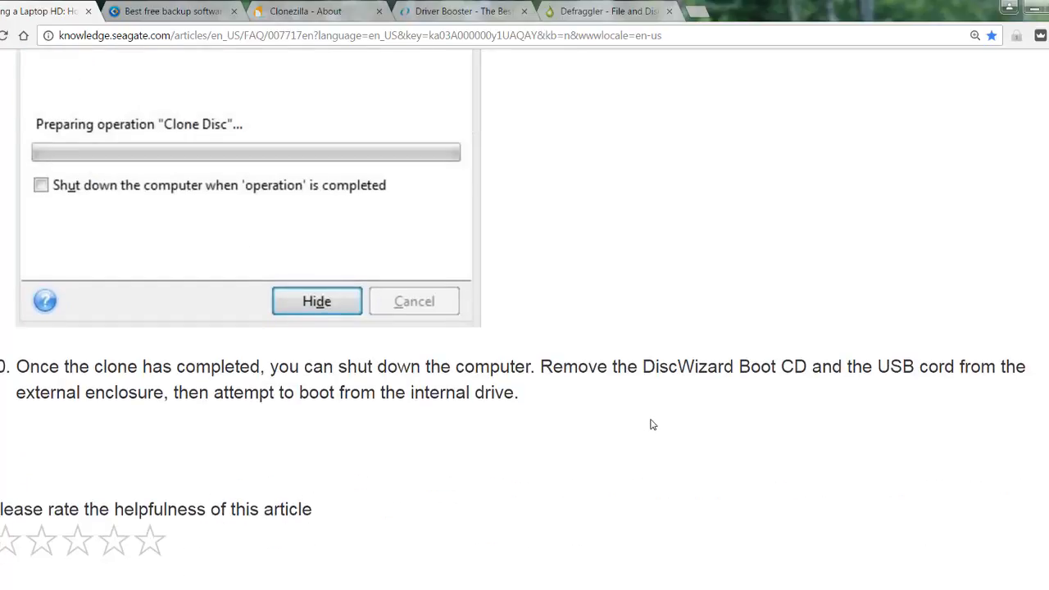
mouse_move(653, 445)
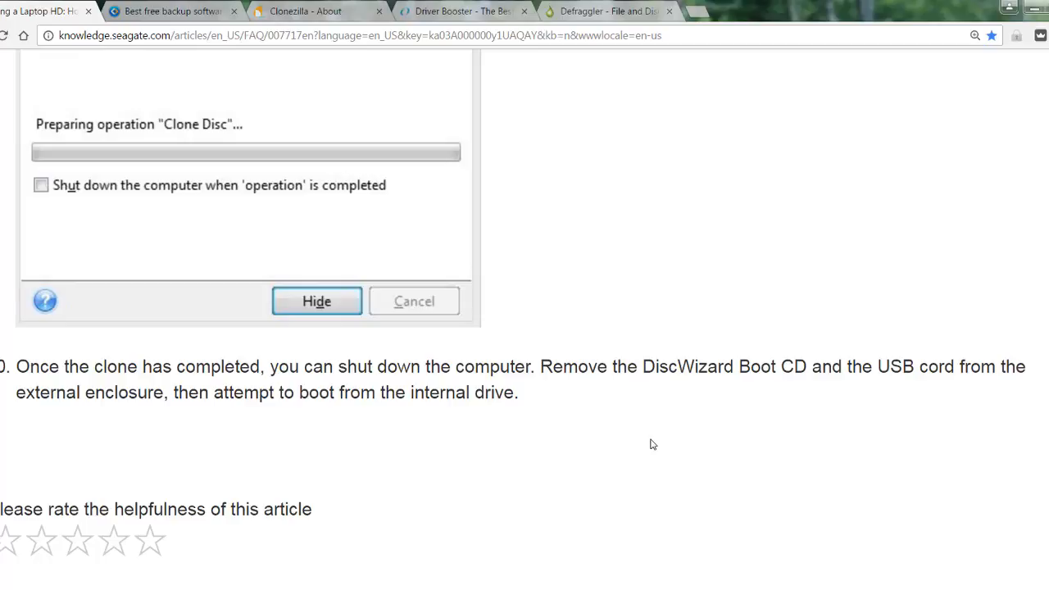
mouse_move(648, 432)
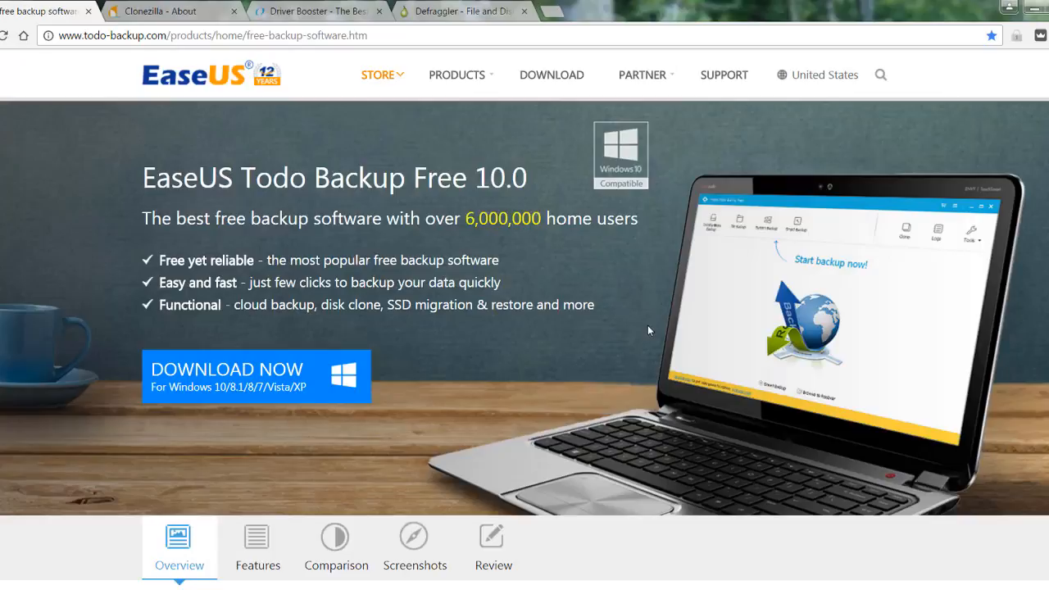
mouse_move(582, 422)
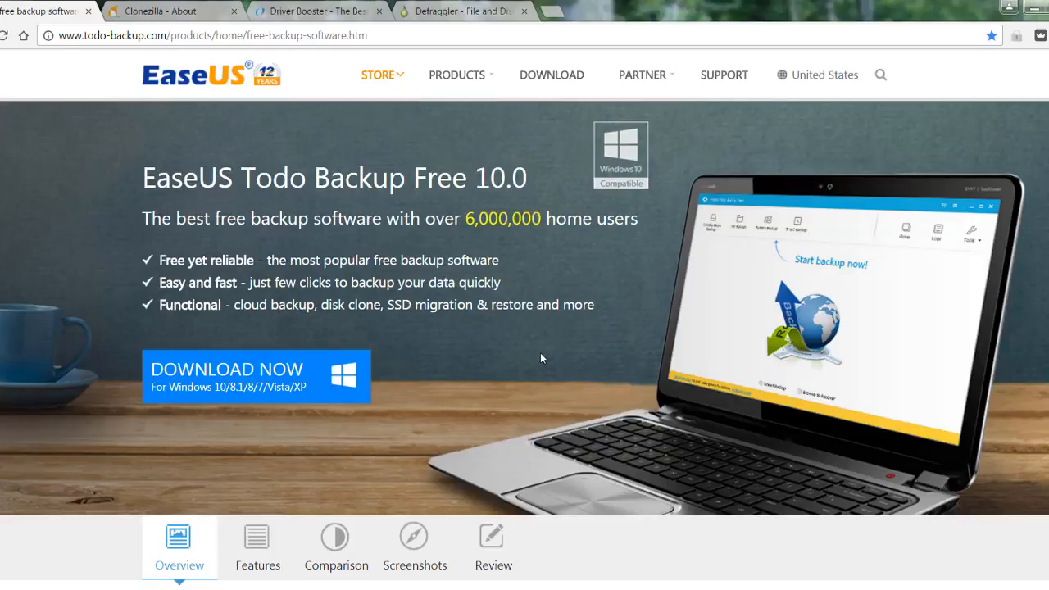
mouse_move(532, 343)
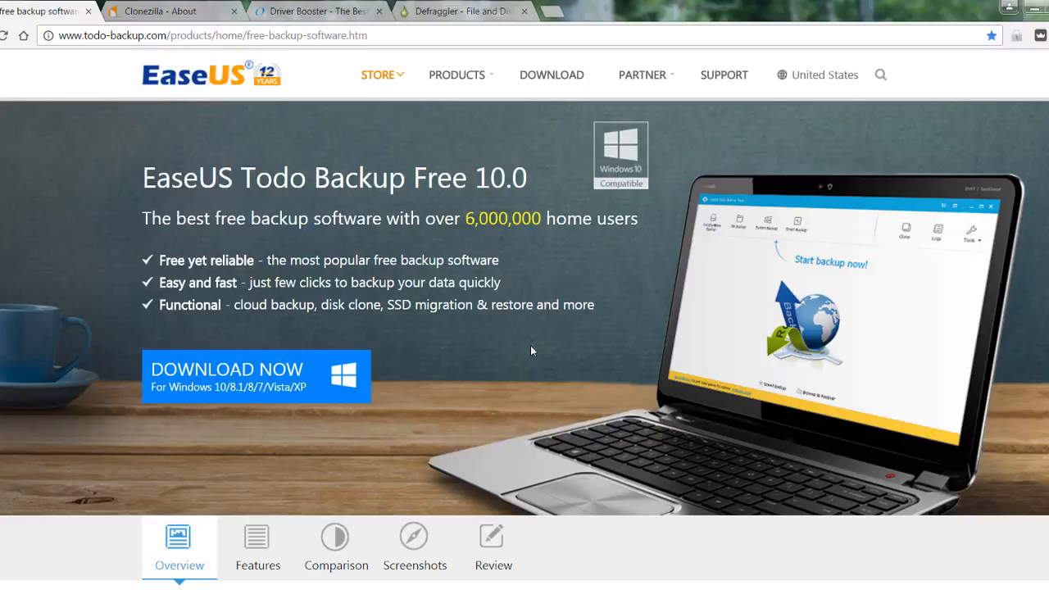
mouse_move(96, 97)
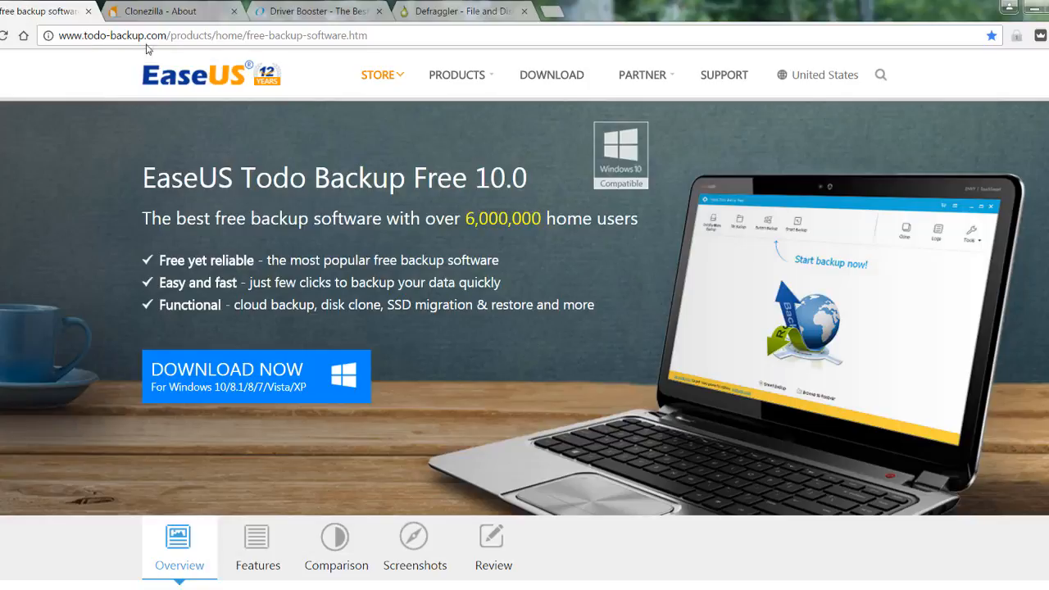
mouse_move(97, 523)
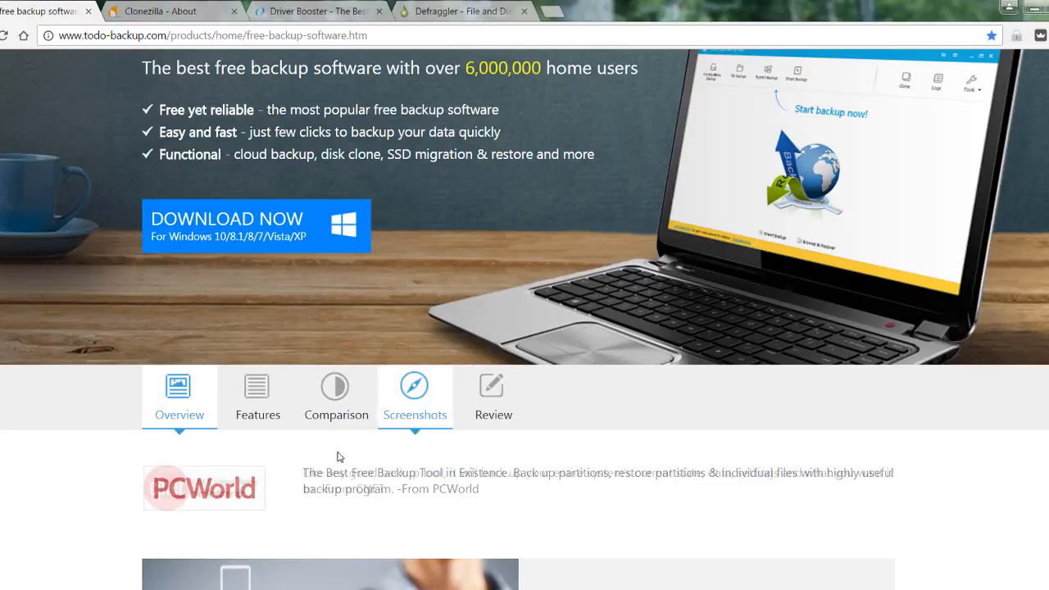
Scroll the EaseUS Todo Backup Free 10.0 page down to its Top Features section.
scroll("down", 3)
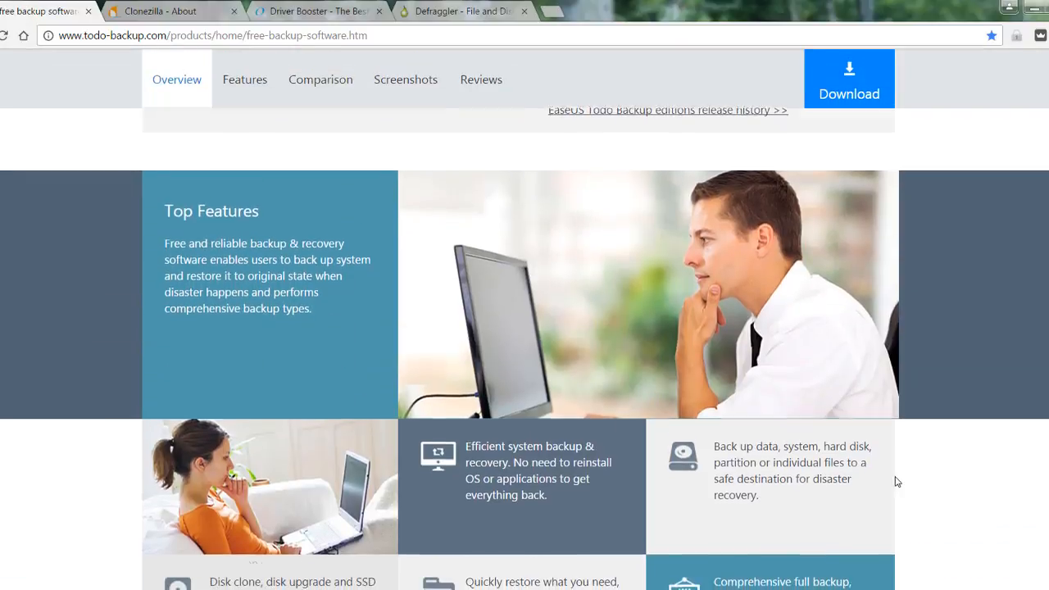
scroll("down", 3)
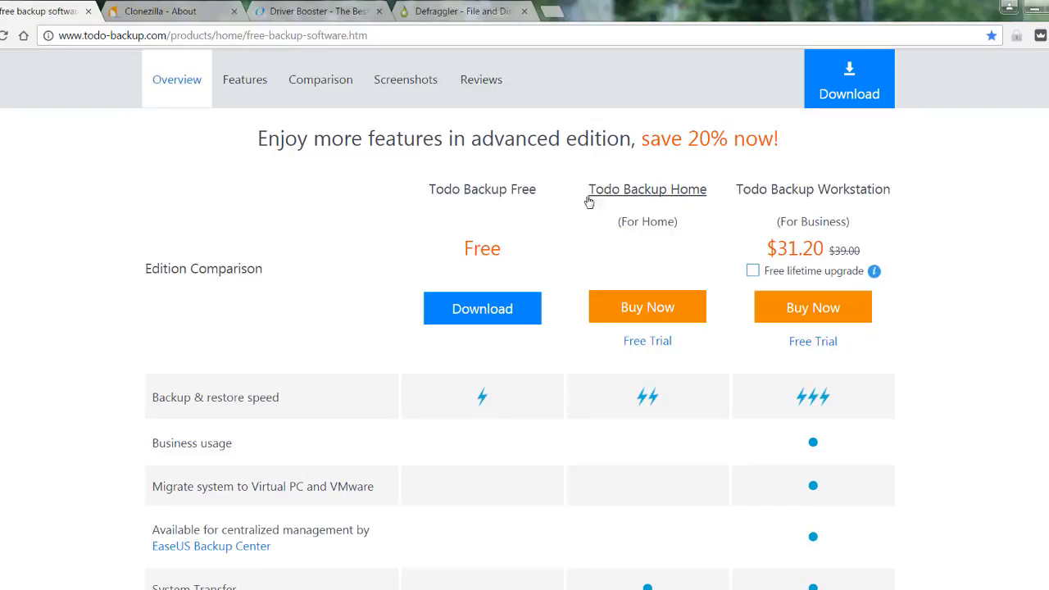
mouse_move(738, 371)
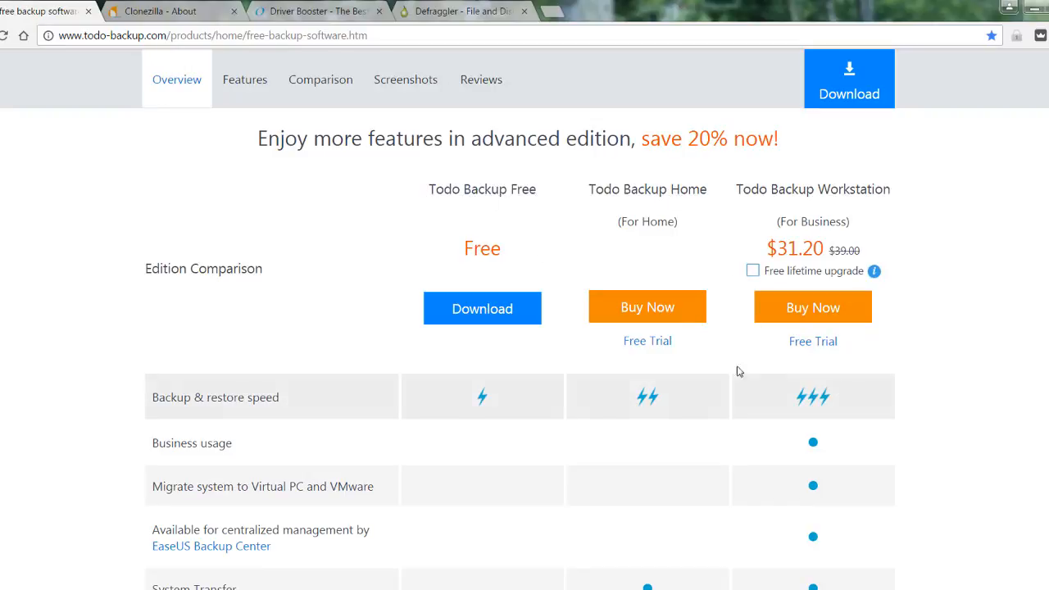
mouse_move(829, 196)
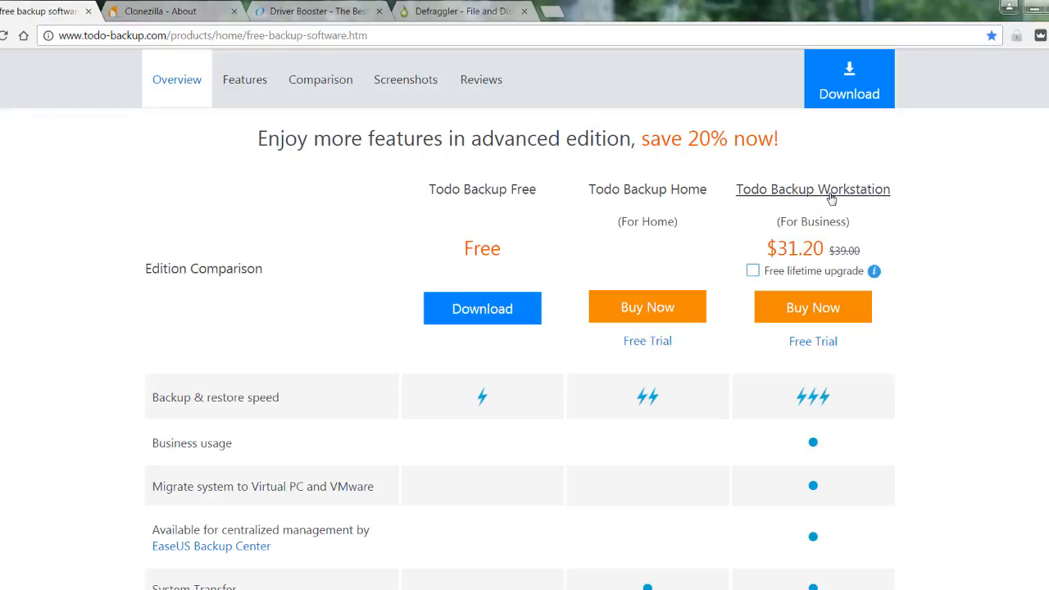
mouse_move(898, 306)
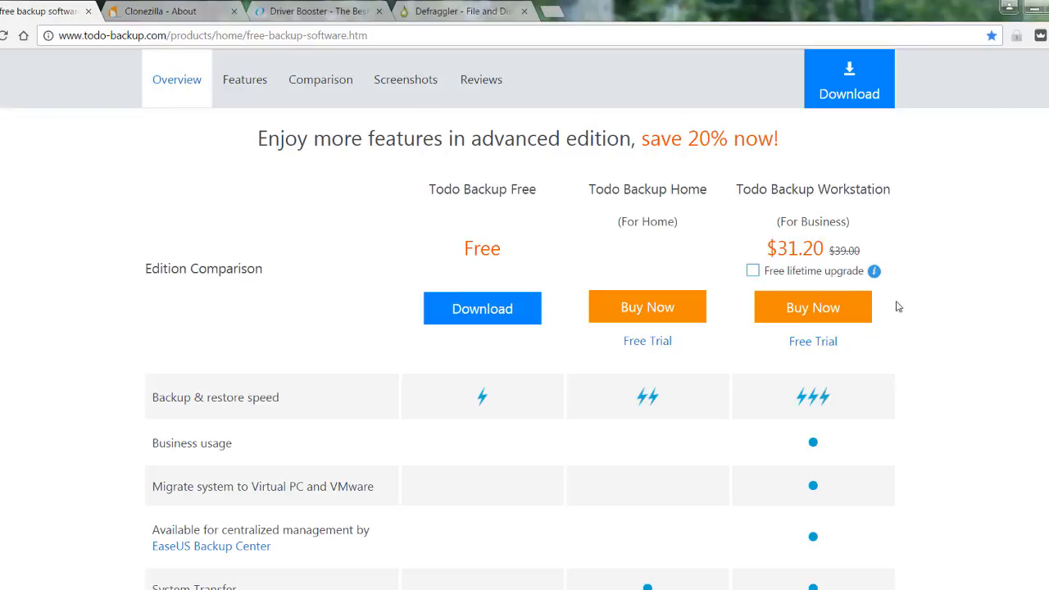
mouse_move(1007, 395)
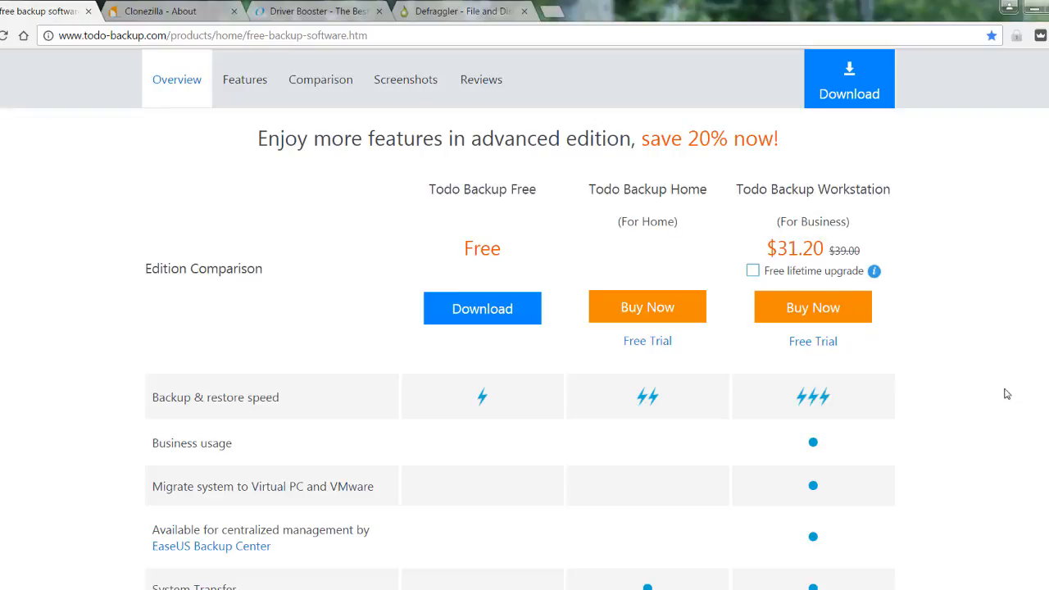
scroll("down", 3)
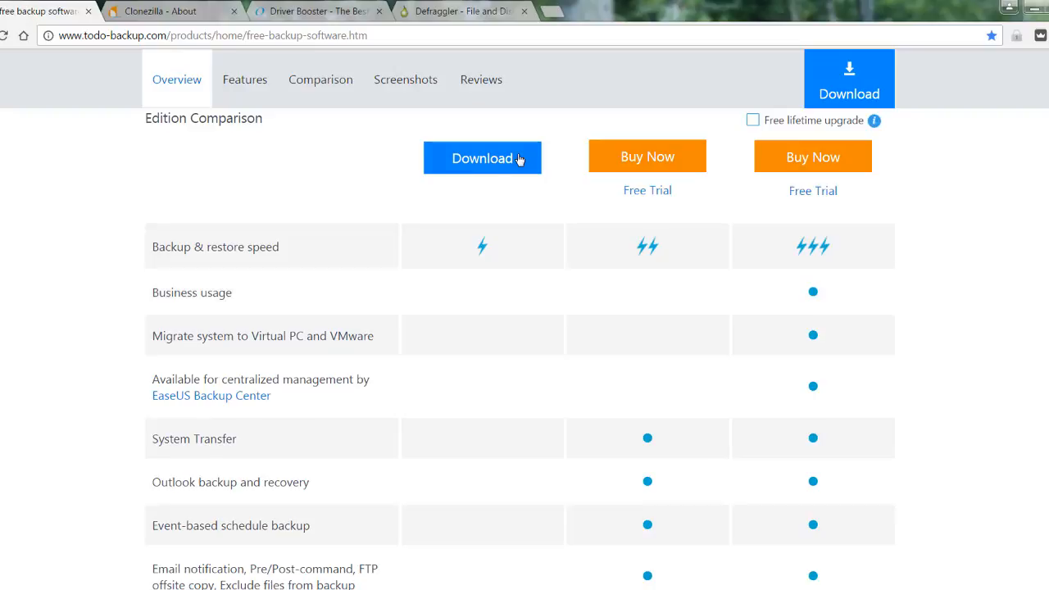
mouse_move(488, 261)
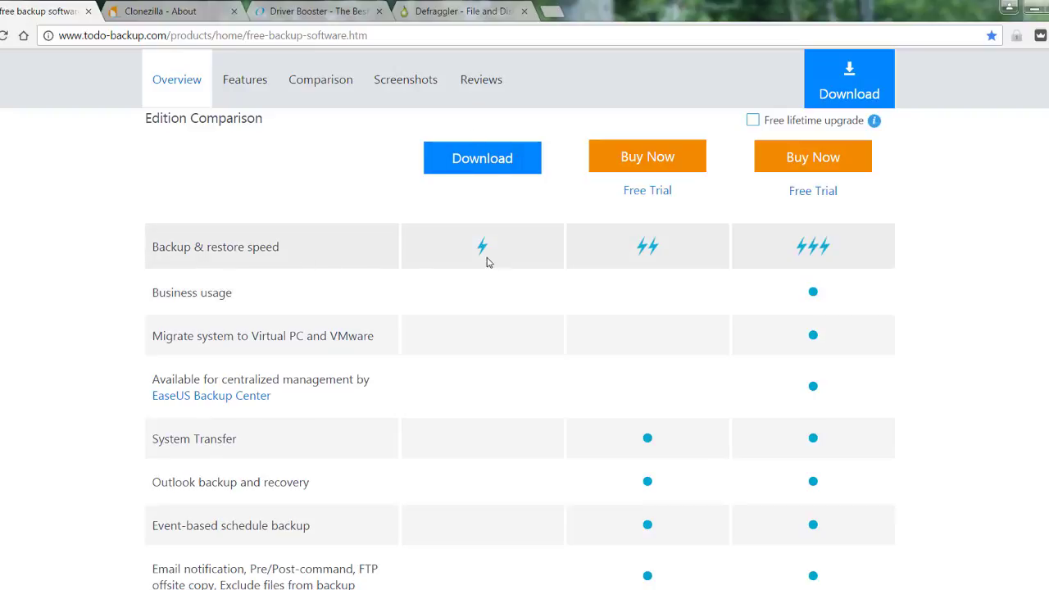
scroll("down", 3)
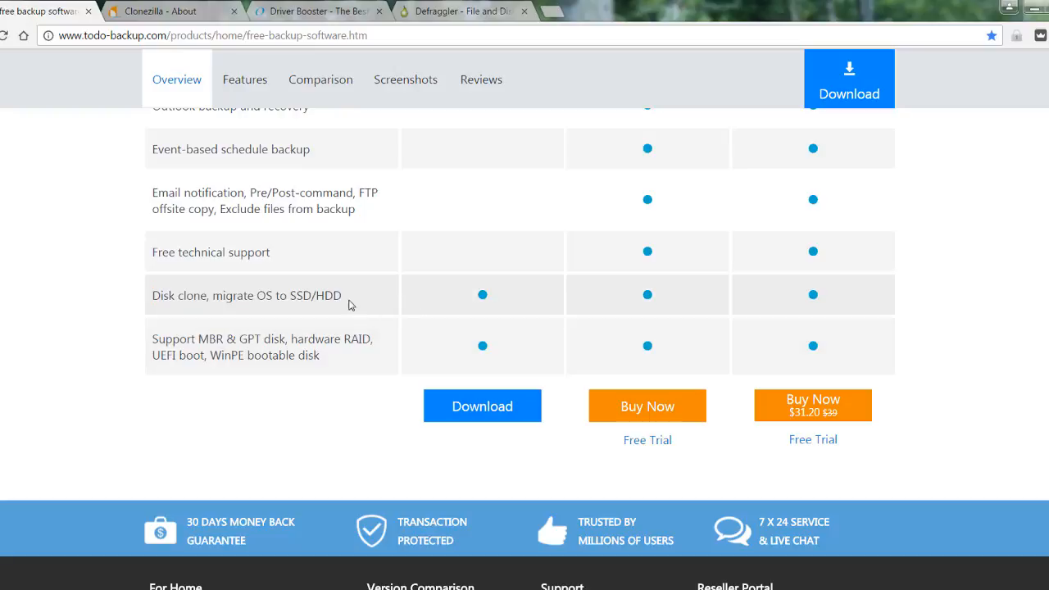
double_click(328, 295)
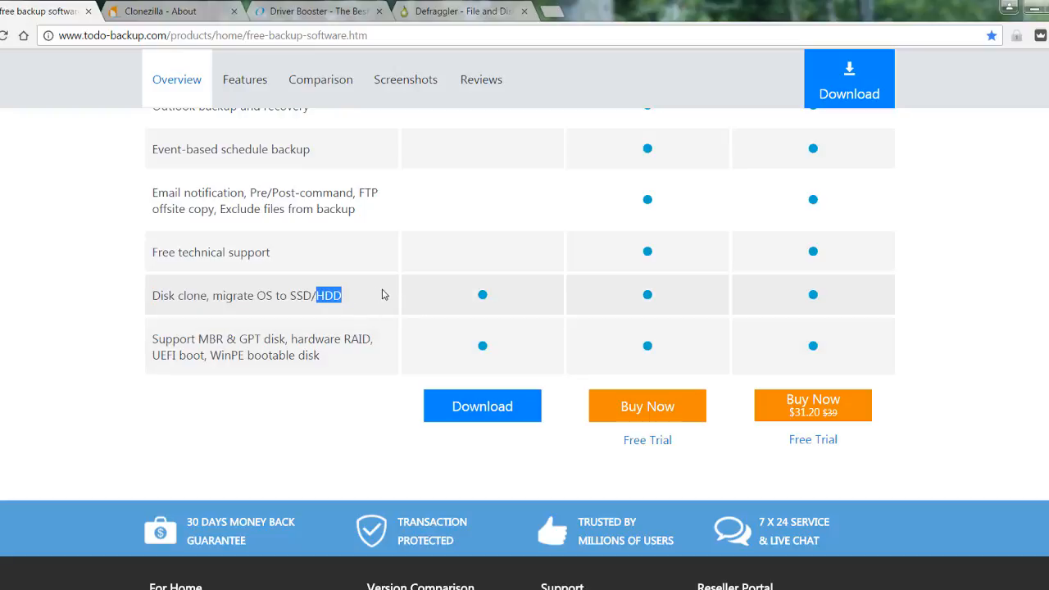
mouse_move(128, 339)
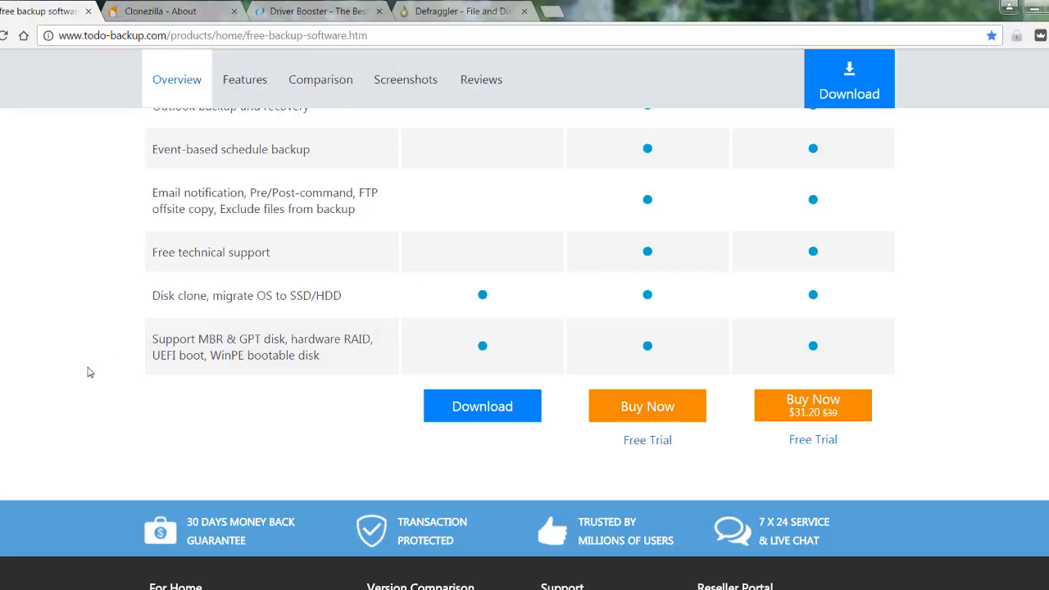
mouse_move(298, 313)
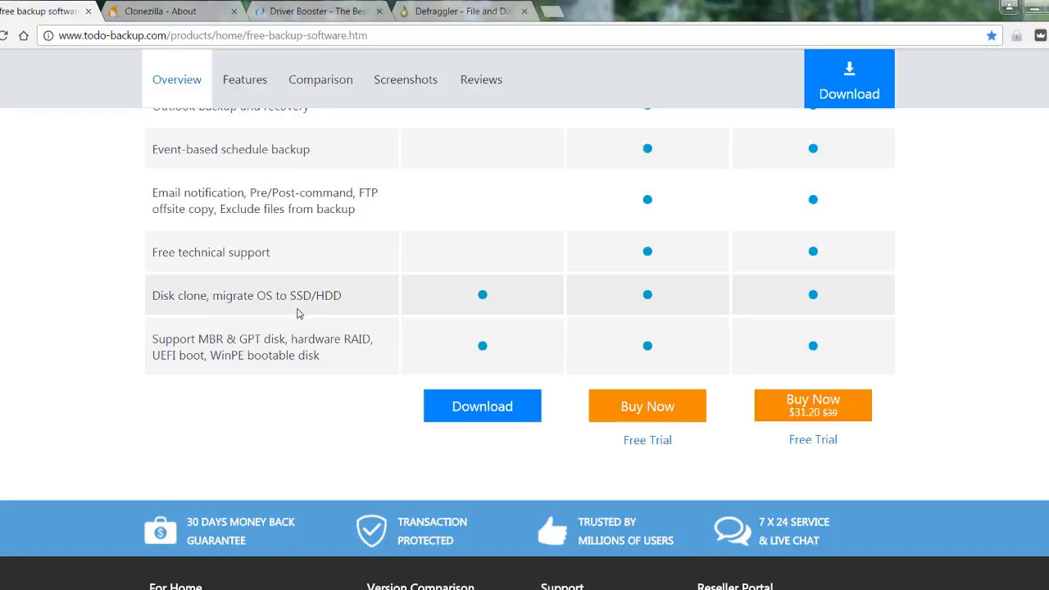
double_click(300, 295)
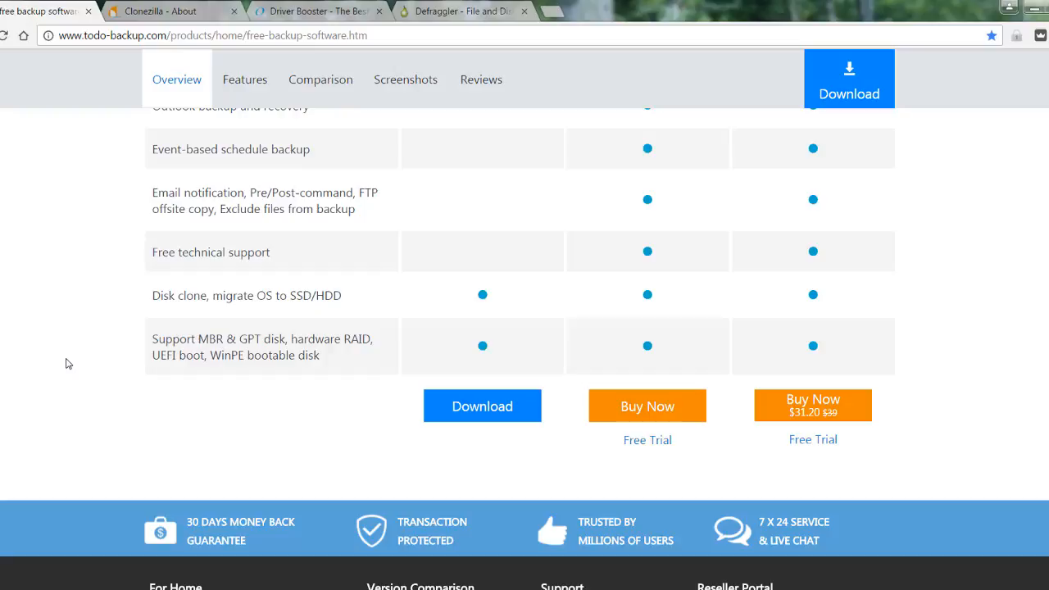
mouse_move(104, 375)
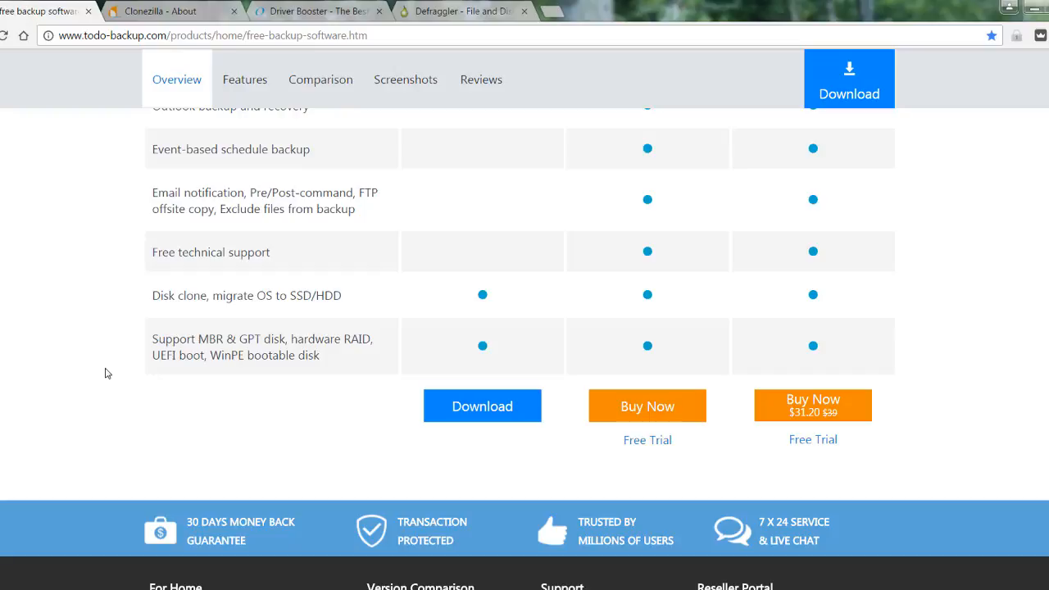
mouse_move(102, 394)
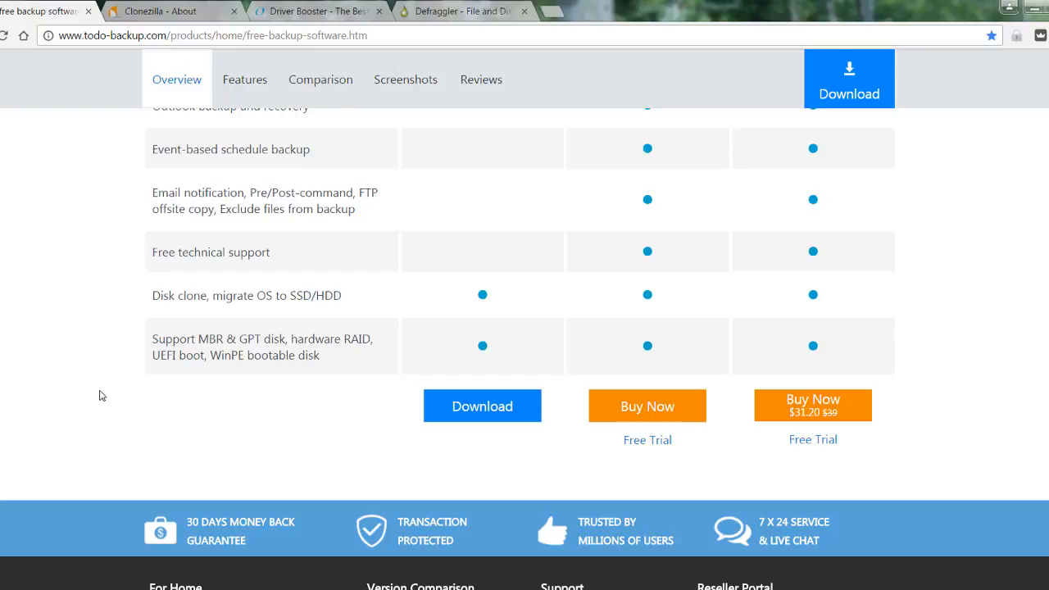
mouse_move(133, 397)
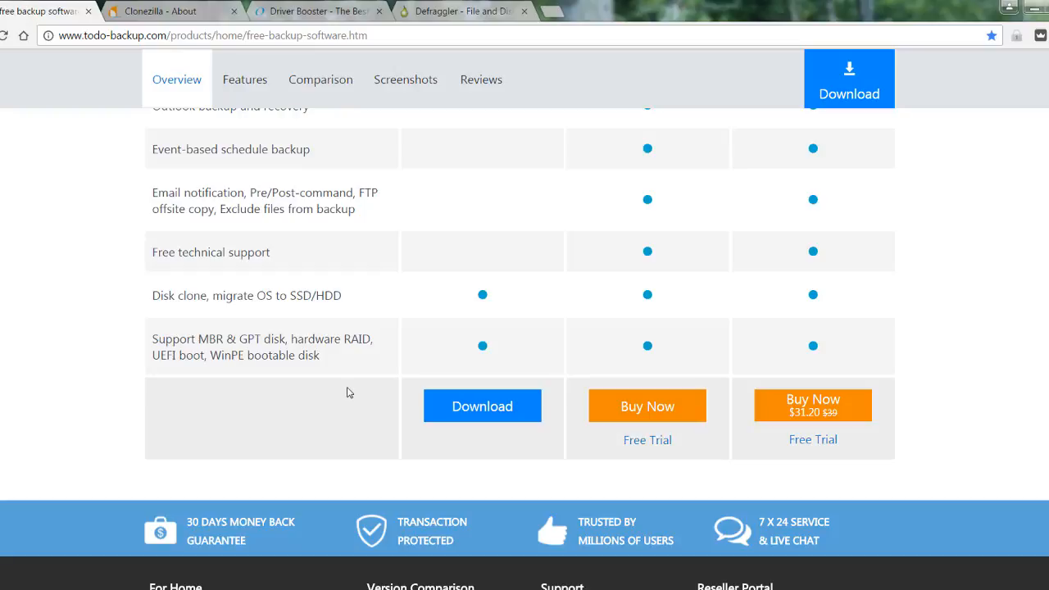
mouse_move(489, 431)
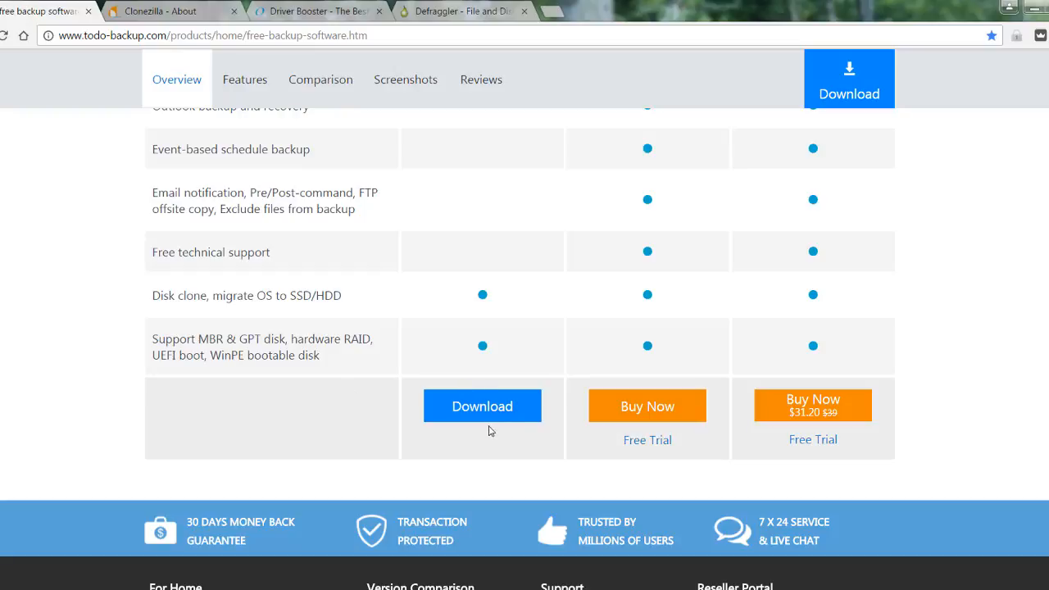
scroll("up", 3)
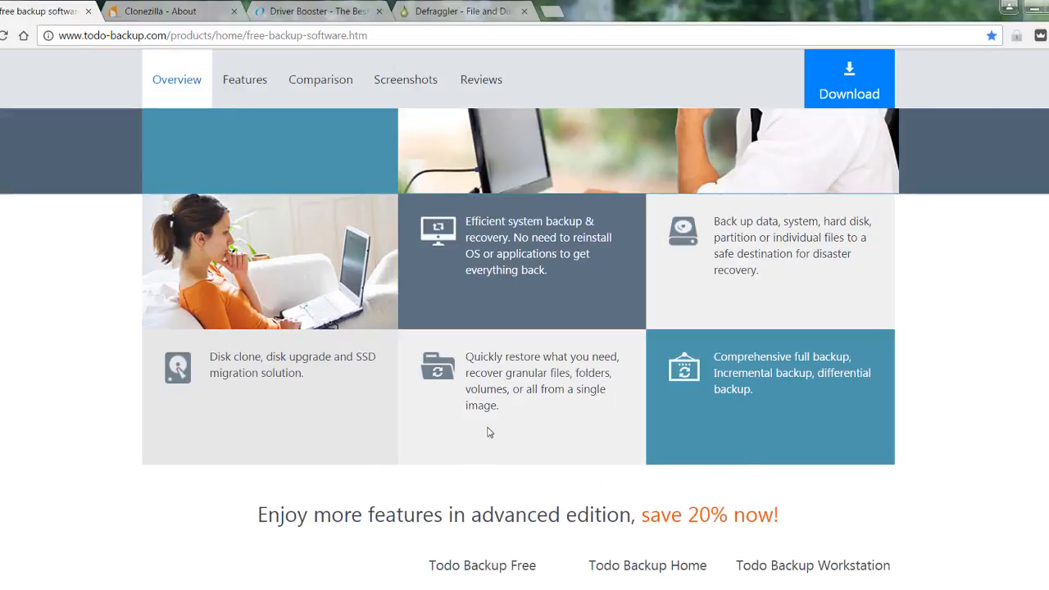
mouse_move(80, 119)
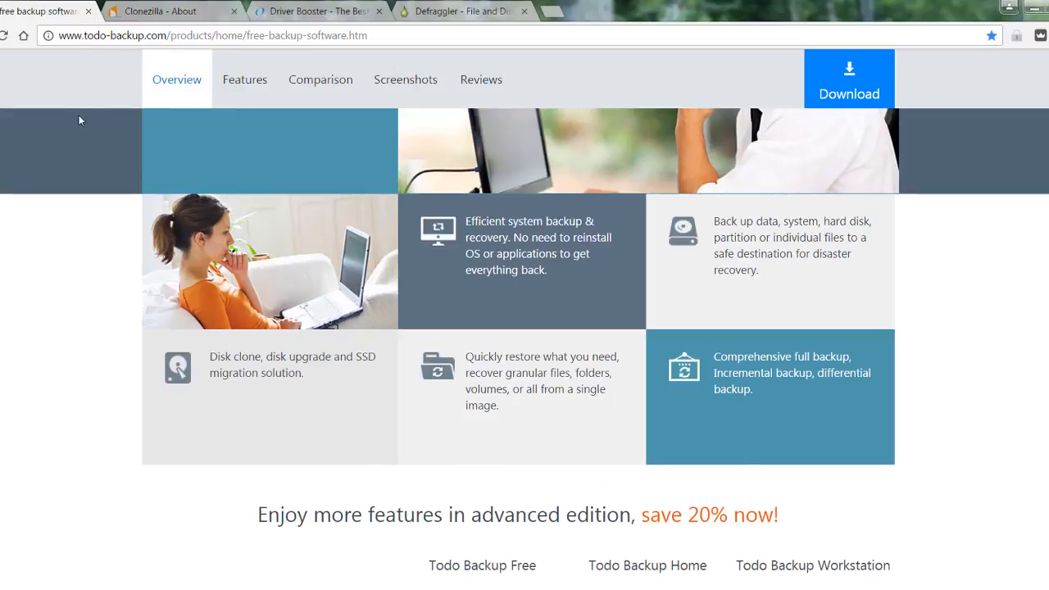
mouse_move(77, 14)
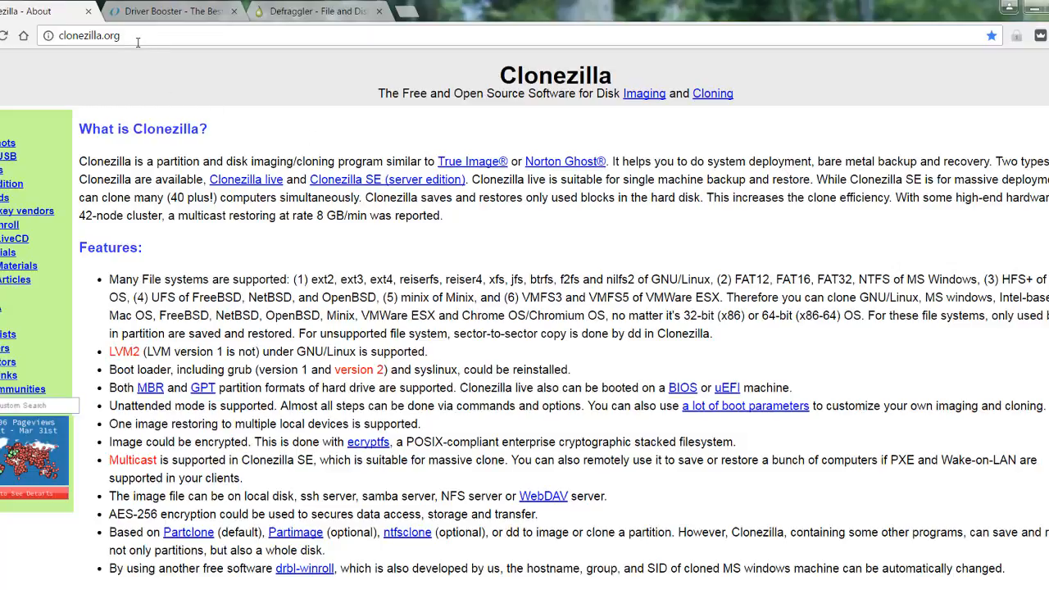
mouse_move(491, 199)
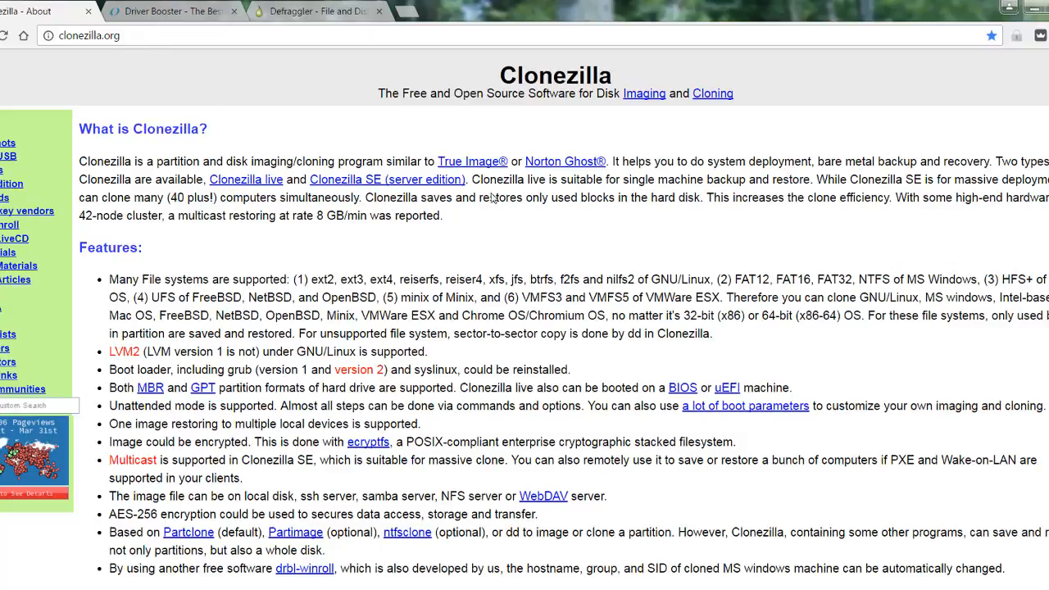
mouse_move(567, 225)
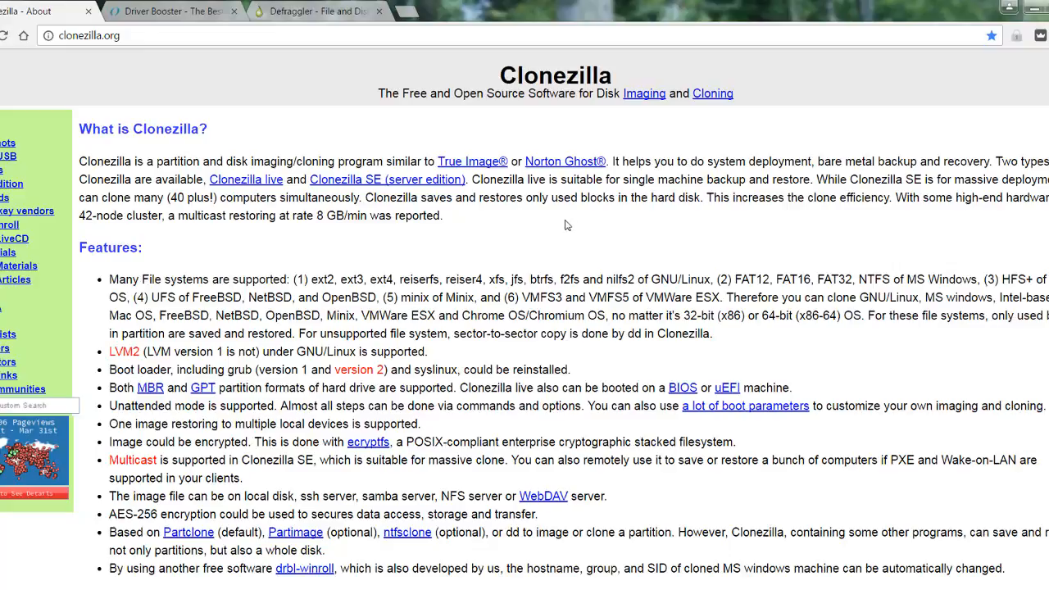
mouse_move(576, 172)
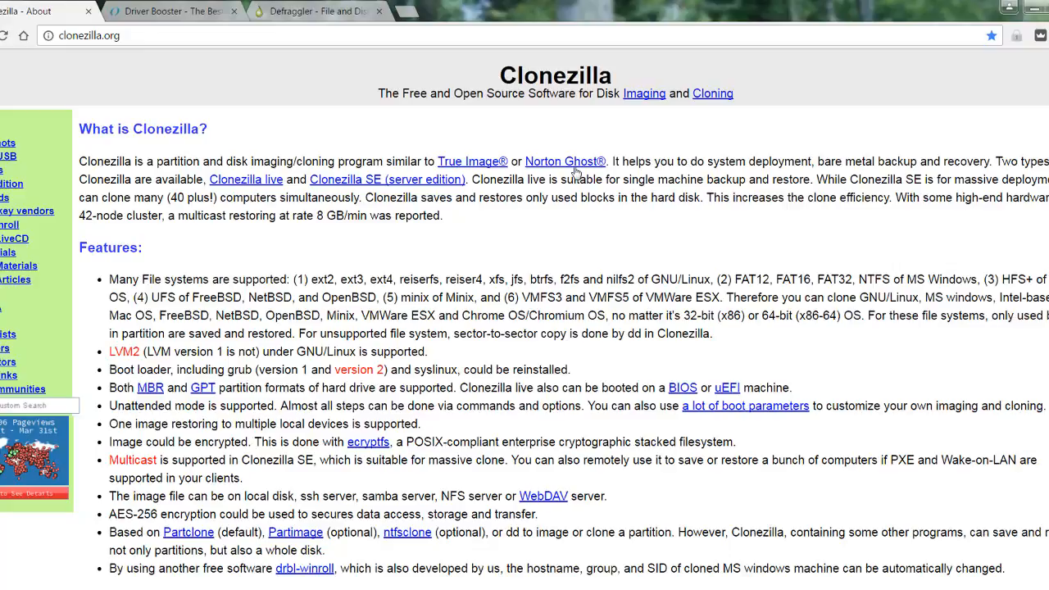
mouse_move(683, 250)
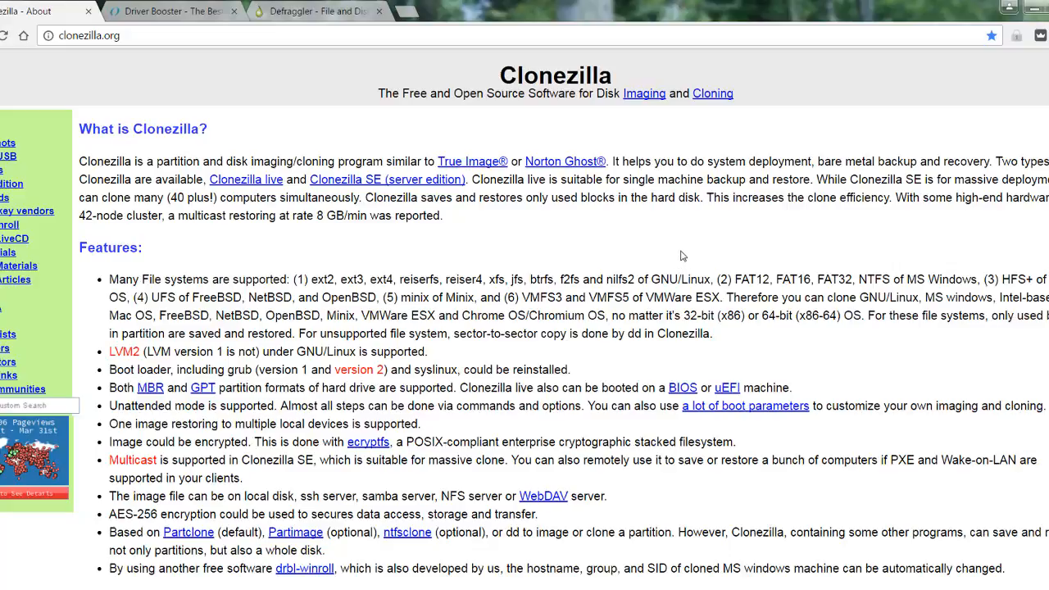
mouse_move(577, 134)
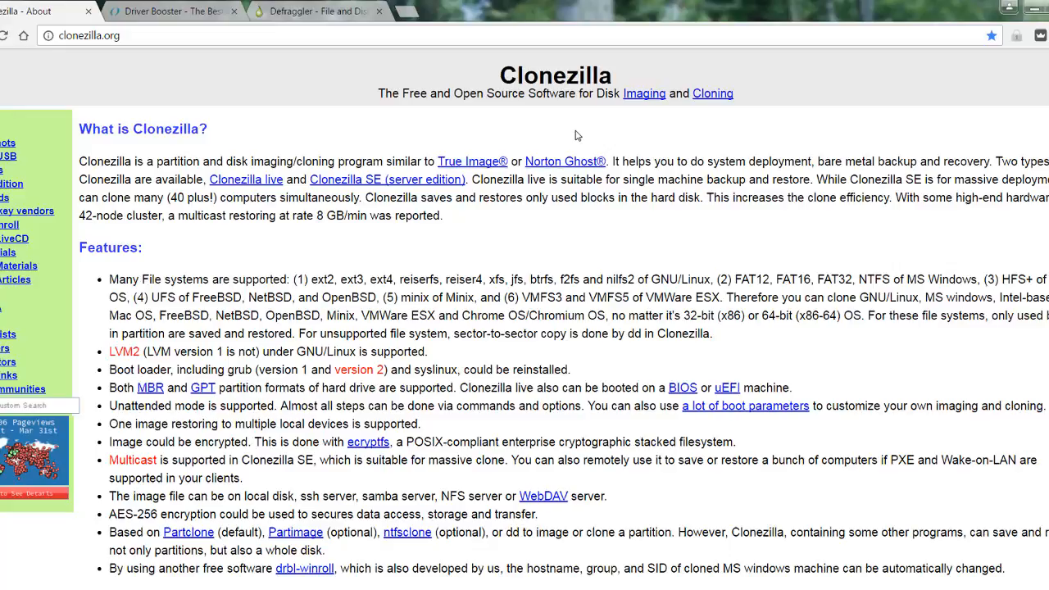
mouse_move(573, 132)
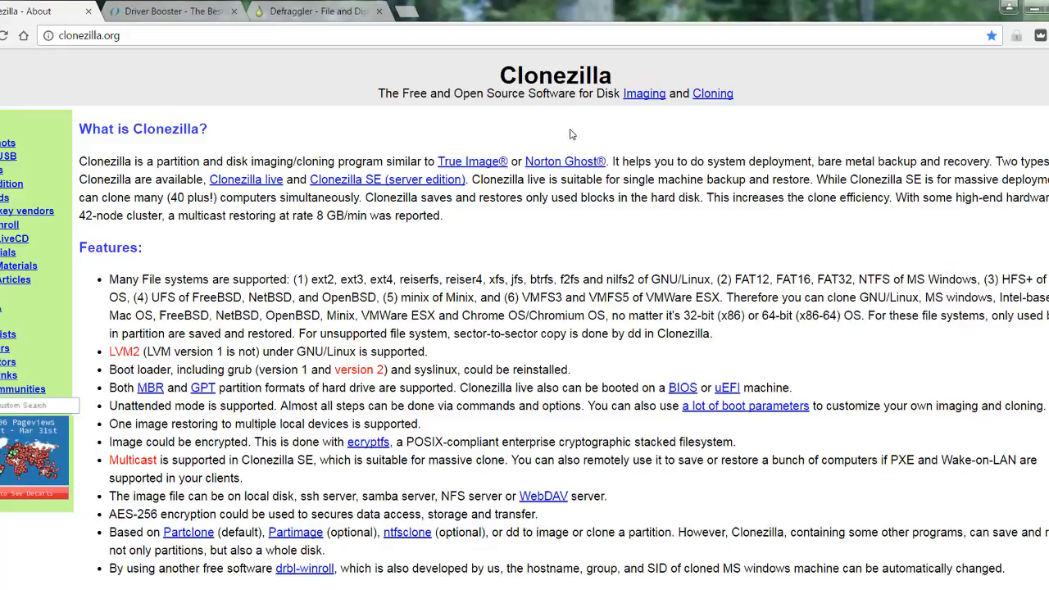
mouse_move(264, 123)
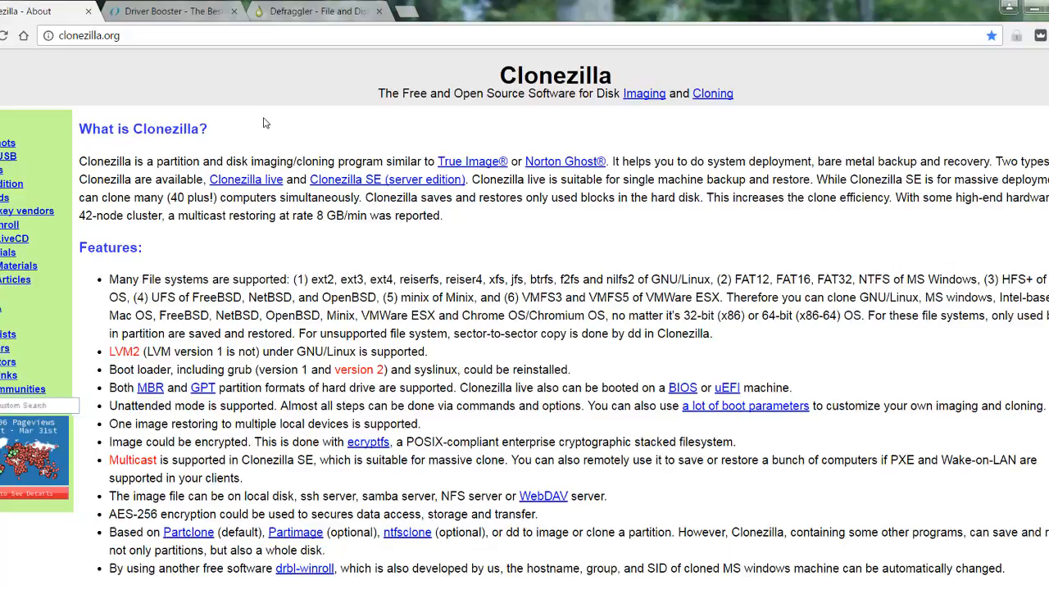
mouse_move(563, 154)
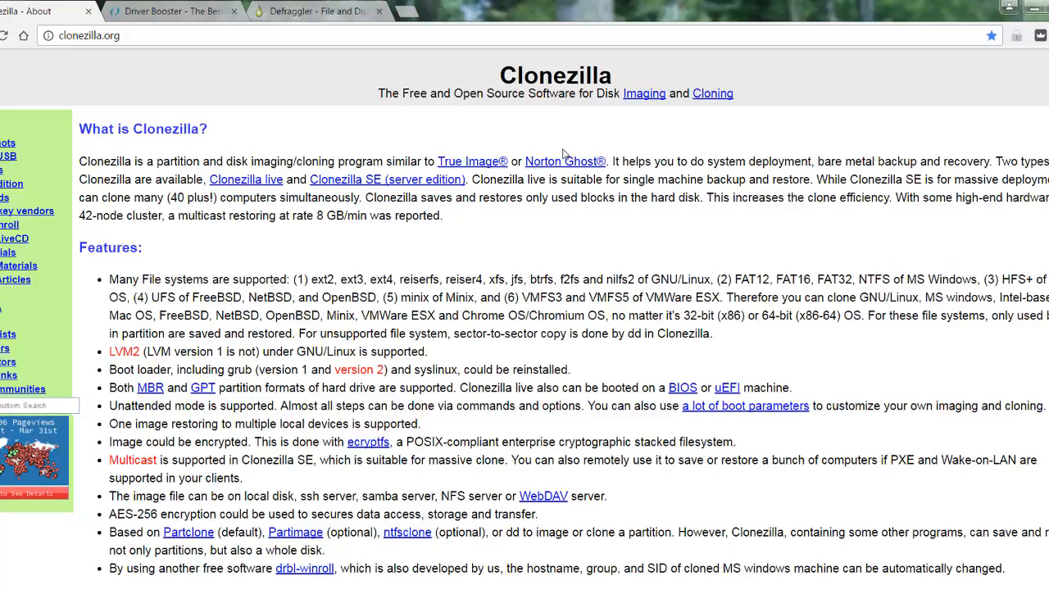
mouse_move(338, 138)
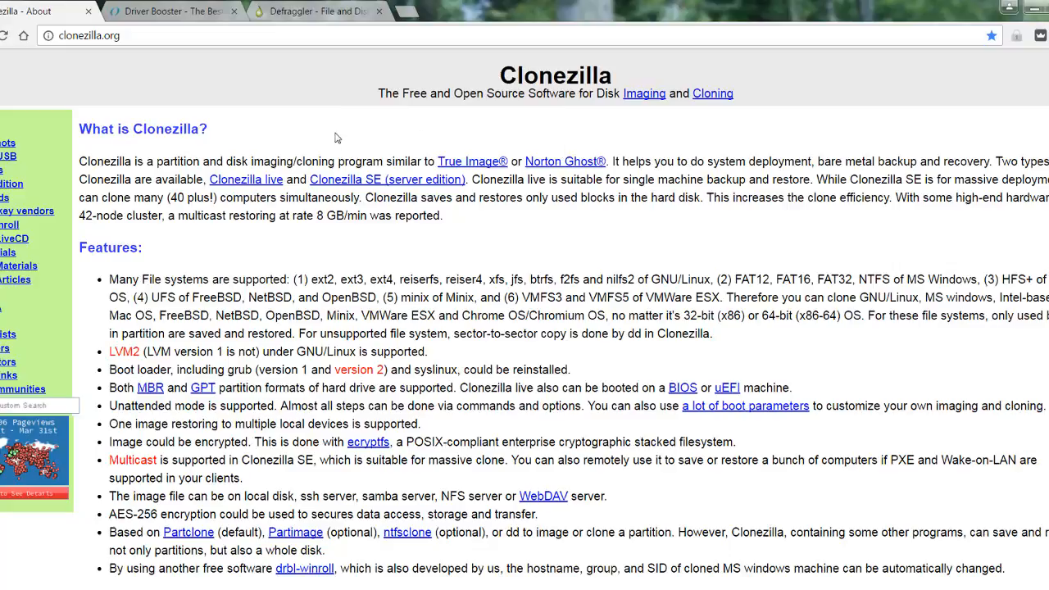
mouse_move(349, 131)
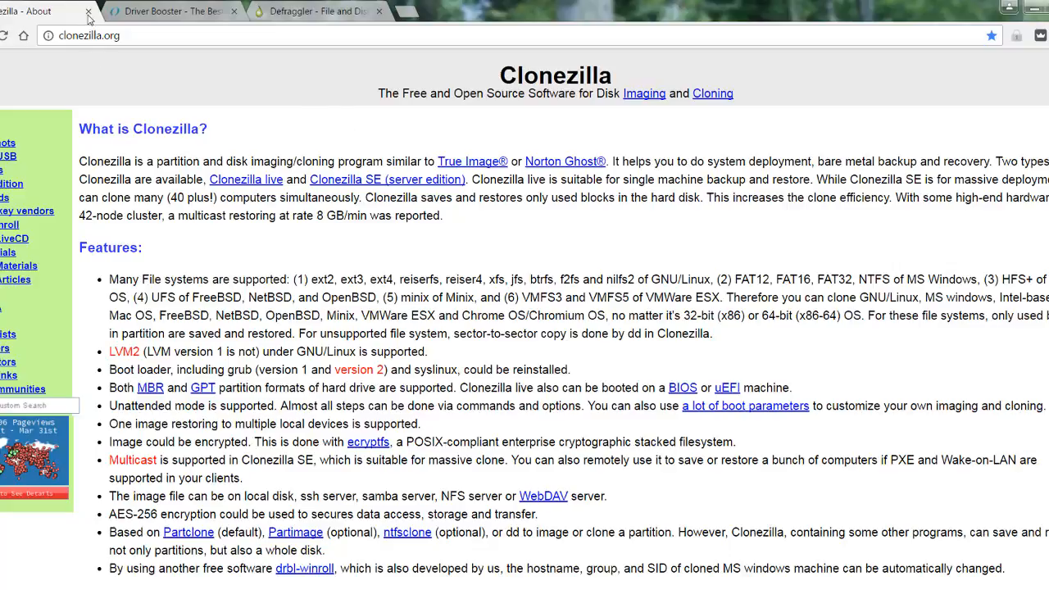
mouse_move(88, 12)
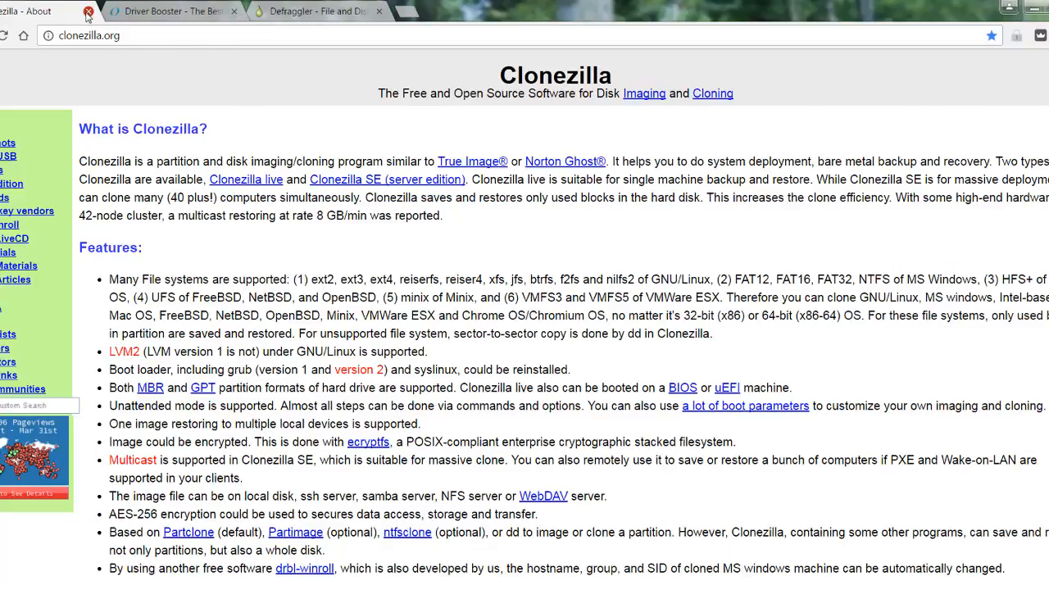
Close the Clonezilla tab to reveal the Driver Booster 4 Free download page.
left_click(88, 14)
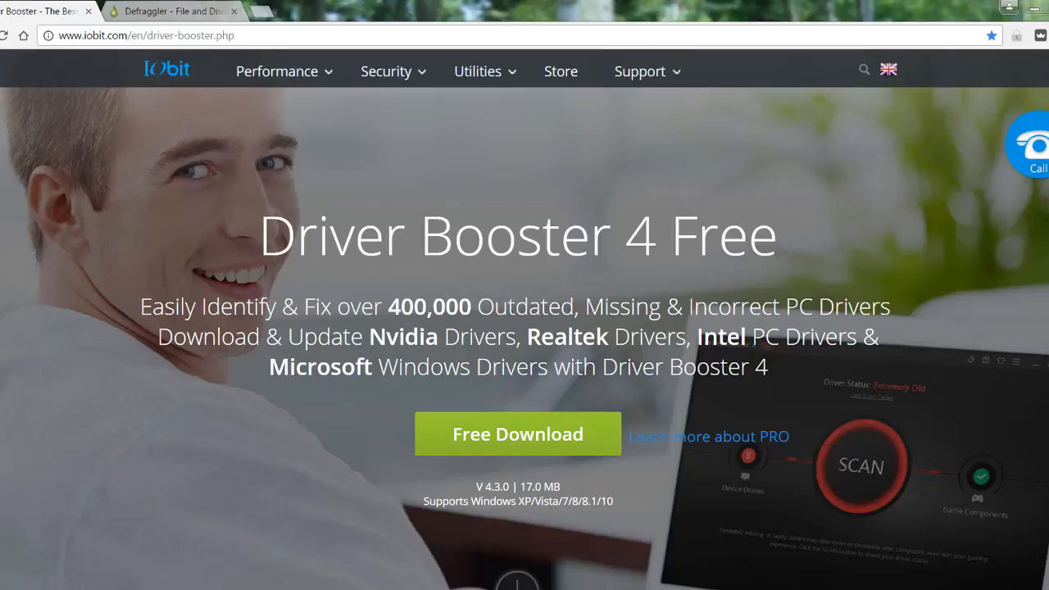
mouse_move(1038, 148)
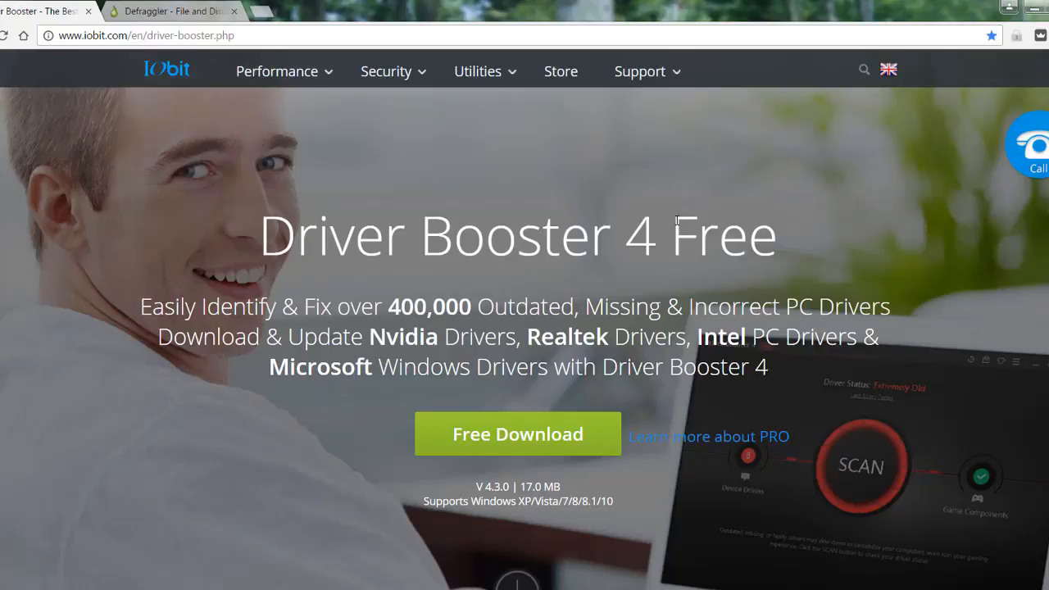
mouse_move(613, 288)
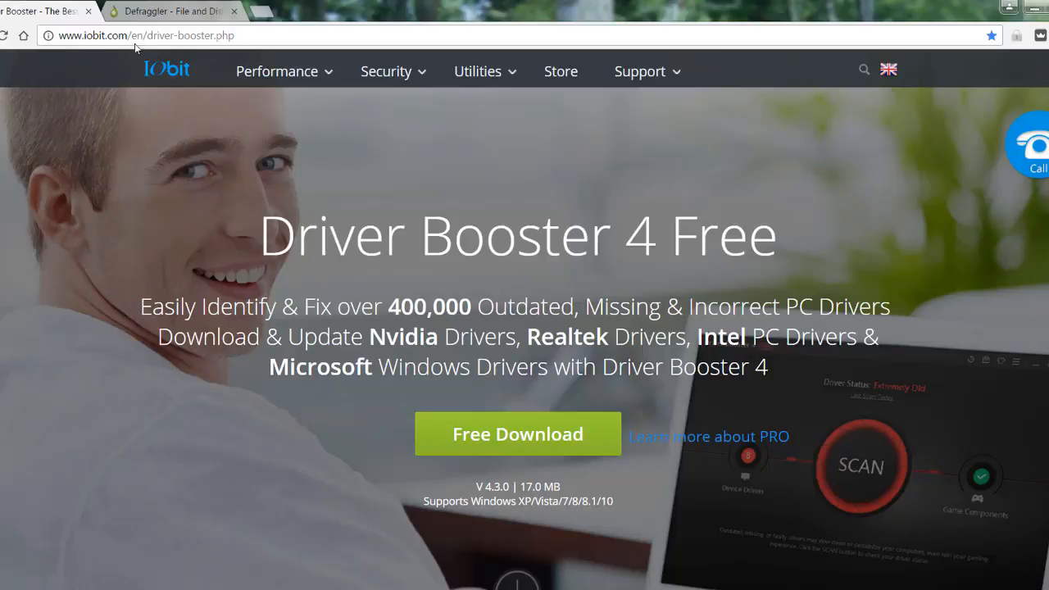
Close the Driver Booster tab, bringing the Piriform Defraggler page to the front.
left_click(180, 12)
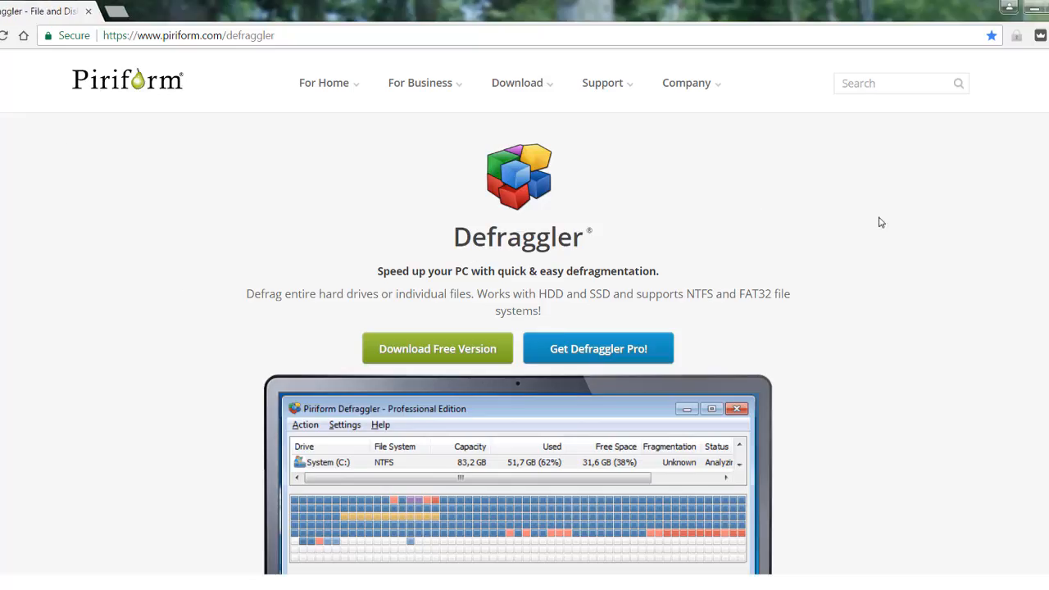
mouse_move(963, 317)
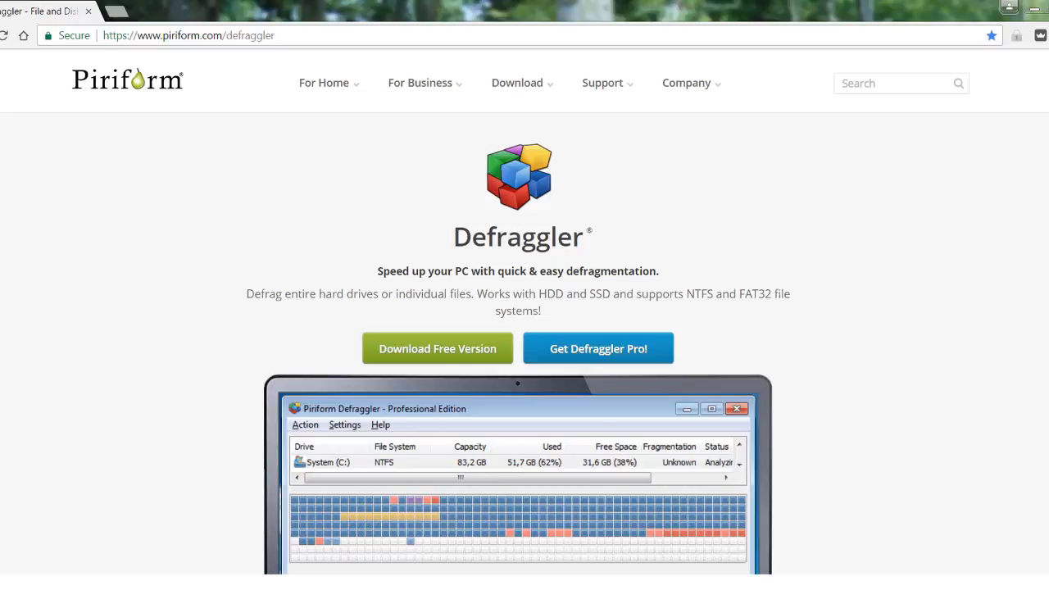
mouse_move(893, 256)
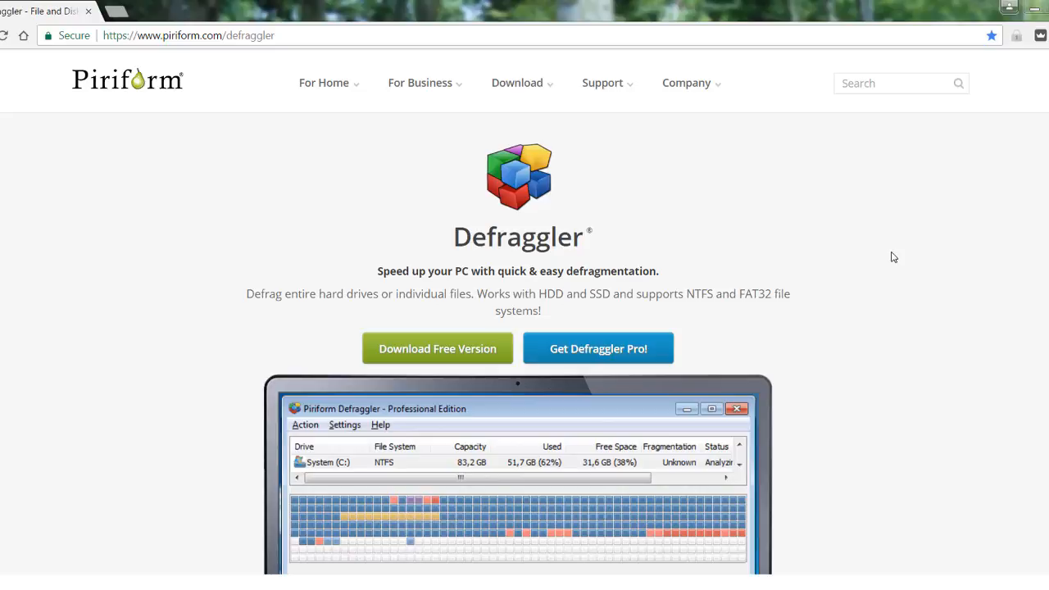
mouse_move(948, 285)
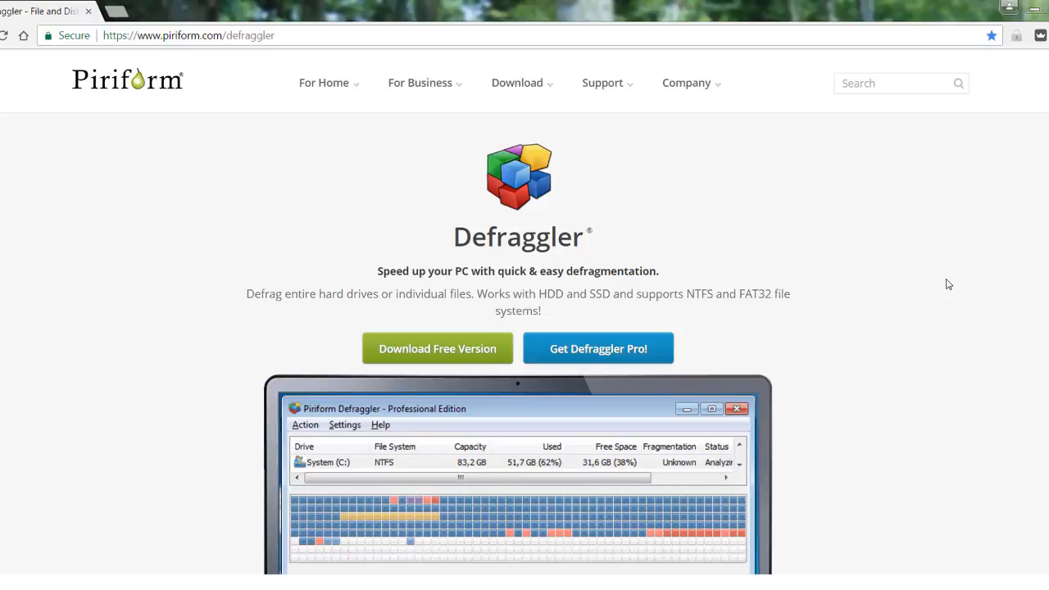
mouse_move(965, 287)
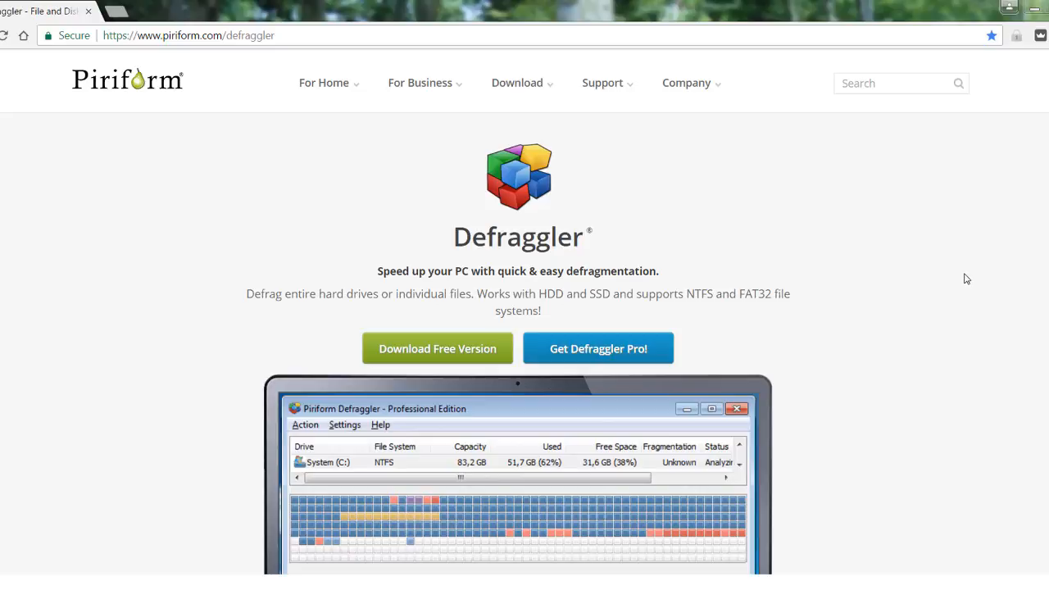
mouse_move(961, 277)
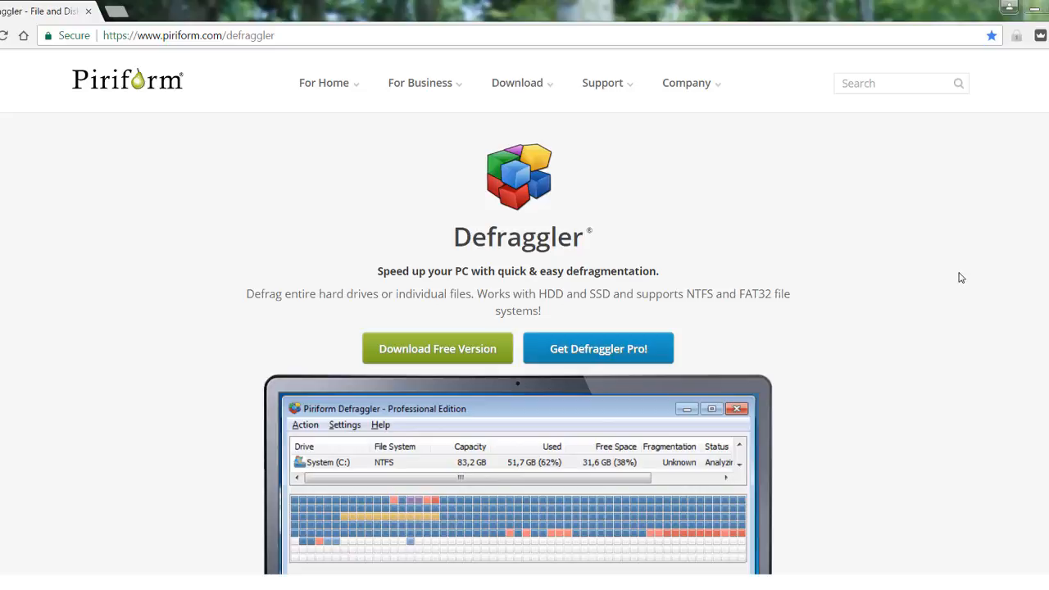
mouse_move(958, 262)
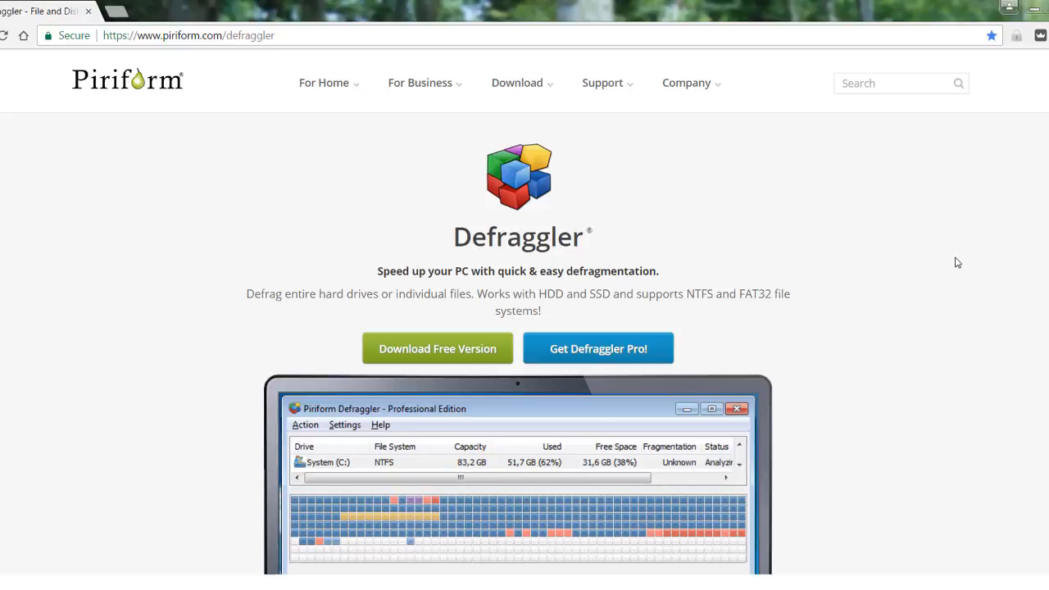
mouse_move(962, 267)
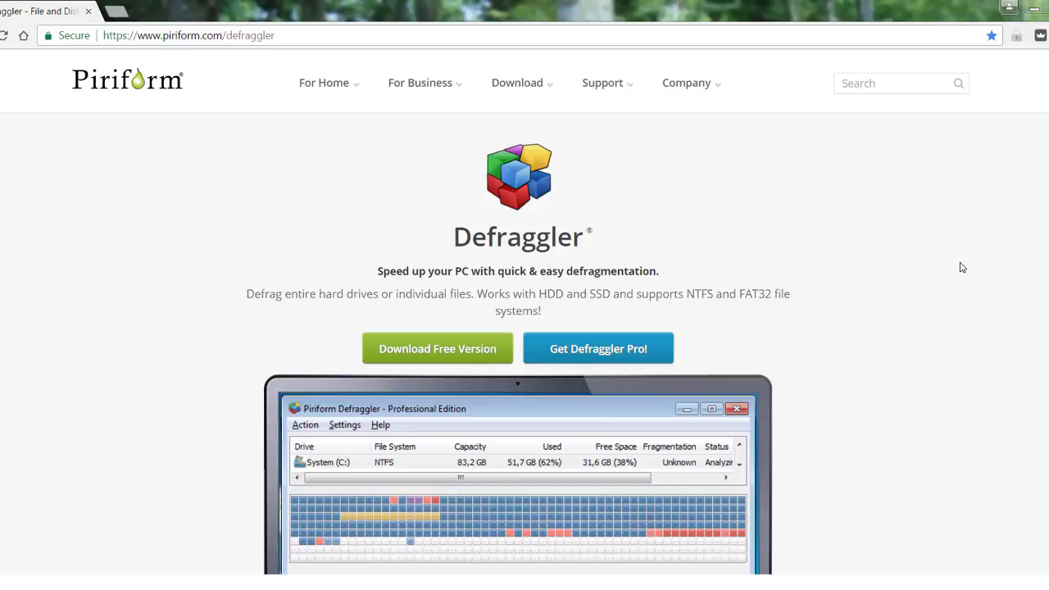
mouse_move(956, 276)
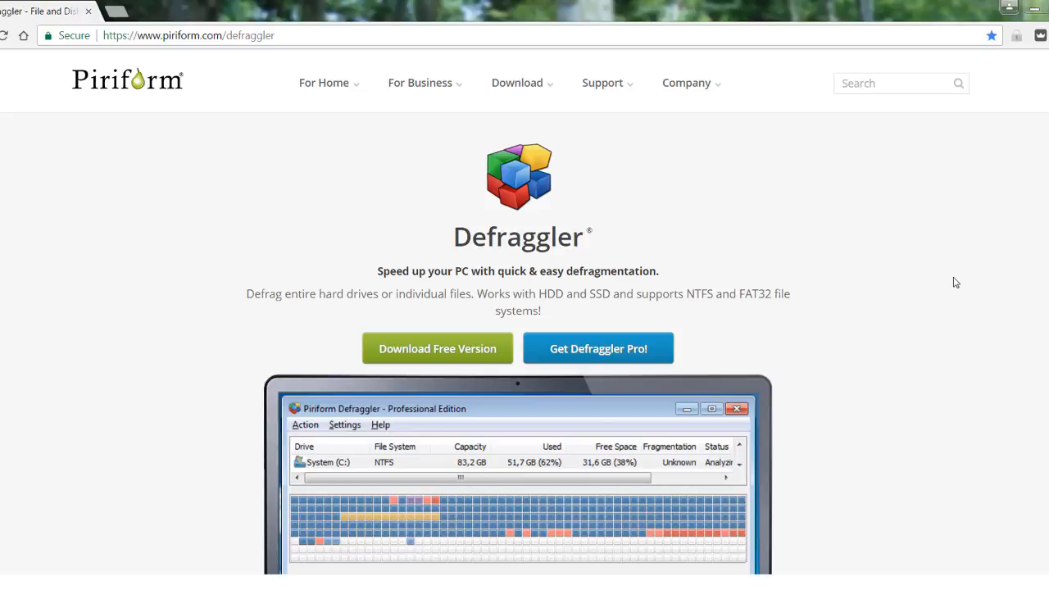
mouse_move(958, 287)
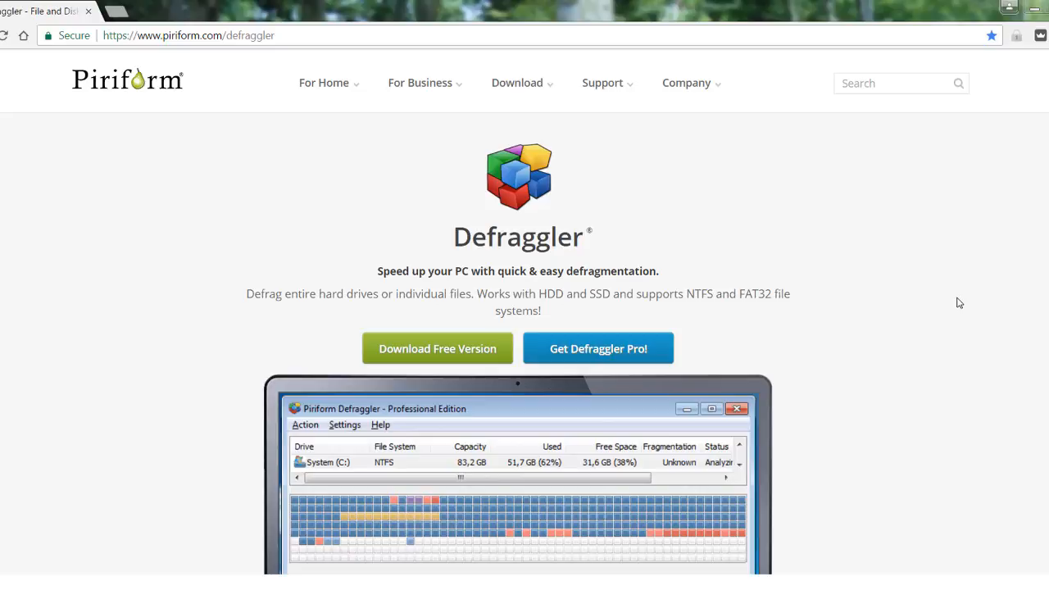
mouse_move(950, 289)
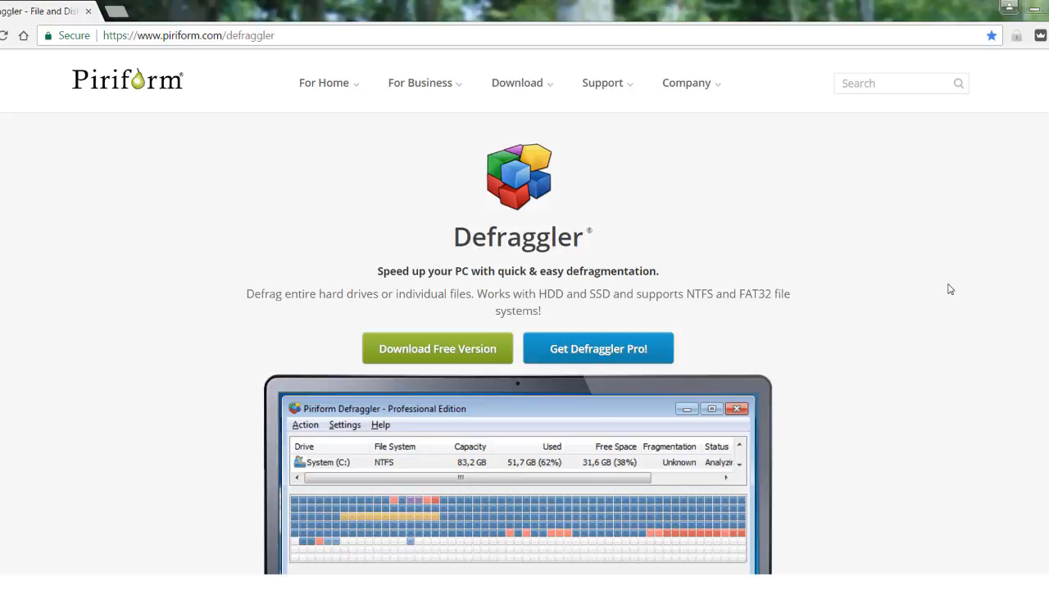
mouse_move(913, 263)
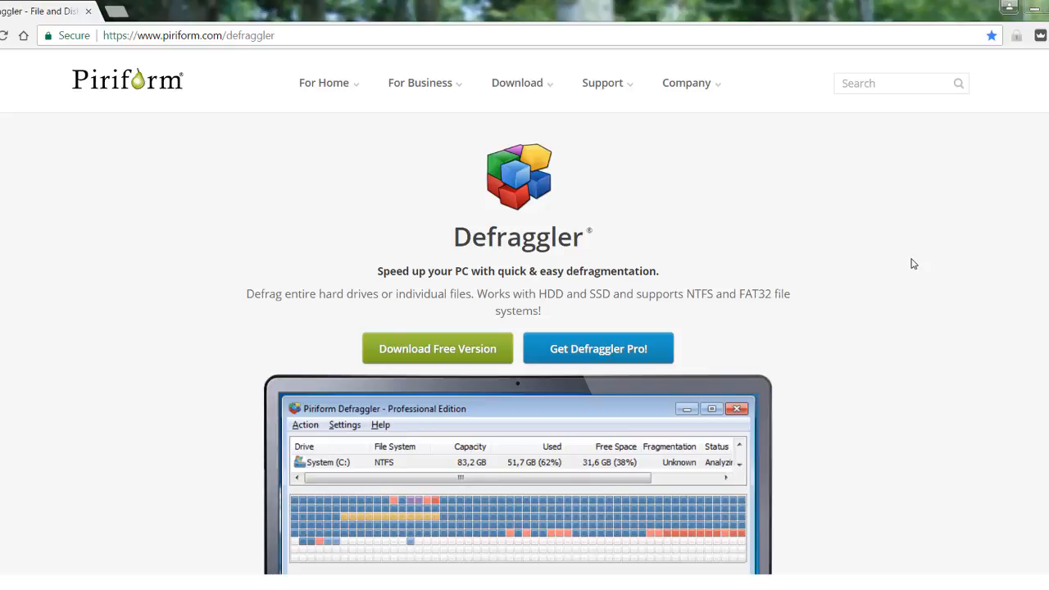